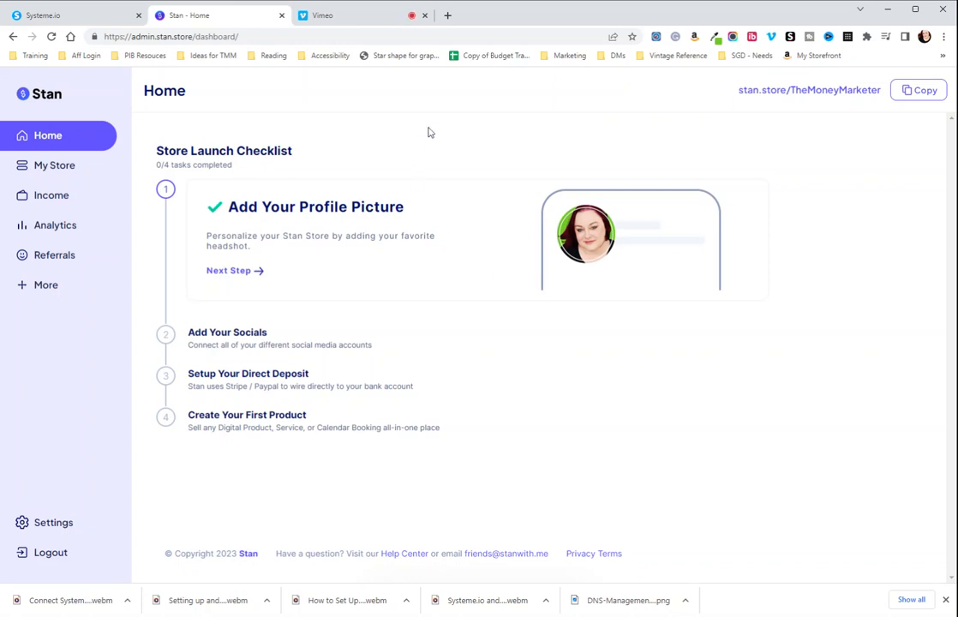
mouse_move(564, 128)
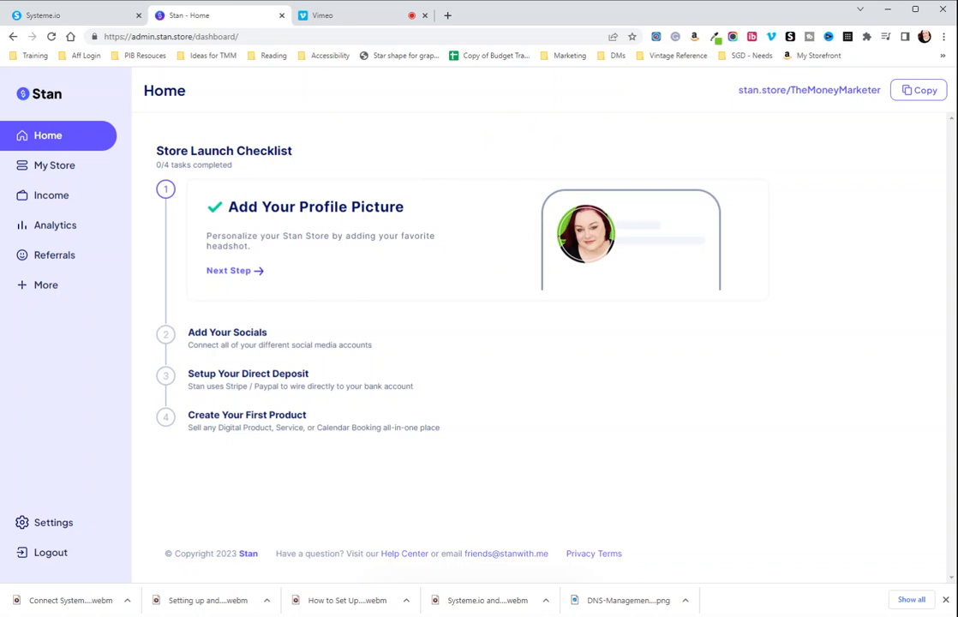
mouse_move(55, 165)
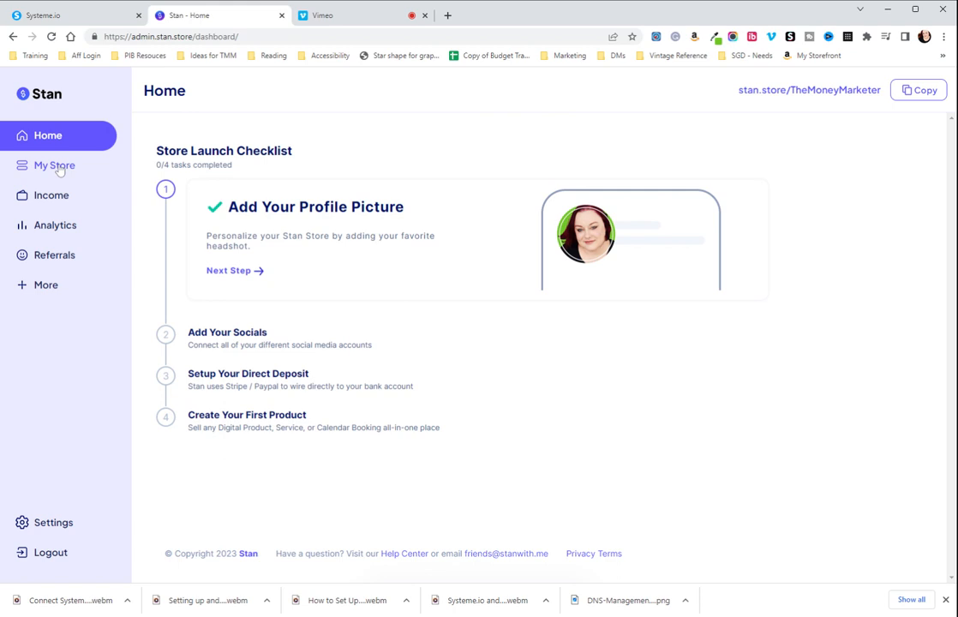
mouse_move(39, 171)
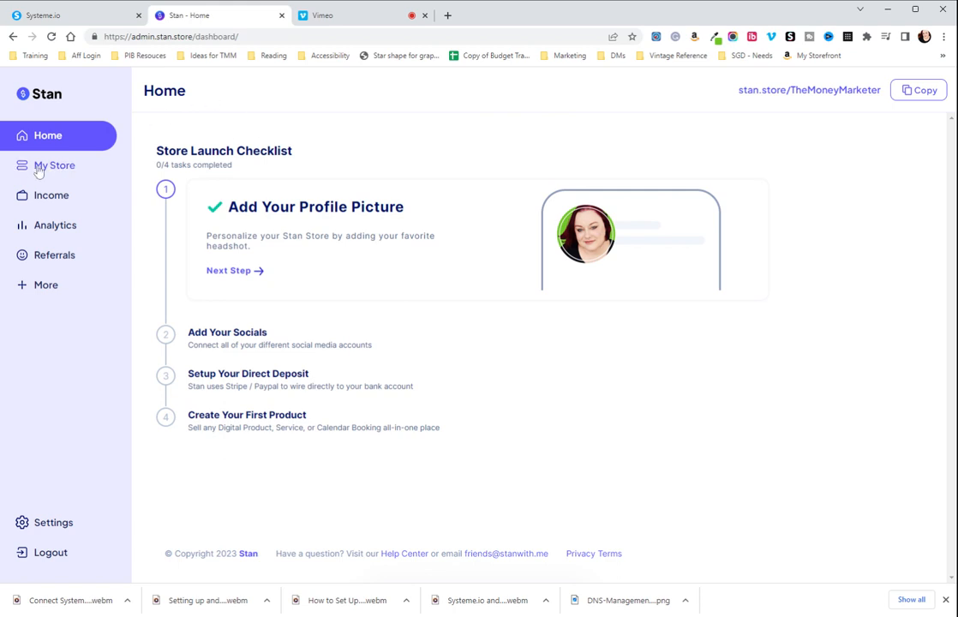
Start a new Digital Download product from My Store's Add Product options
click(54, 165)
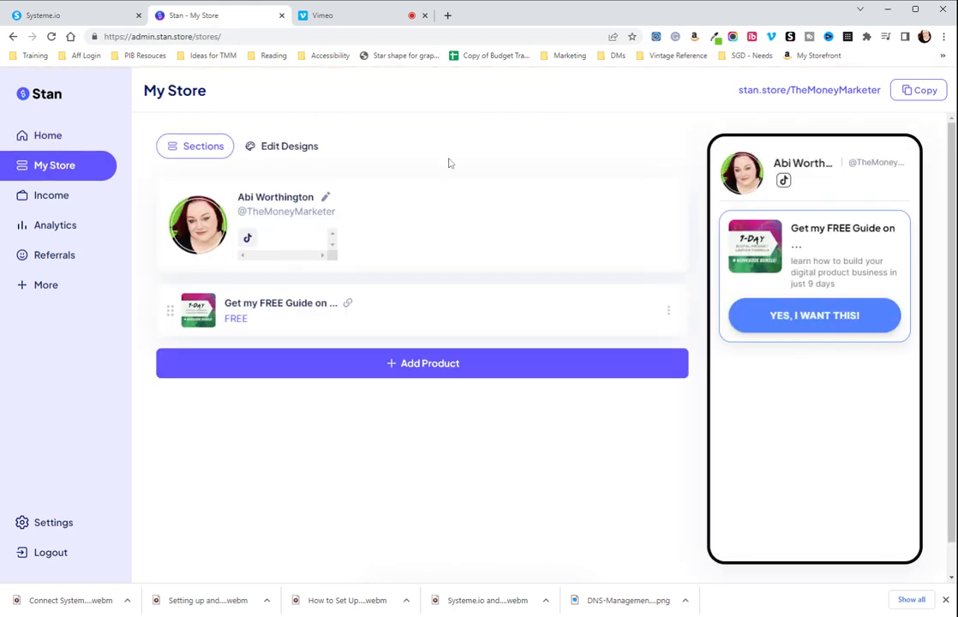
click(421, 364)
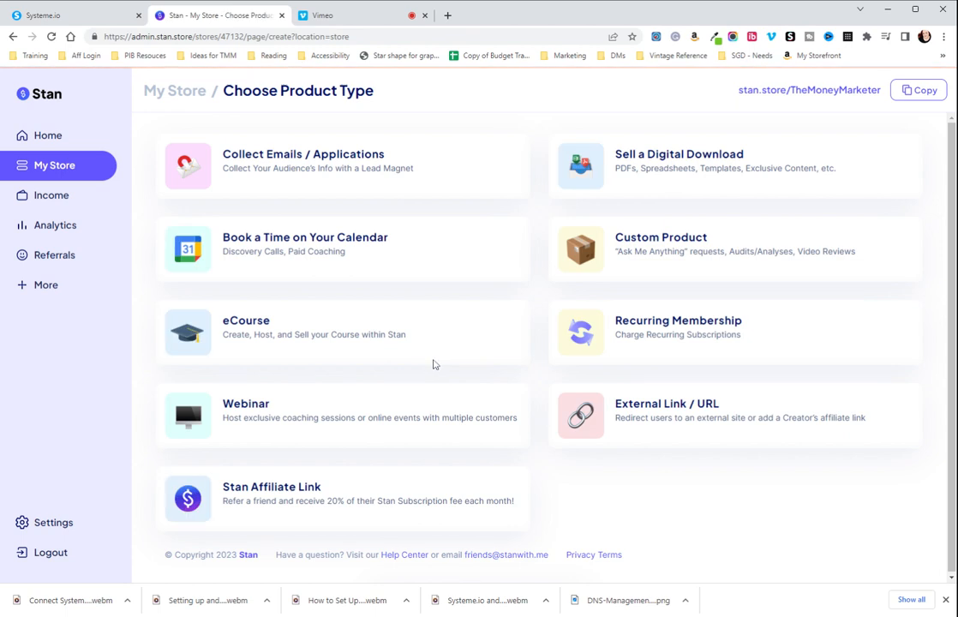
mouse_move(624, 181)
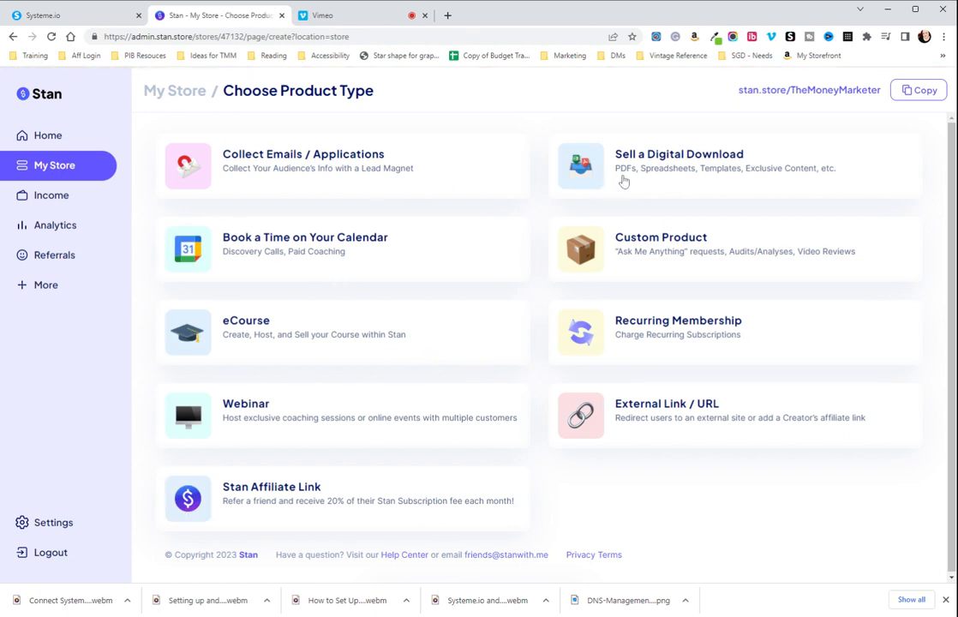
click(678, 161)
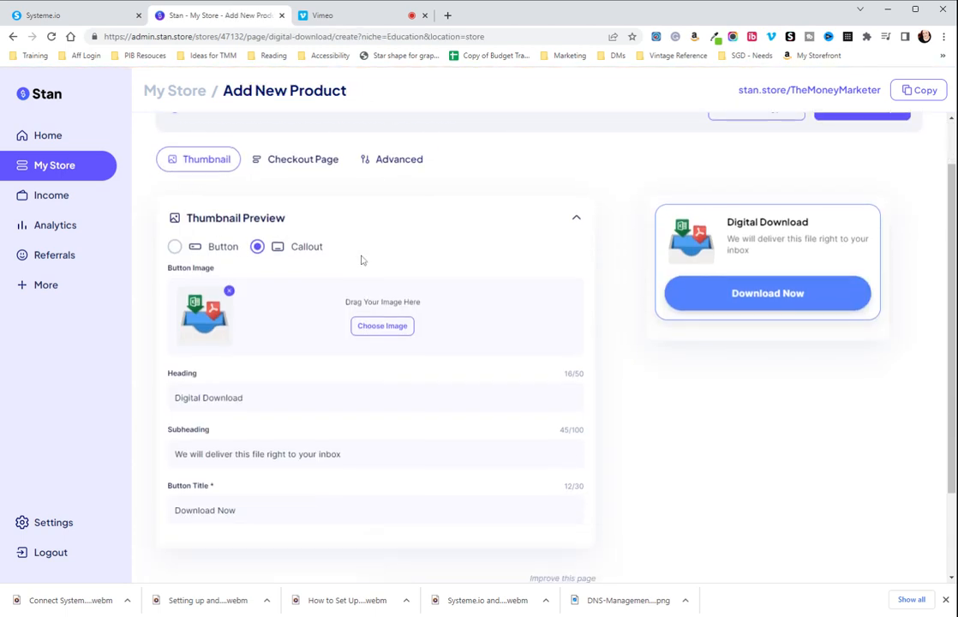
mouse_move(318, 261)
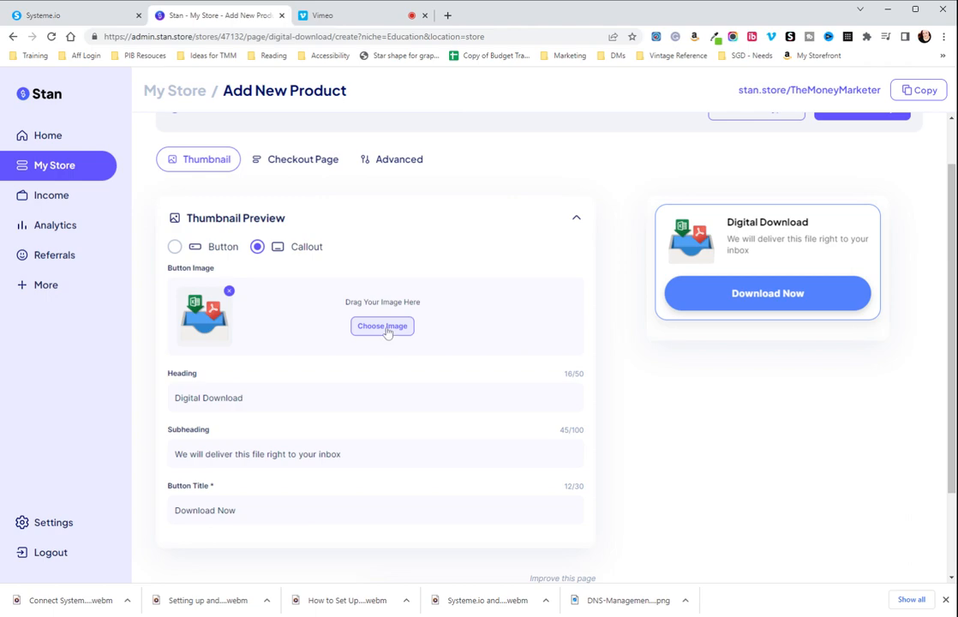
Upload the FREE DOWNLOAD lead-magnet PNG as the product thumbnail and crop it
click(382, 327)
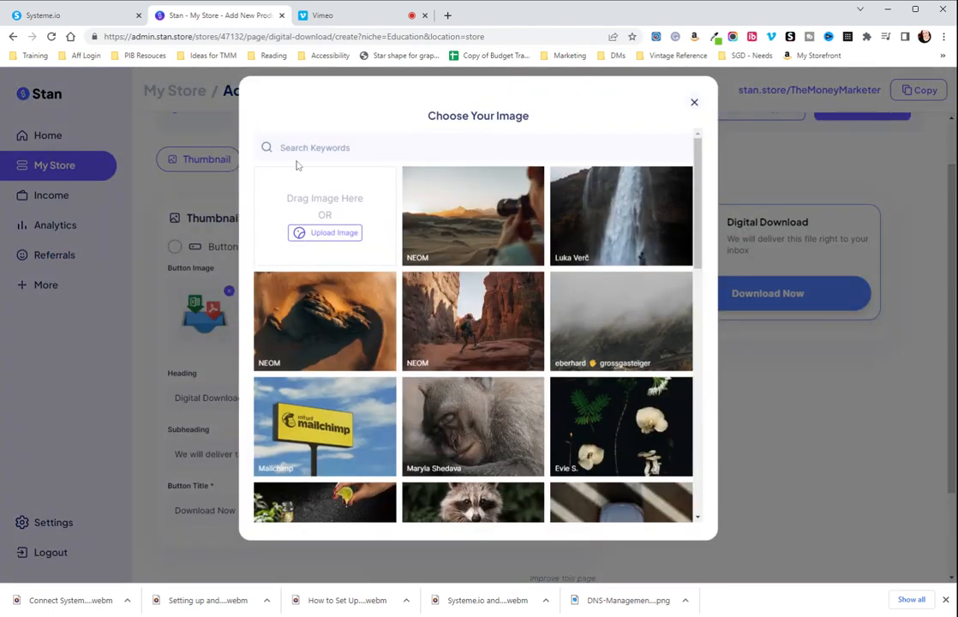
click(694, 102)
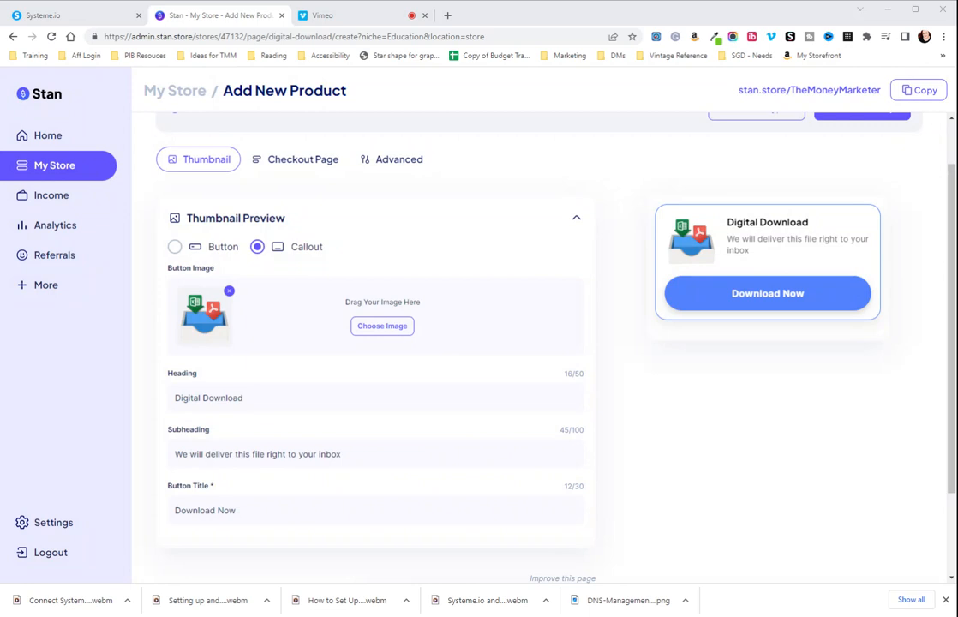
click(381, 325)
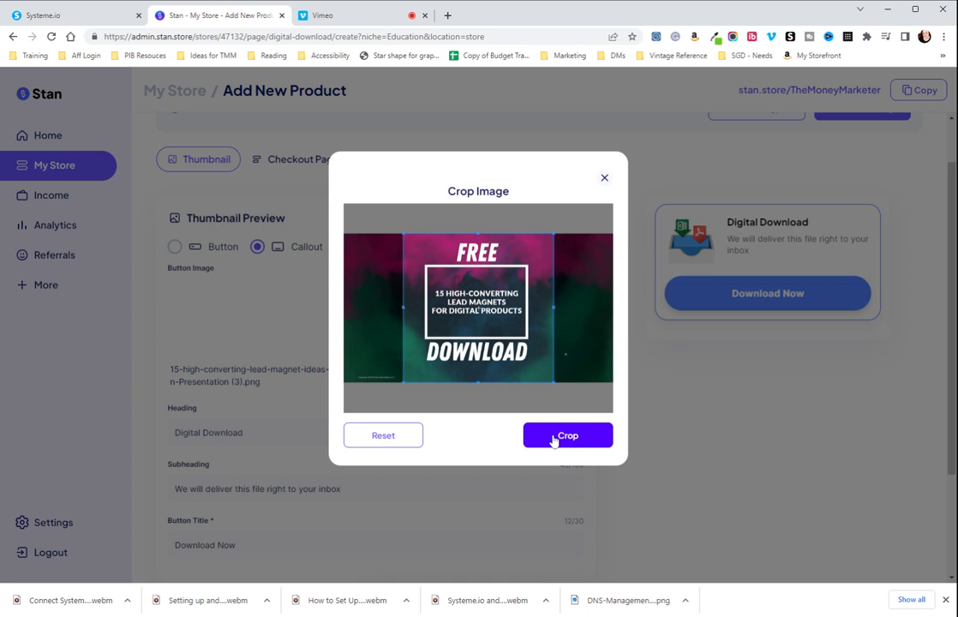
click(567, 435)
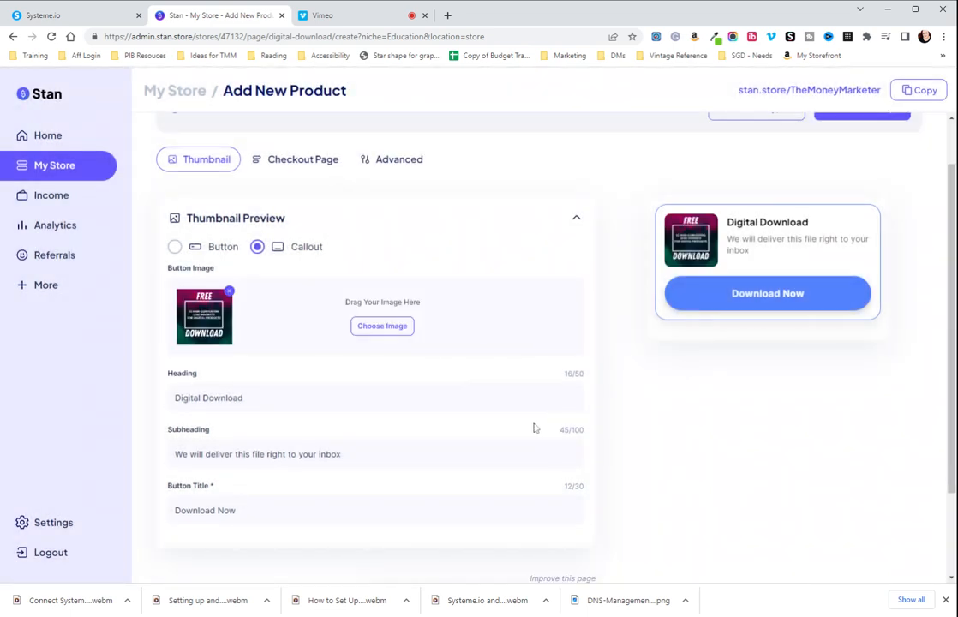
mouse_move(224, 246)
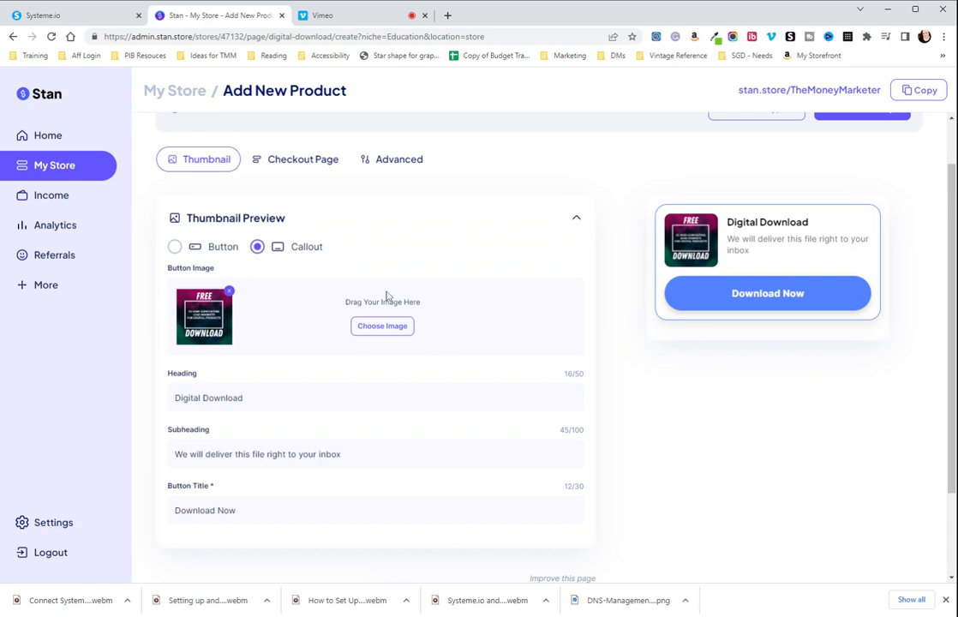
Rewrite heading and subheading for 15 lead magnets, with button text 'Yes, I want this!'
double_click(207, 397)
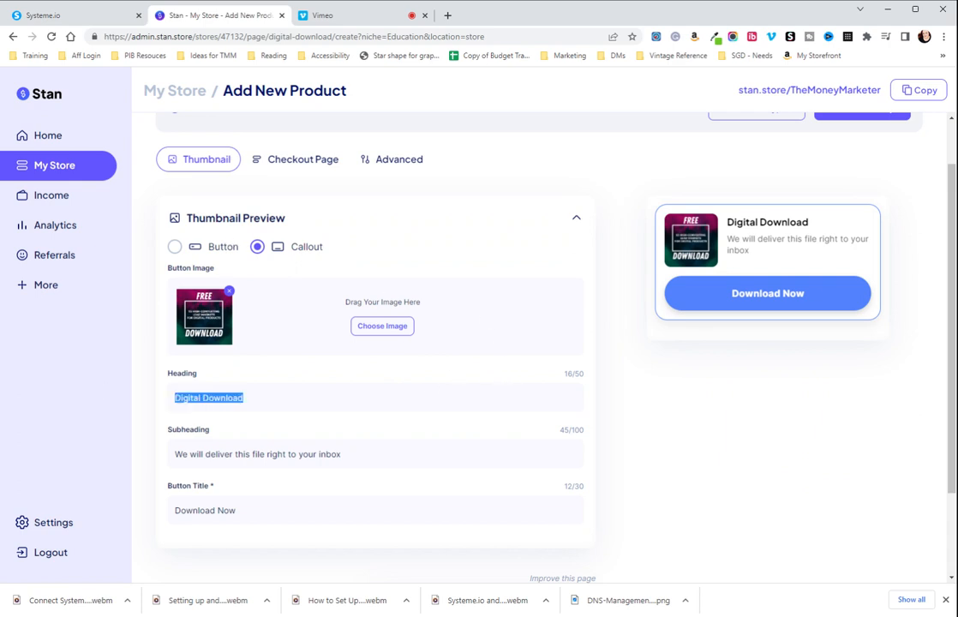
text(Til)
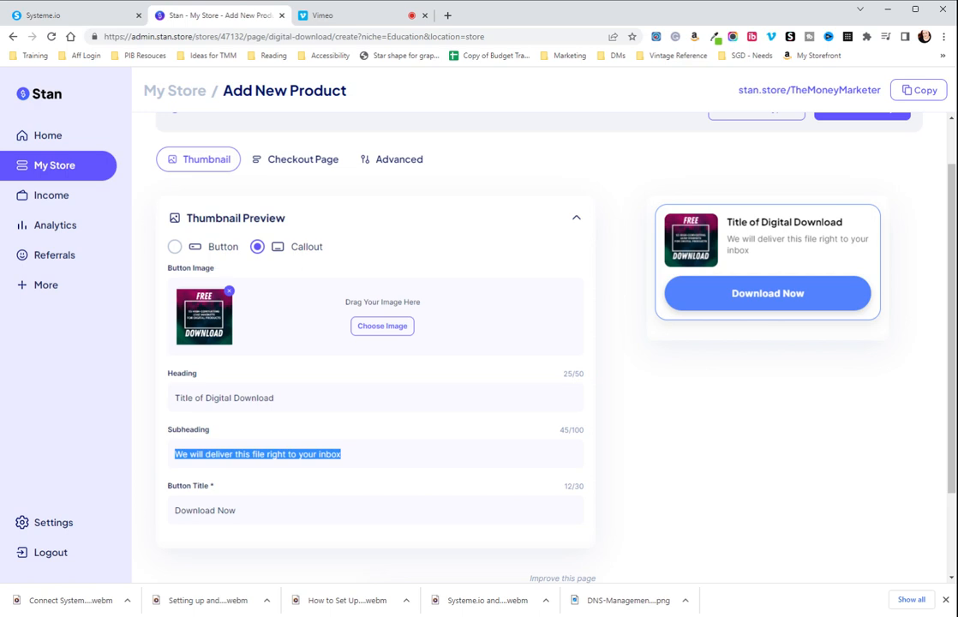
text(1)
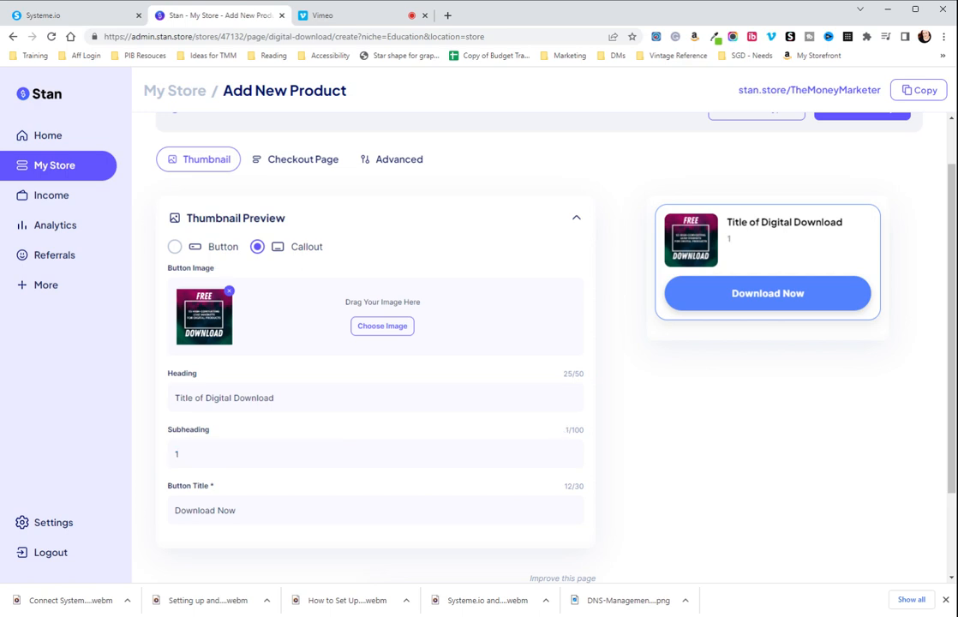
text(5 high-converting)
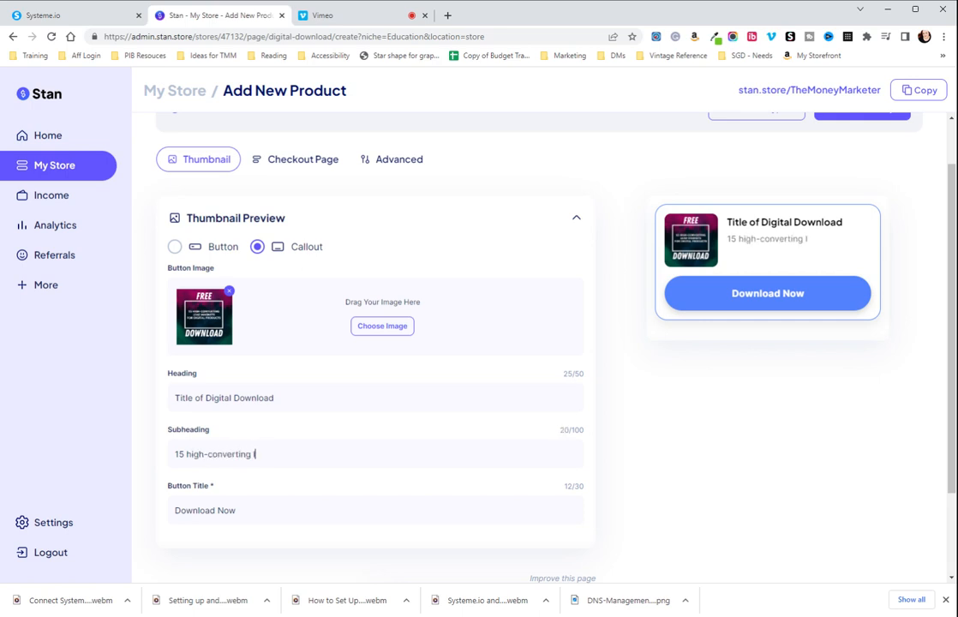
text(lead magnets to test)
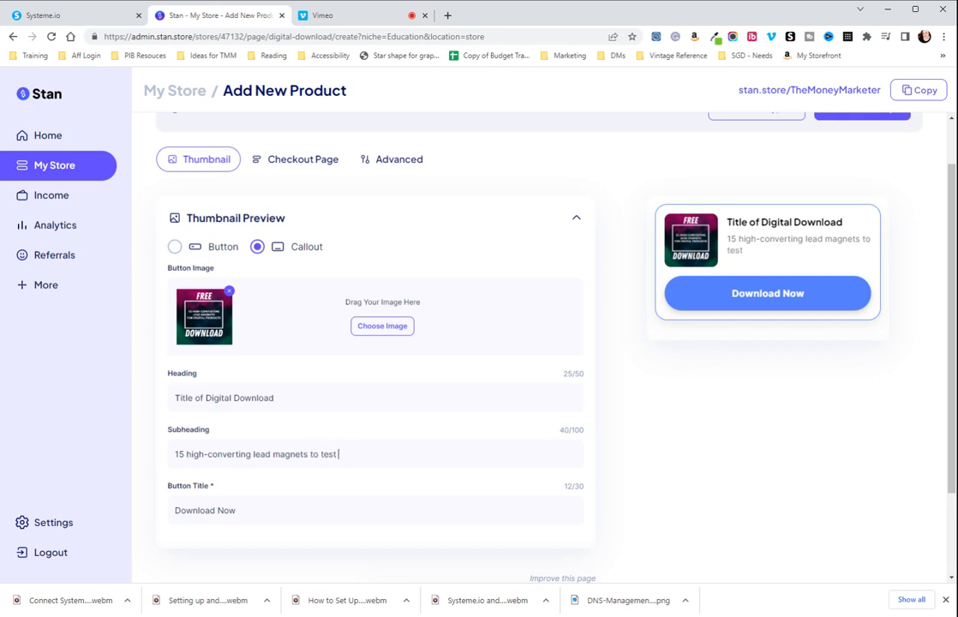
text(out!)
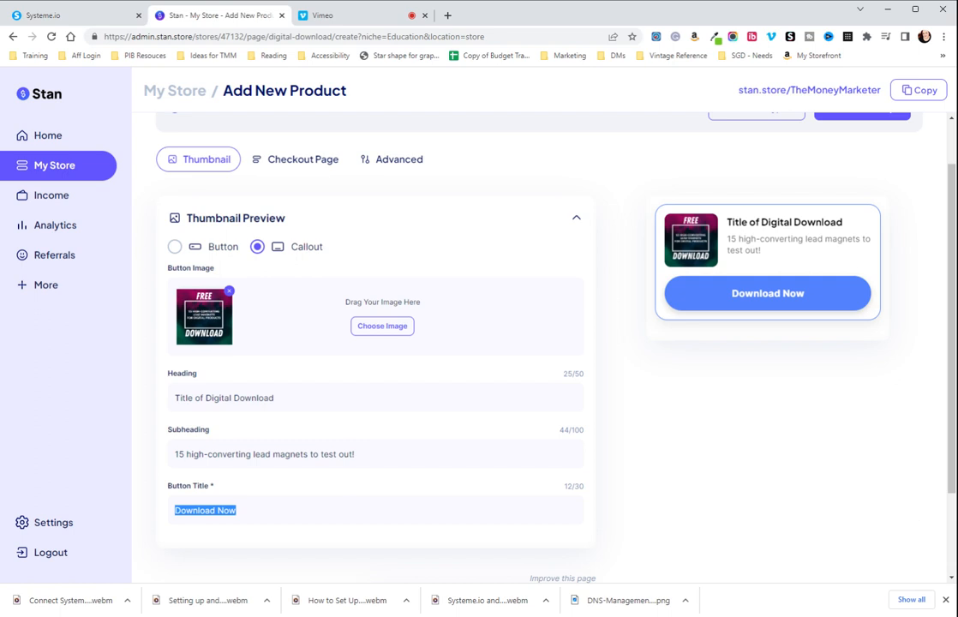
text(Yes, I want)
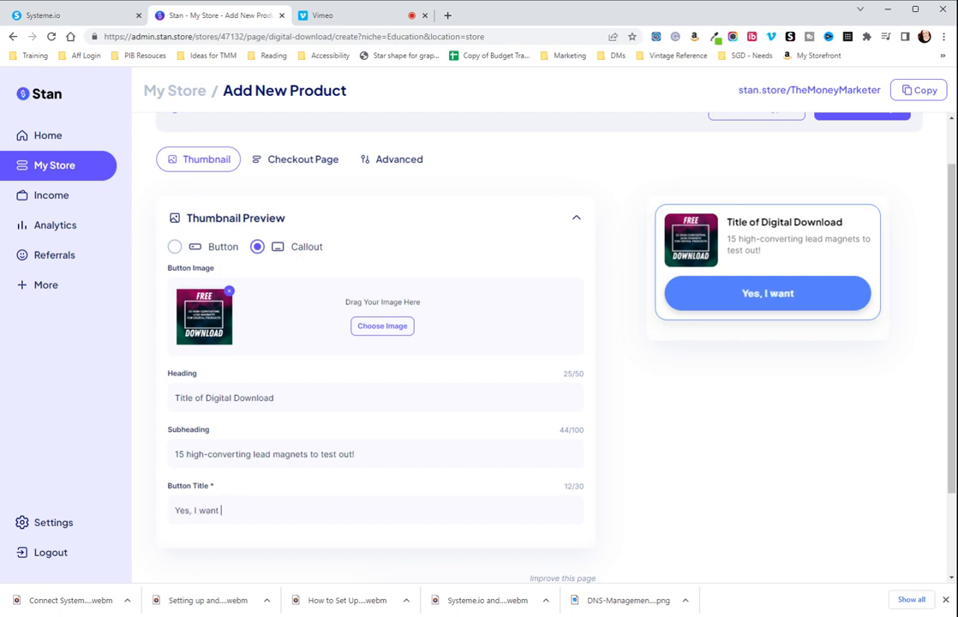
text(this!)
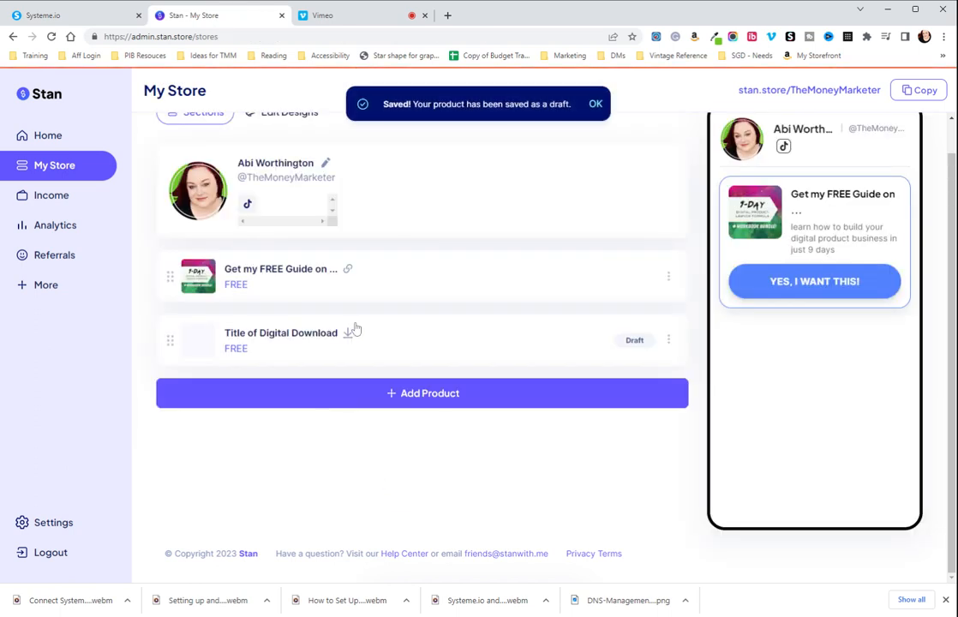
Reopen the draft digital download and show its Checkout Page settings
click(280, 332)
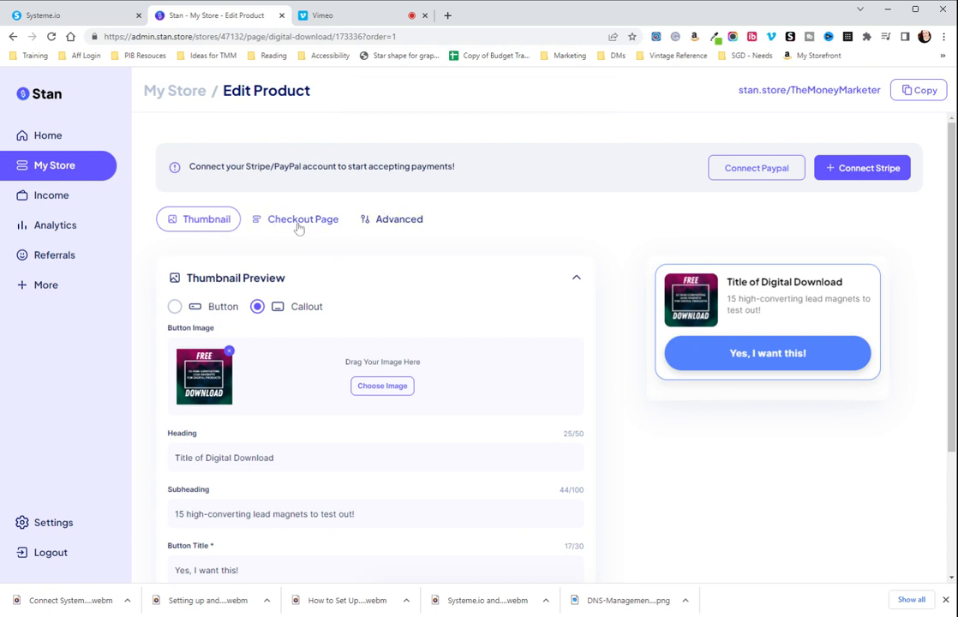
mouse_move(443, 246)
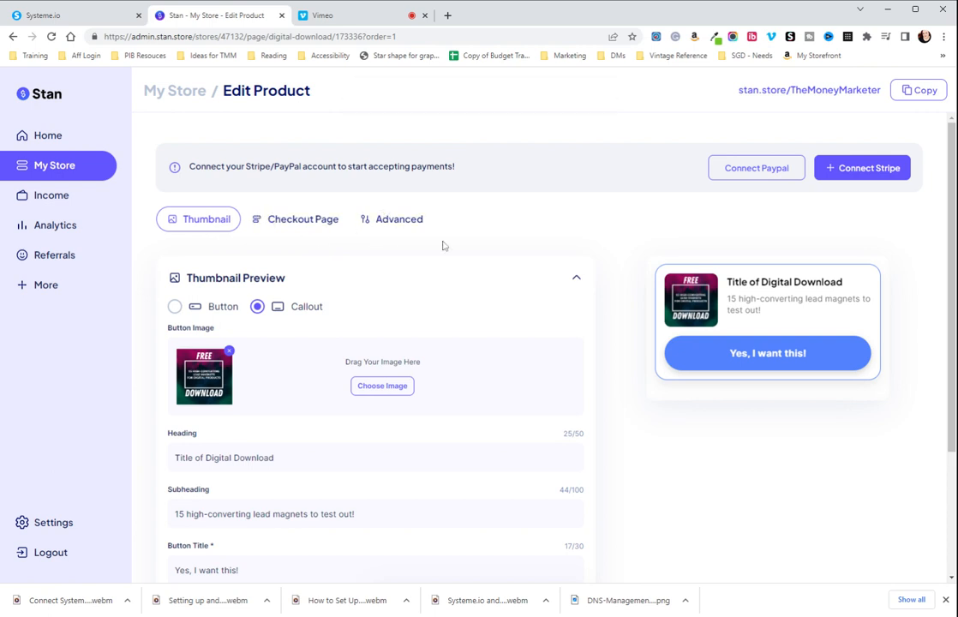
click(294, 219)
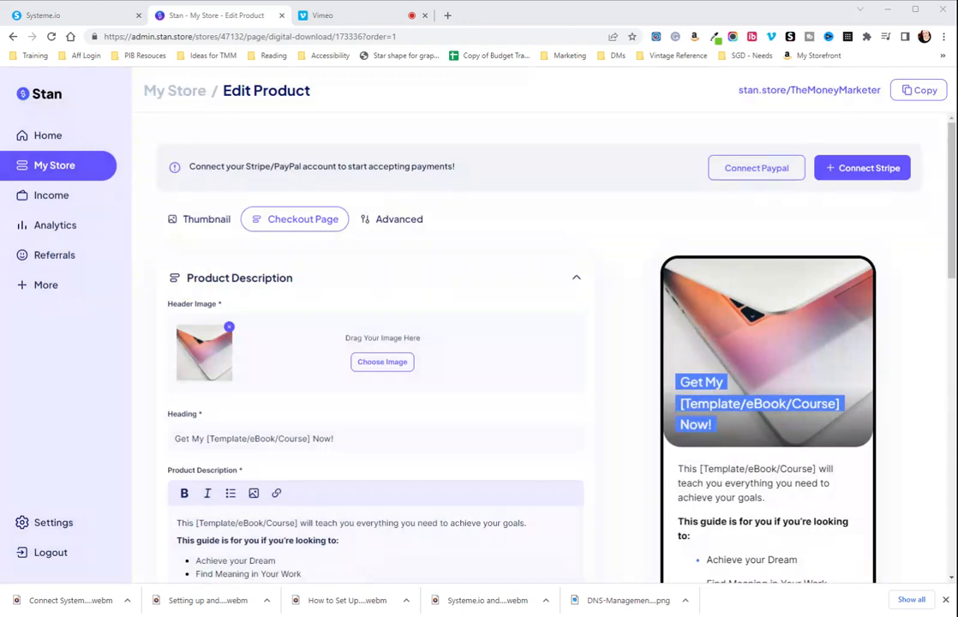
Replace the laptop header photo with the cropped FREE DOWNLOAD lead-magnet graphic
click(381, 362)
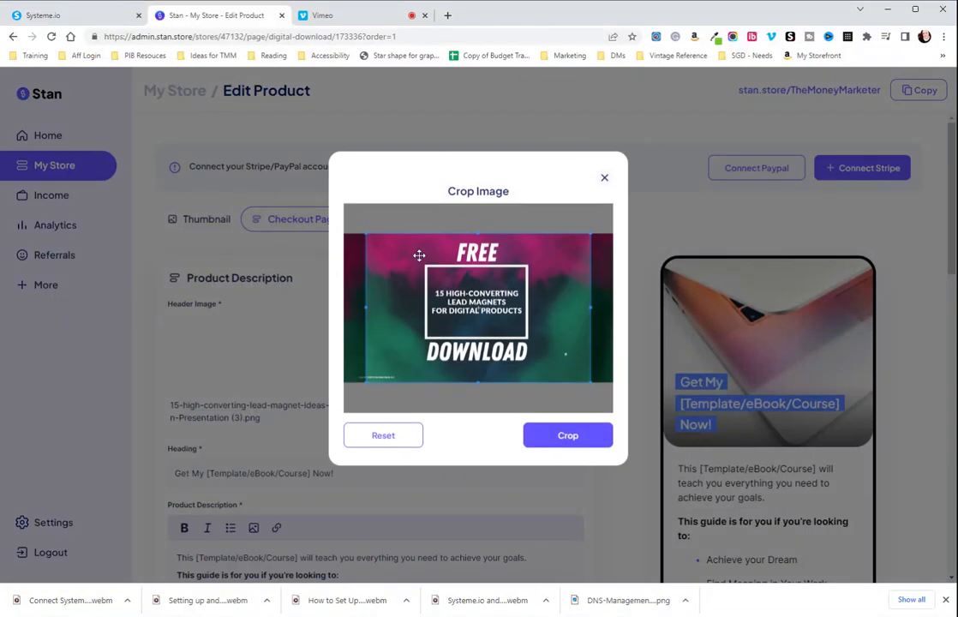
mouse_move(503, 341)
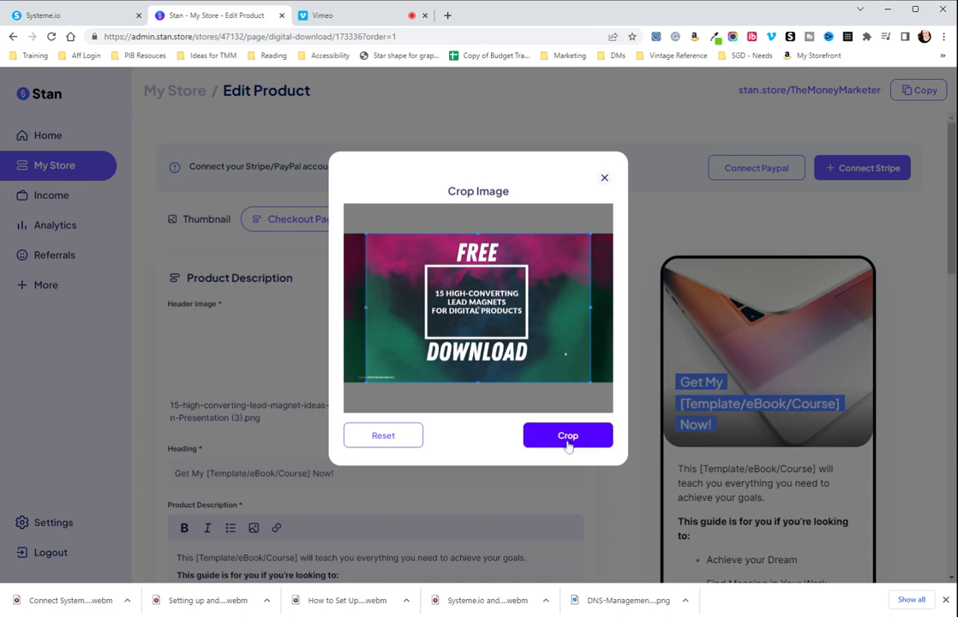
click(567, 435)
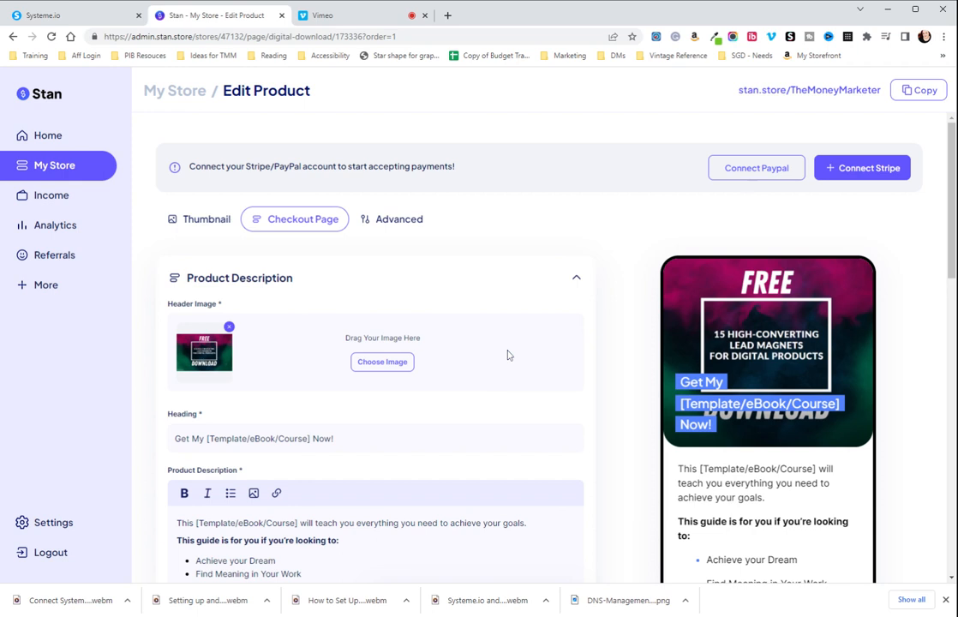
scroll(down, 3)
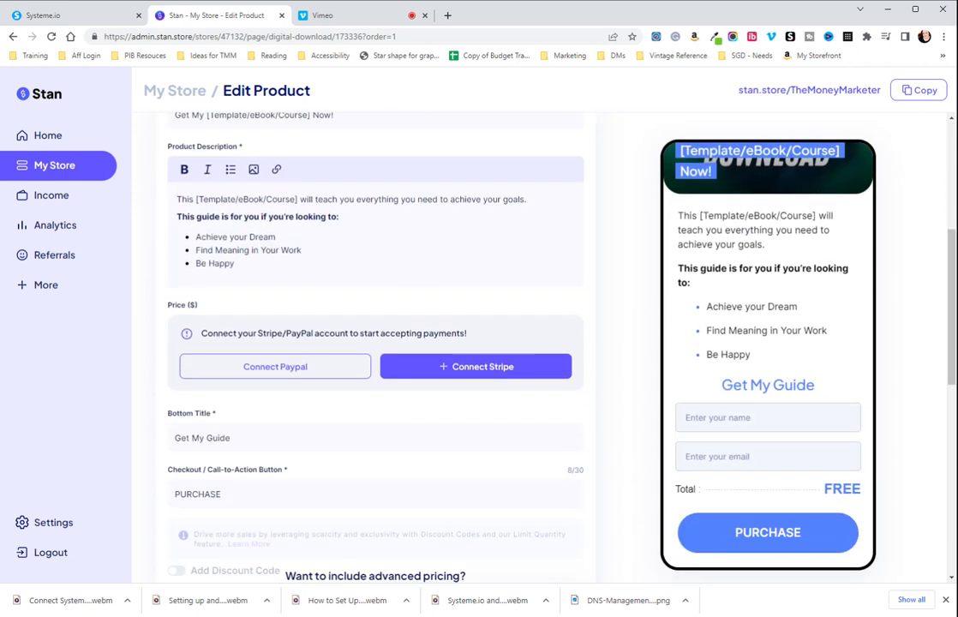
scroll(down, 3)
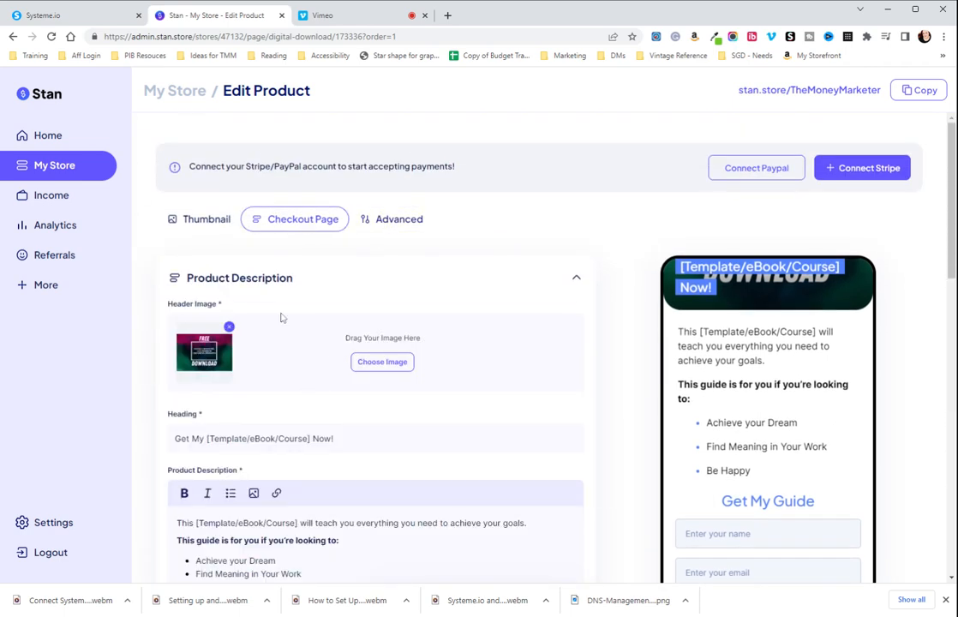
scroll(down, 3)
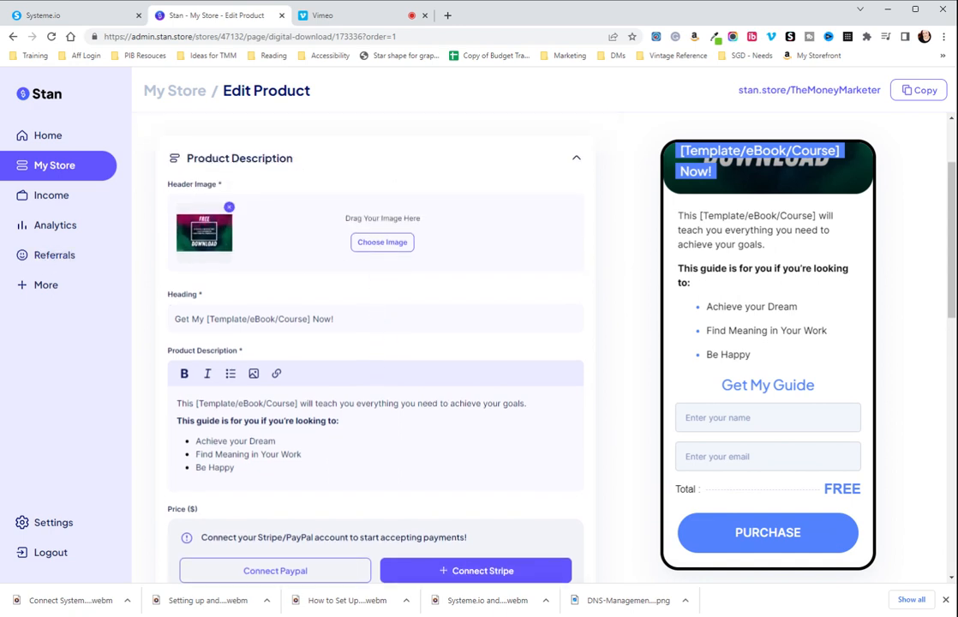
mouse_move(217, 294)
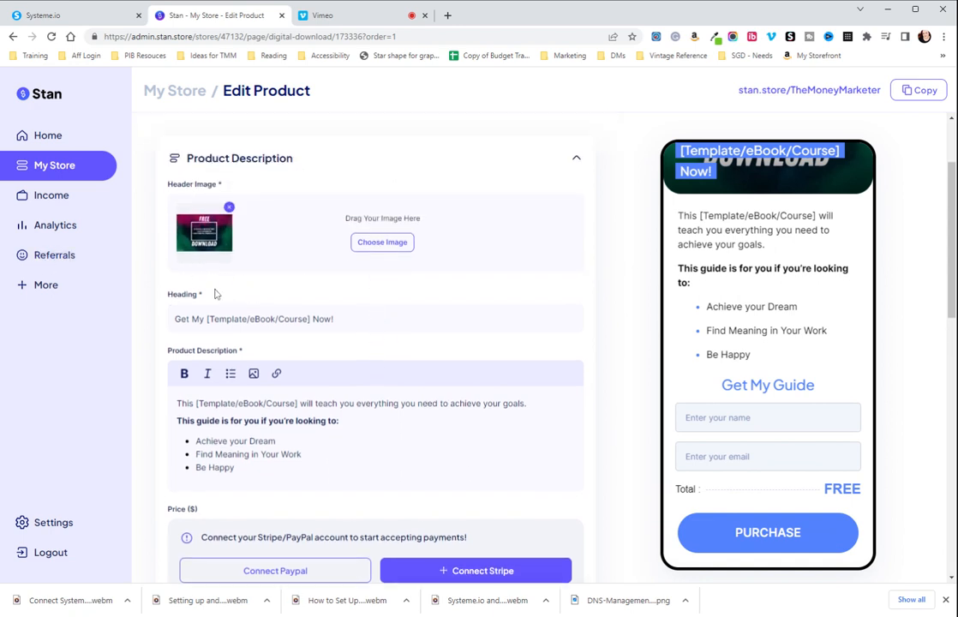
mouse_move(239, 300)
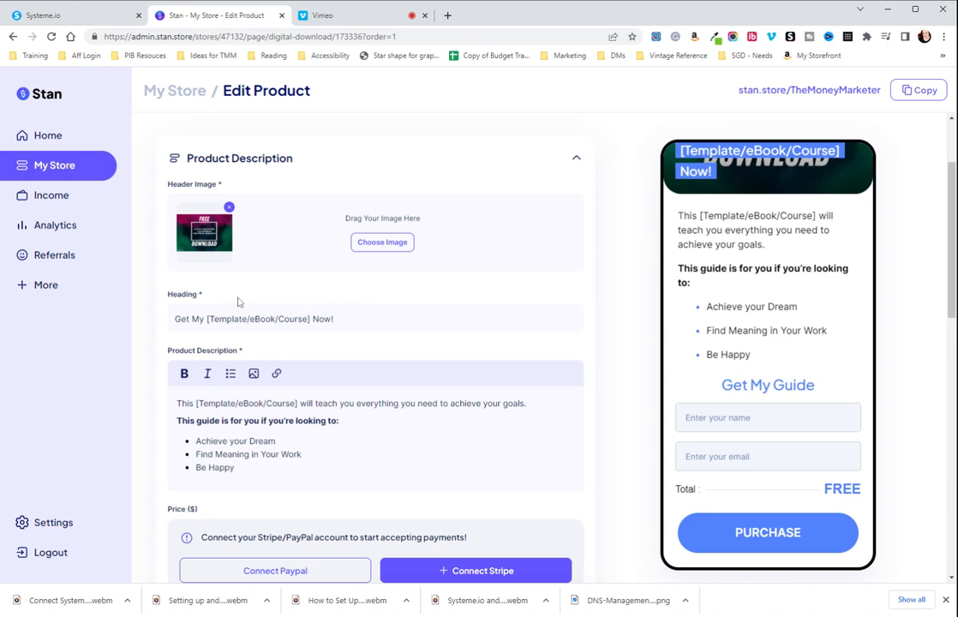
mouse_move(191, 290)
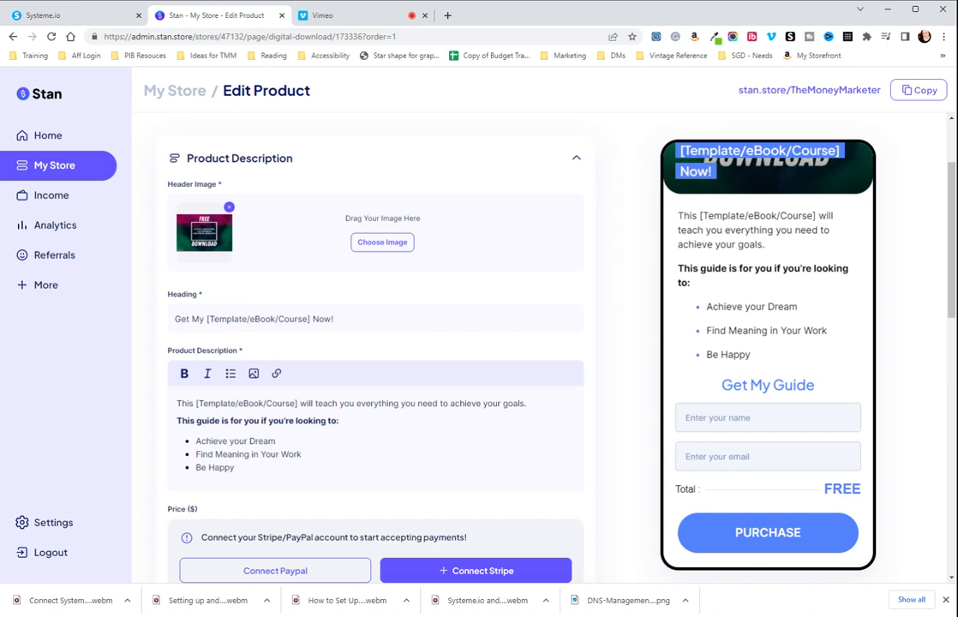
mouse_move(390, 292)
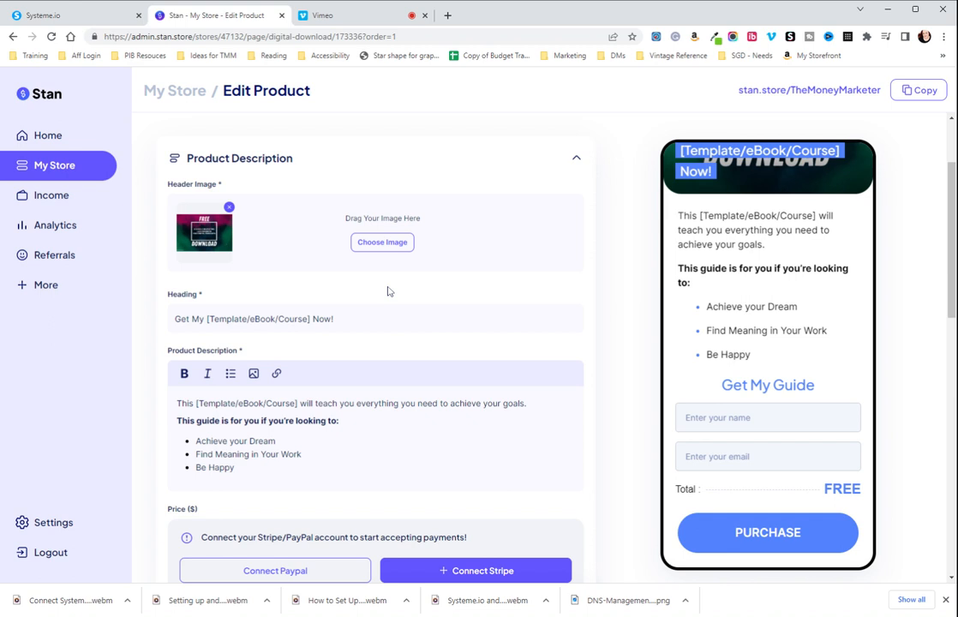
mouse_move(374, 287)
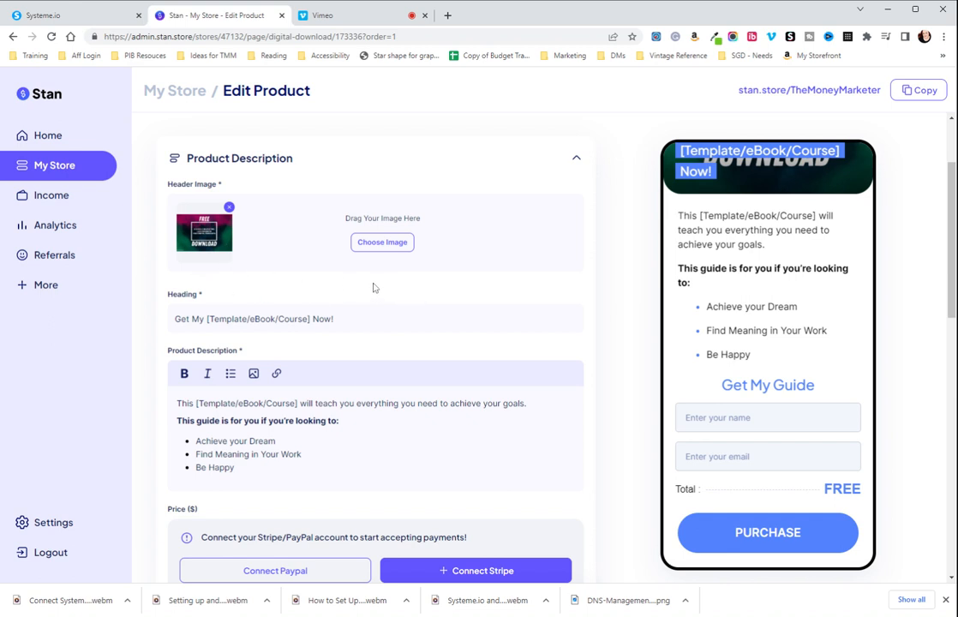
mouse_move(433, 270)
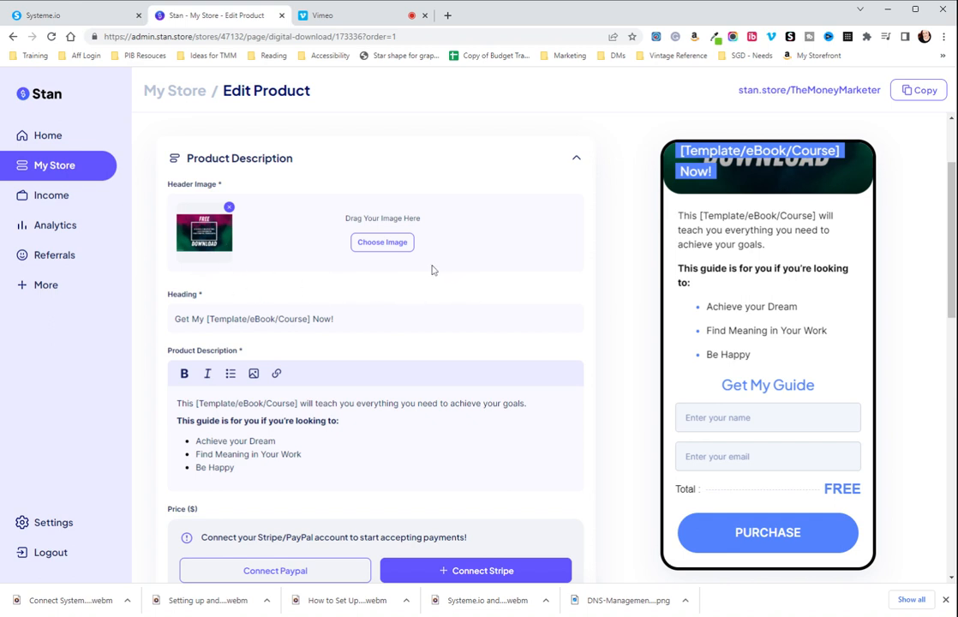
mouse_move(468, 286)
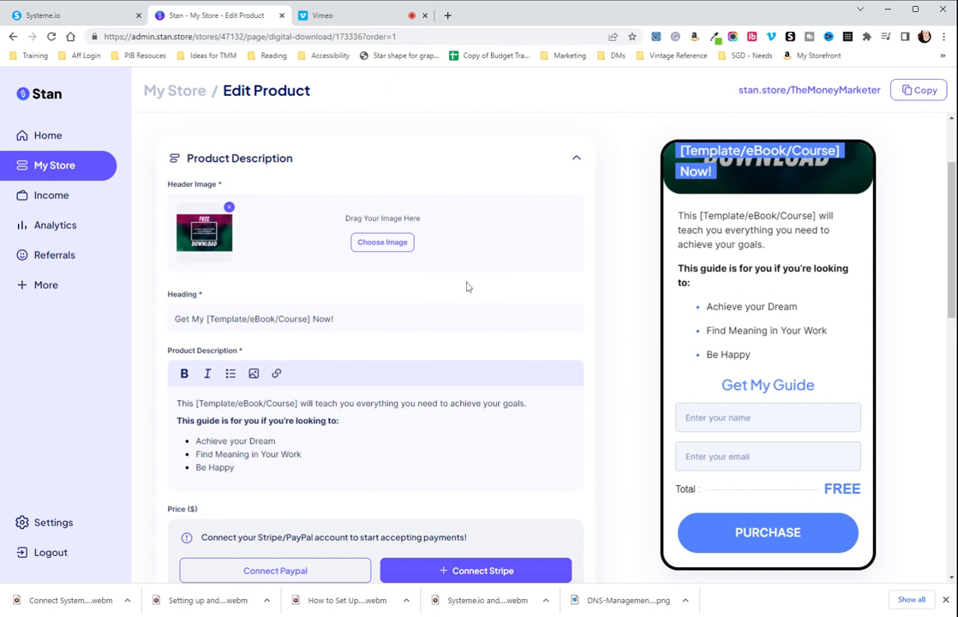
mouse_move(266, 287)
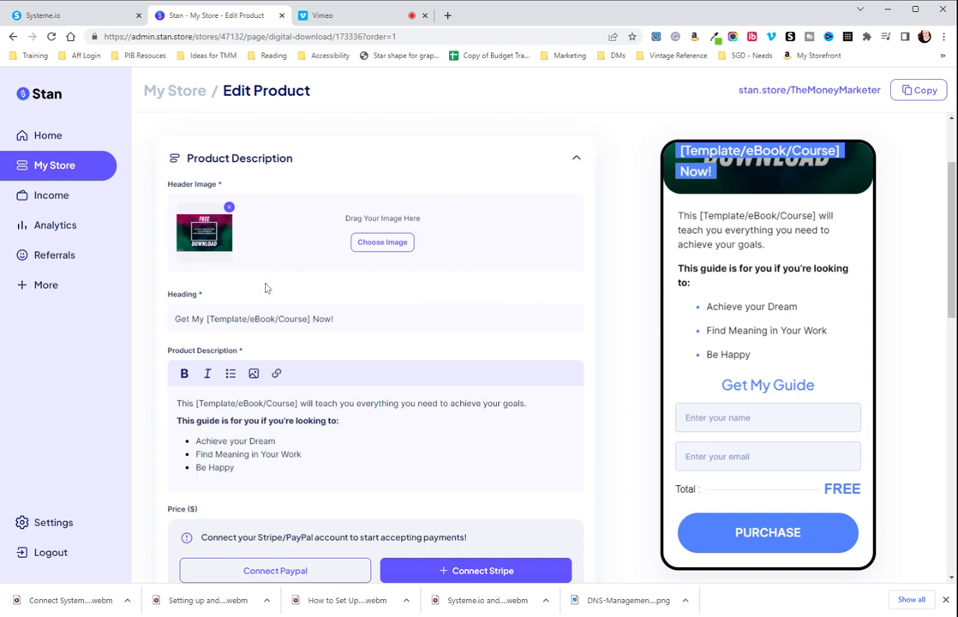
mouse_move(182, 294)
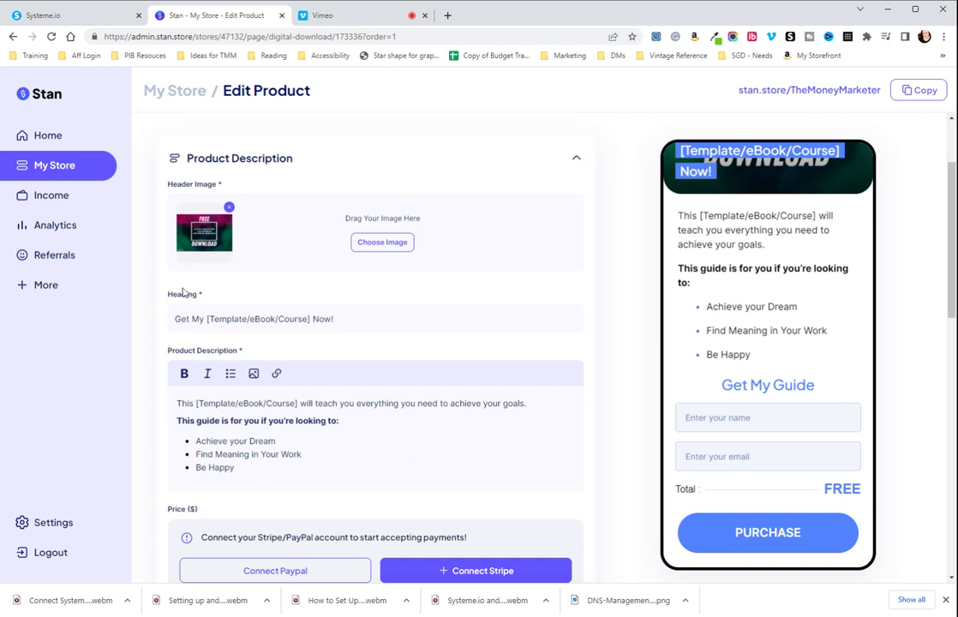
mouse_move(184, 294)
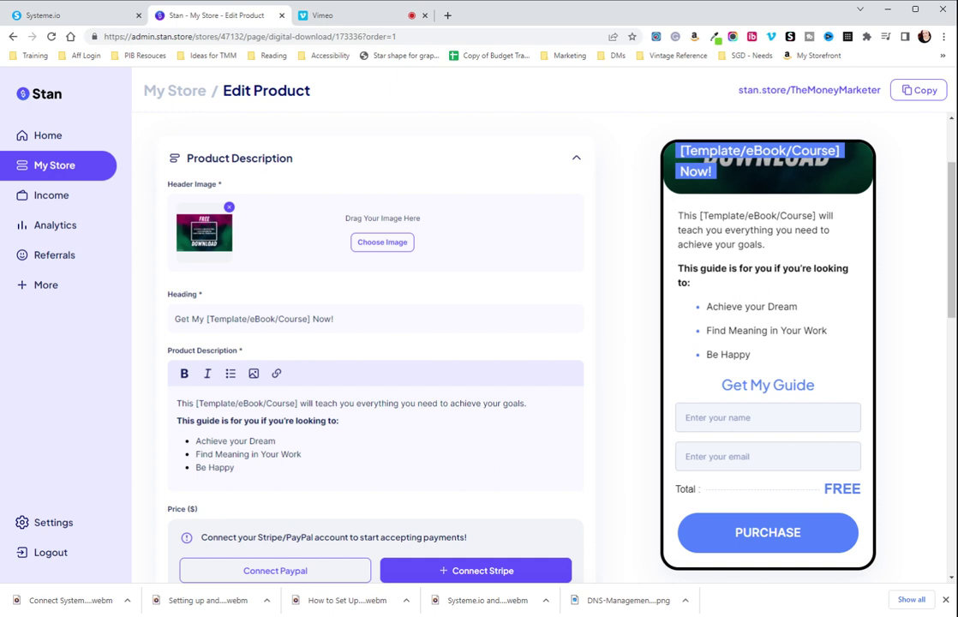
mouse_move(316, 305)
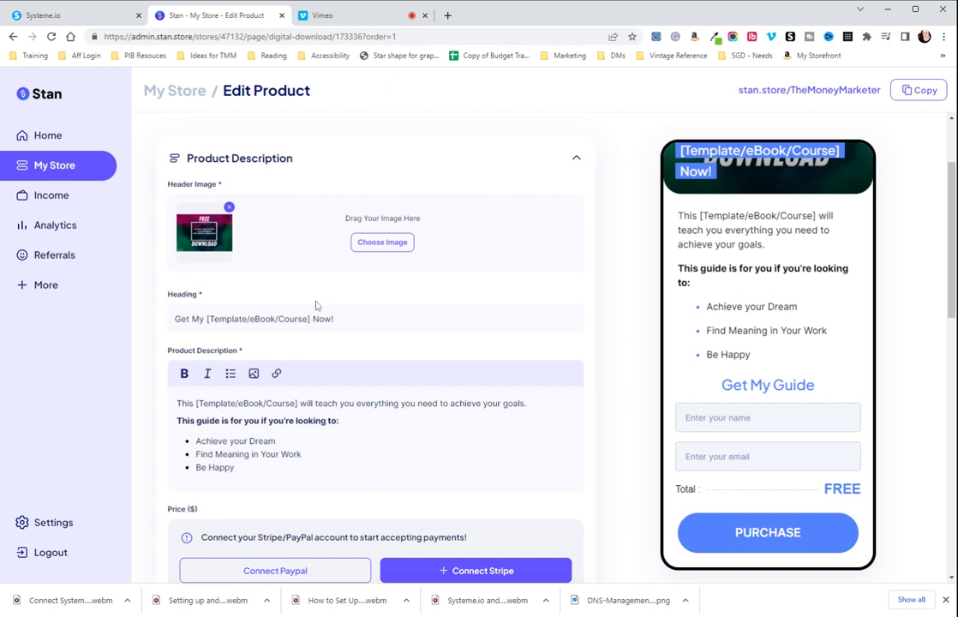
scroll(down, 3)
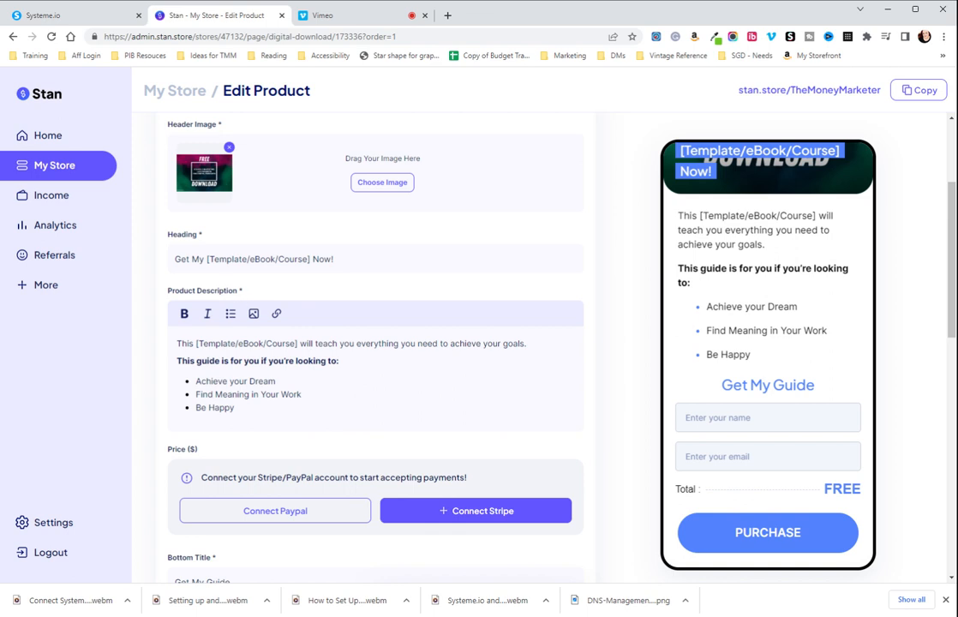
Title the checkout '15 High-Converting Lead Mangnets' and name the product in the description
triple_click(253, 258)
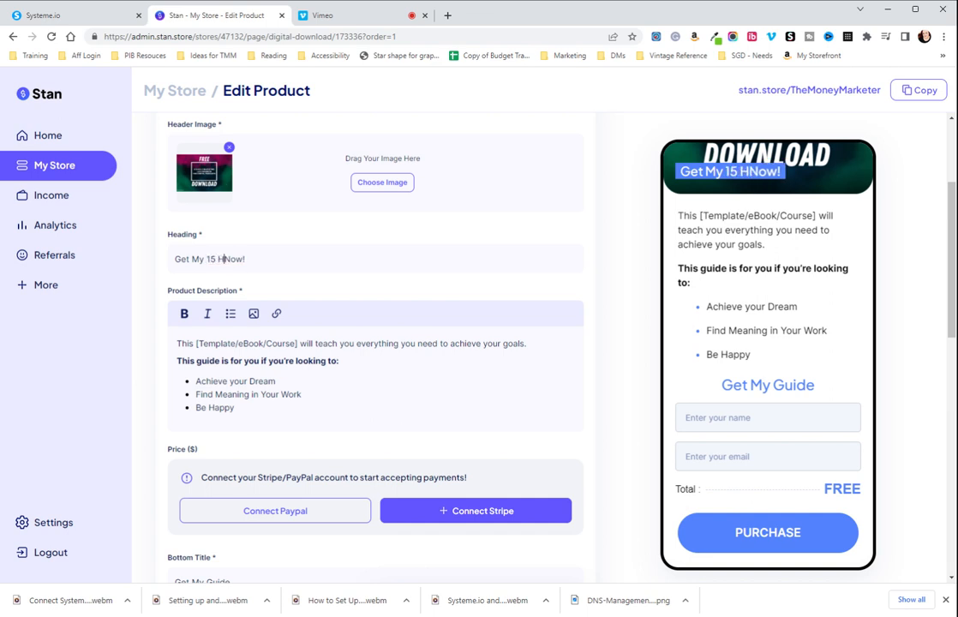
text(igh-Converting)
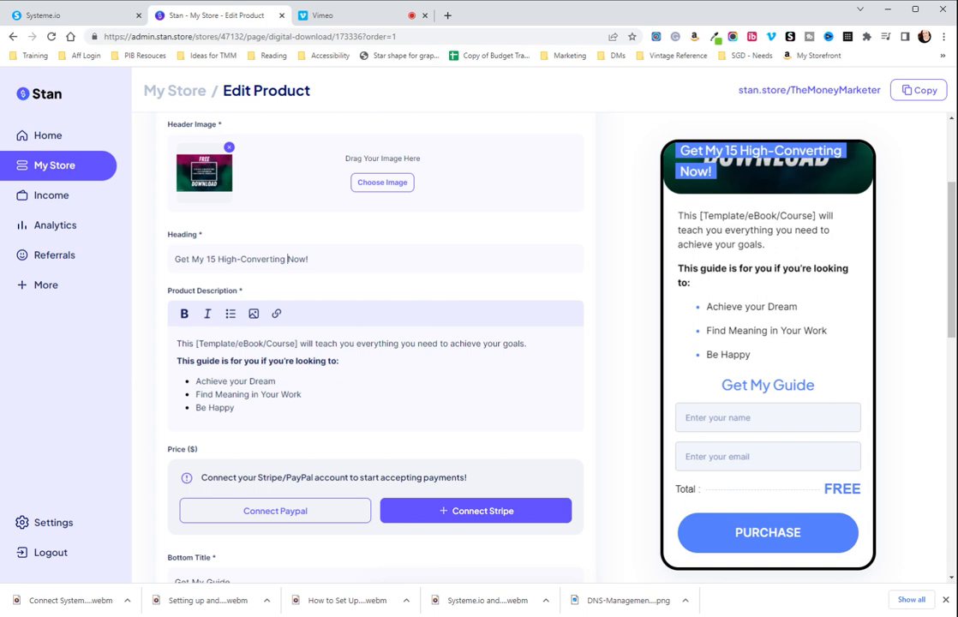
text(Lead)
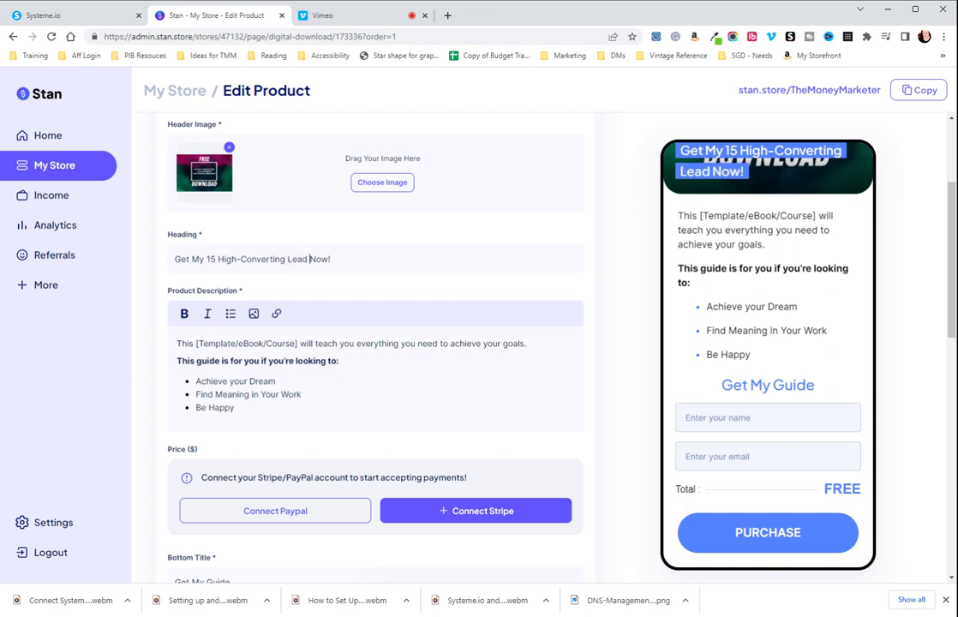
text(Mangnets)
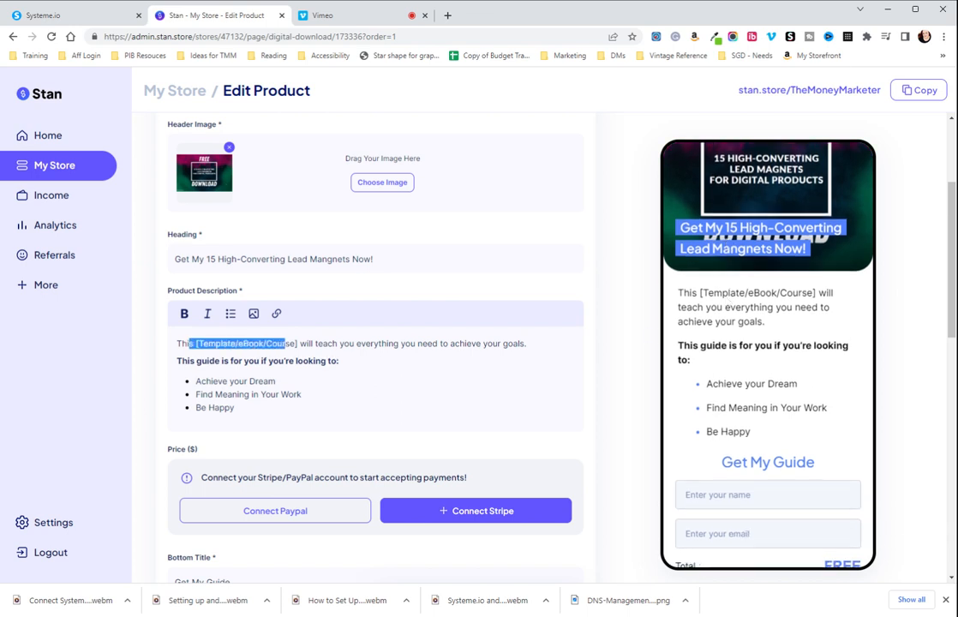
text(15 High-Converting)
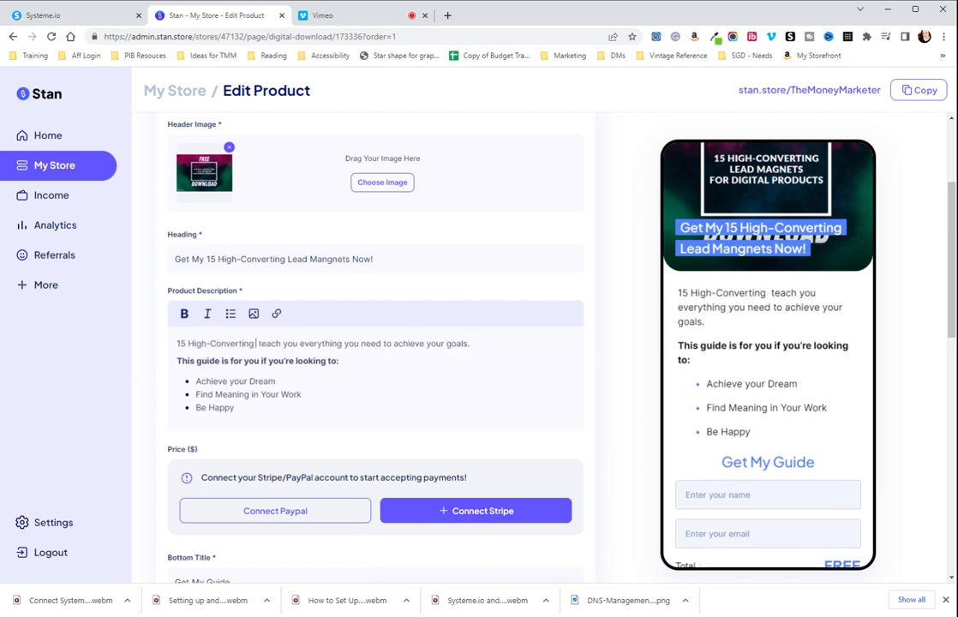
text(Lead Magnets)
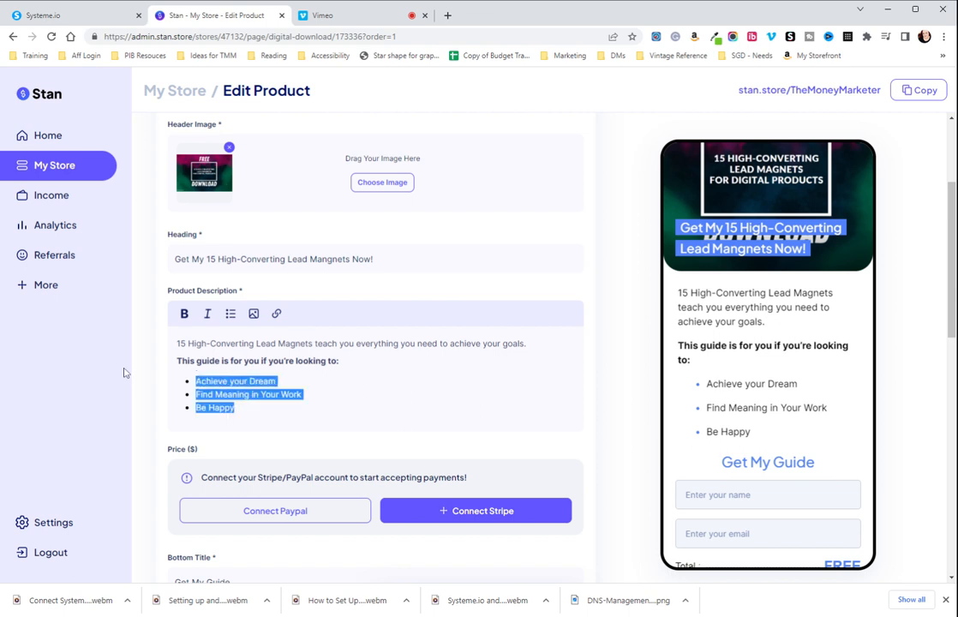
mouse_move(136, 356)
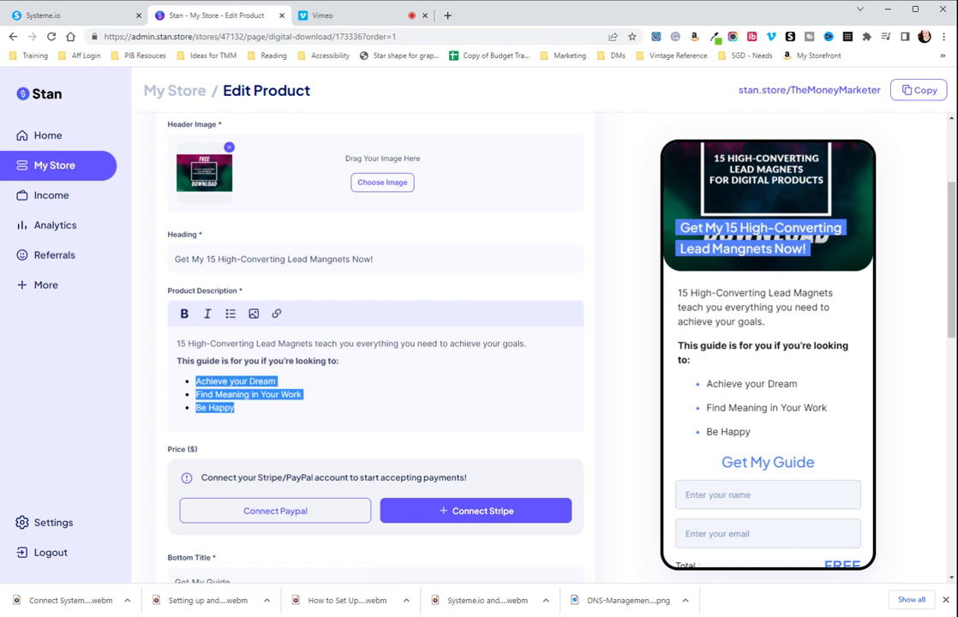
click(236, 395)
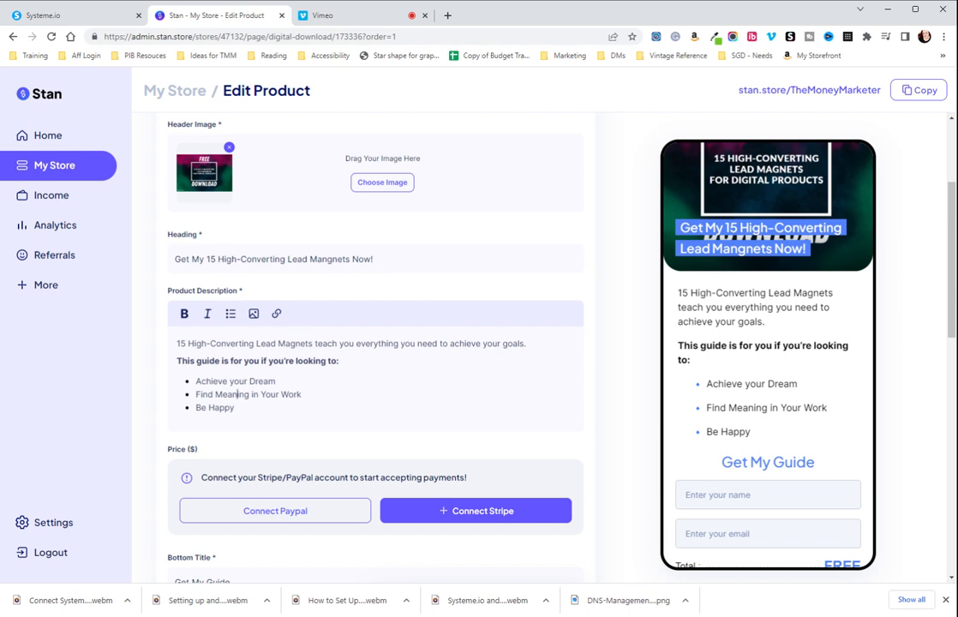
click(232, 407)
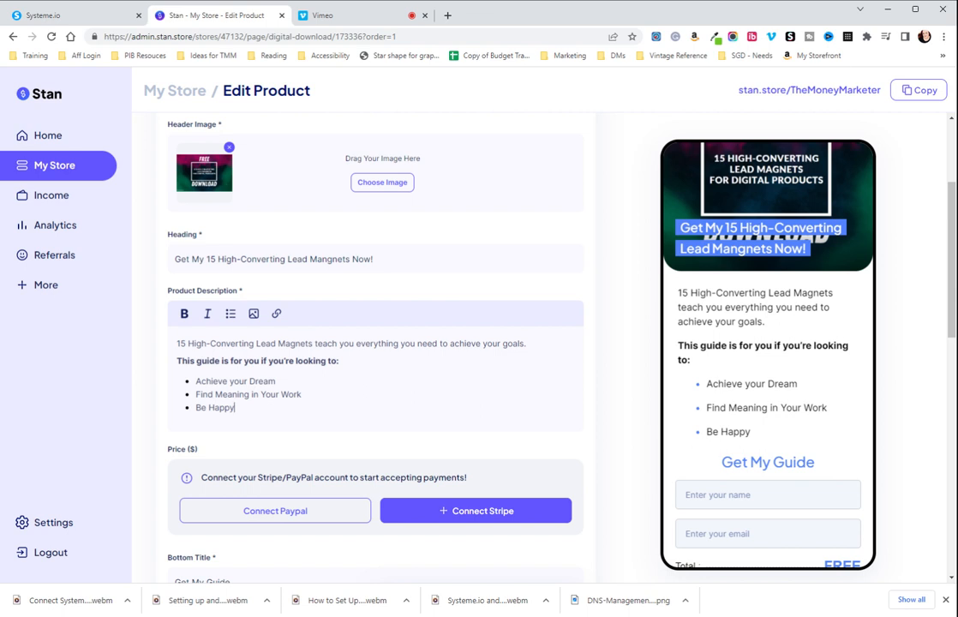
scroll(down, 3)
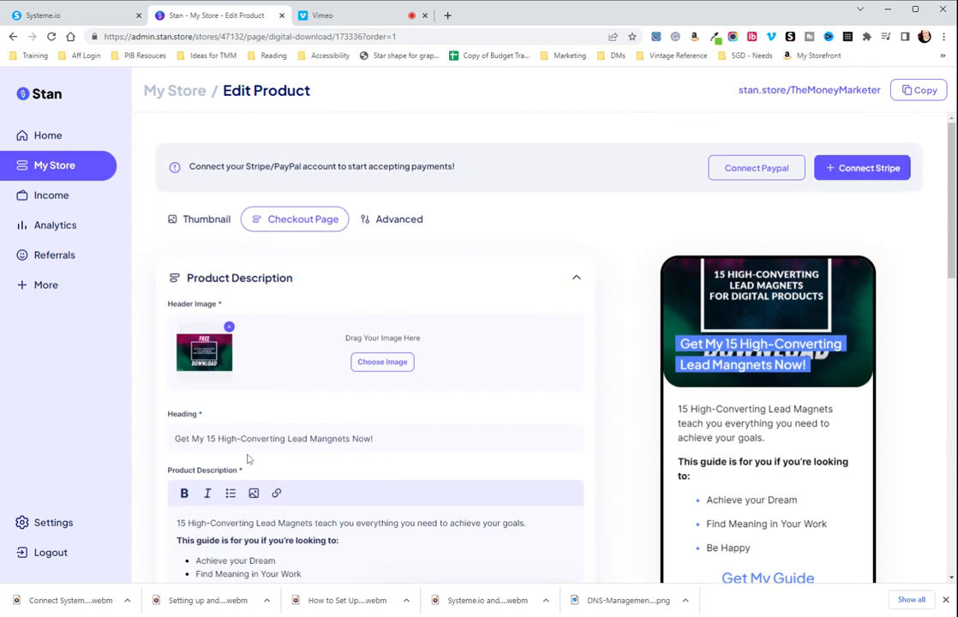
scroll(down, 3)
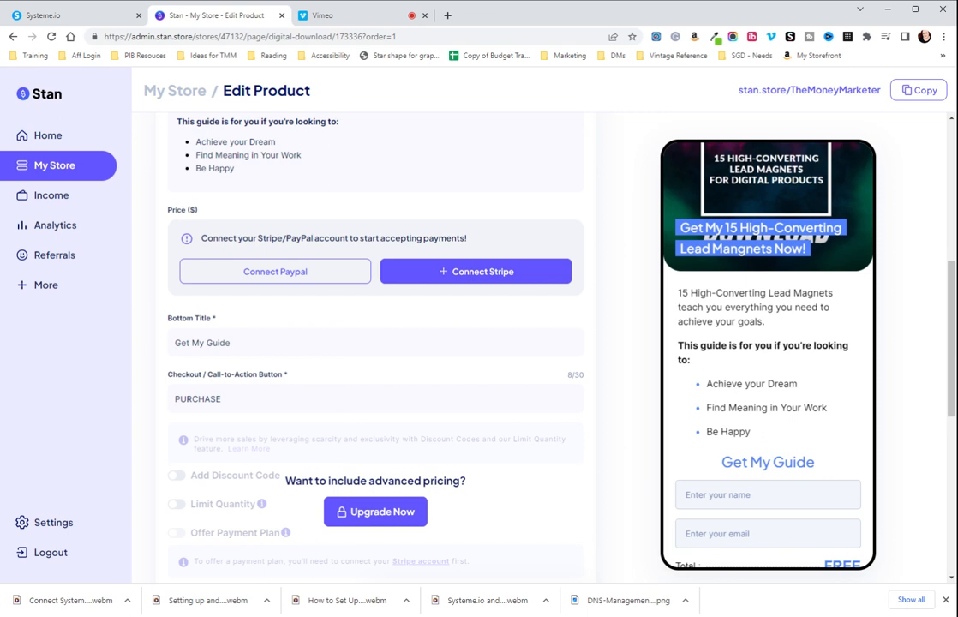
mouse_move(315, 384)
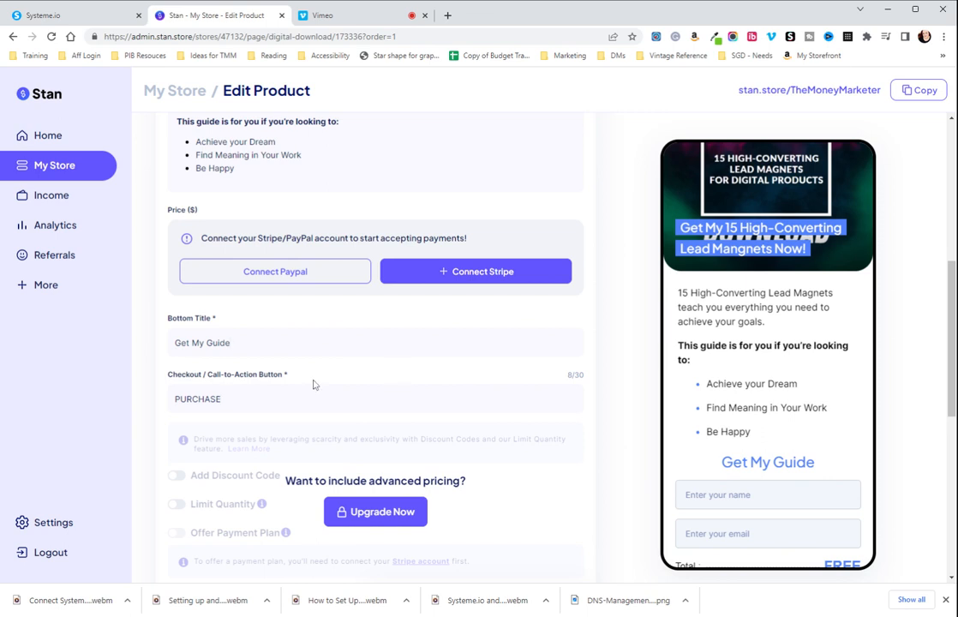
scroll(down, 3)
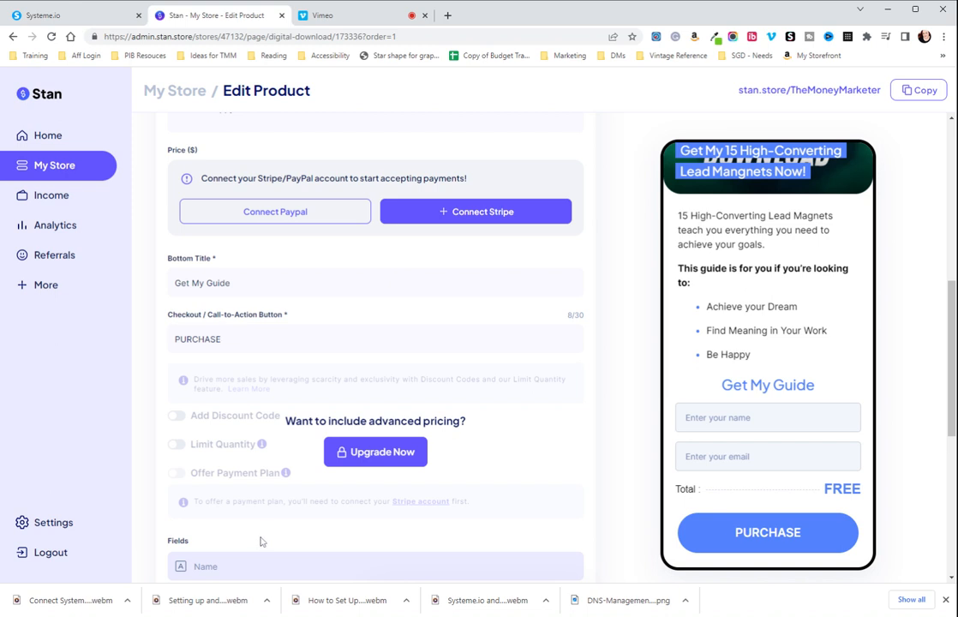
mouse_move(167, 451)
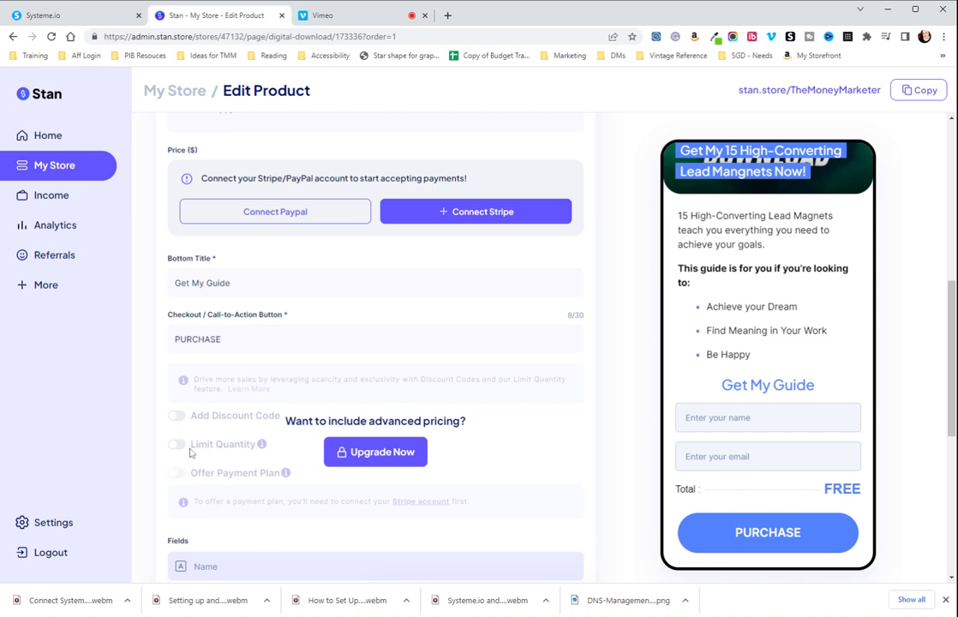
scroll(down, 3)
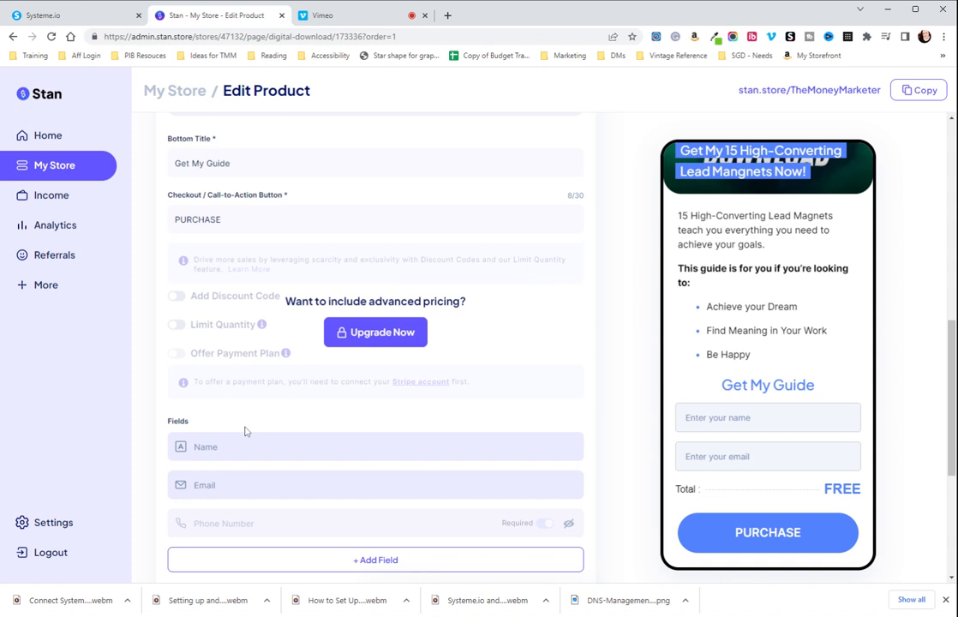
mouse_move(266, 370)
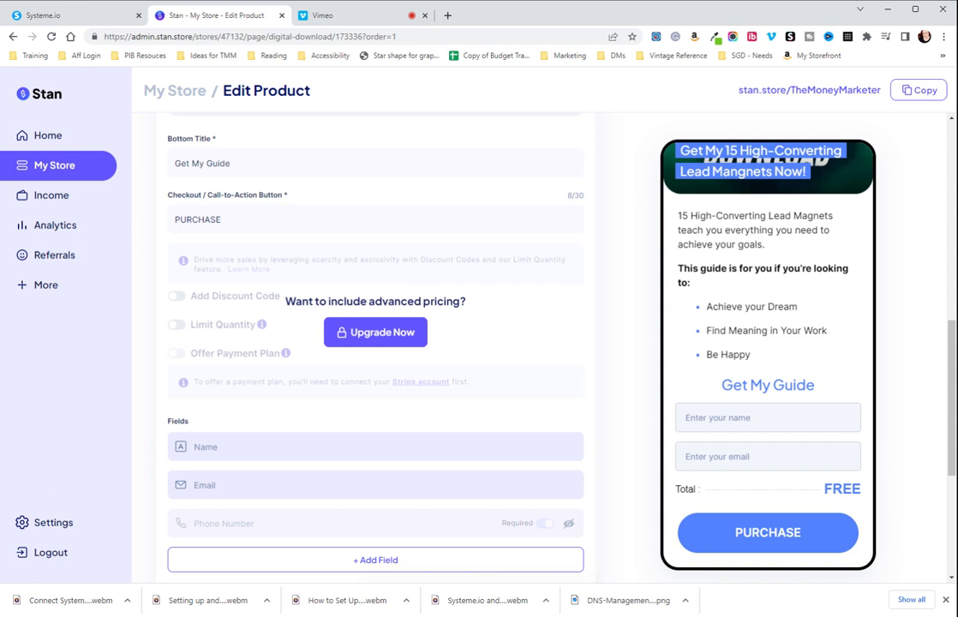
scroll(down, 3)
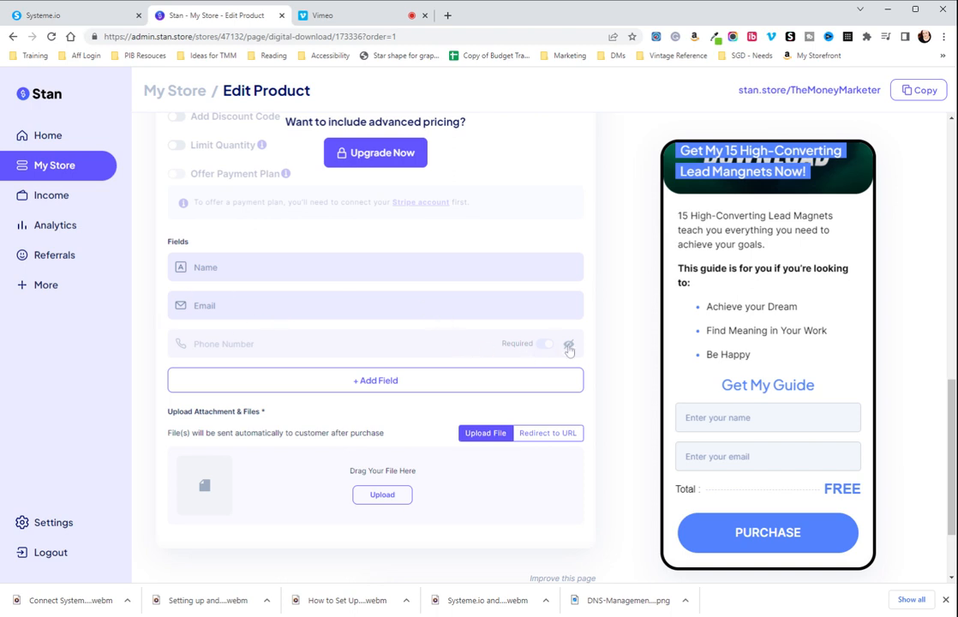
Add a phone number field and list the custom checkout field types available
click(567, 345)
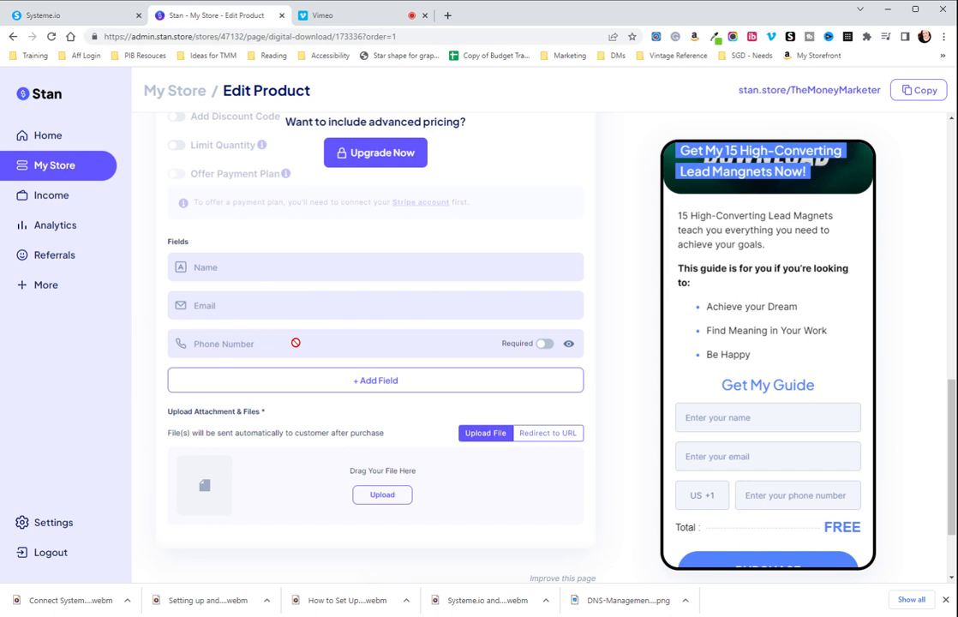
mouse_move(375, 380)
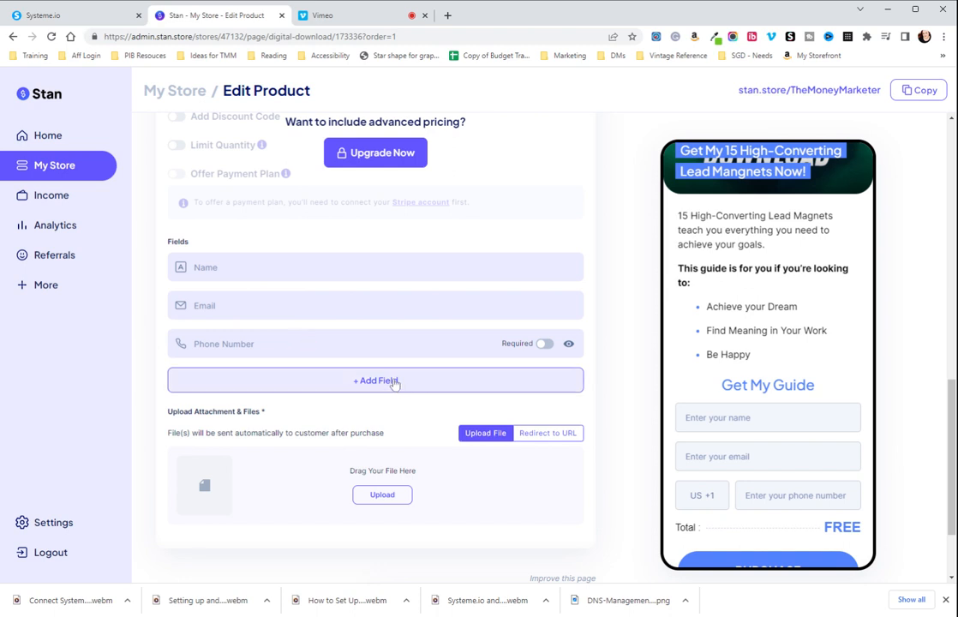
scroll(down, 3)
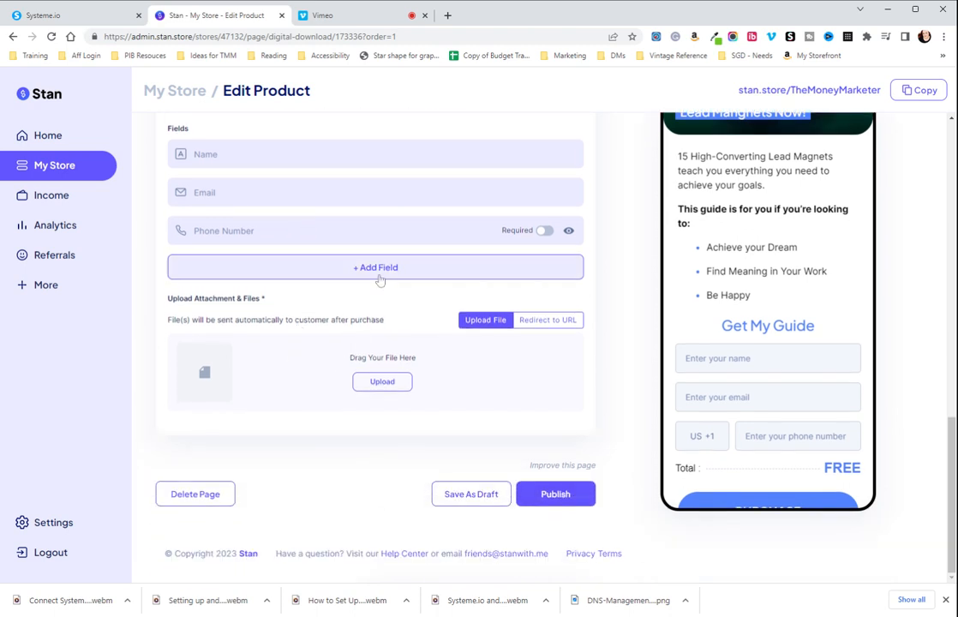
click(374, 267)
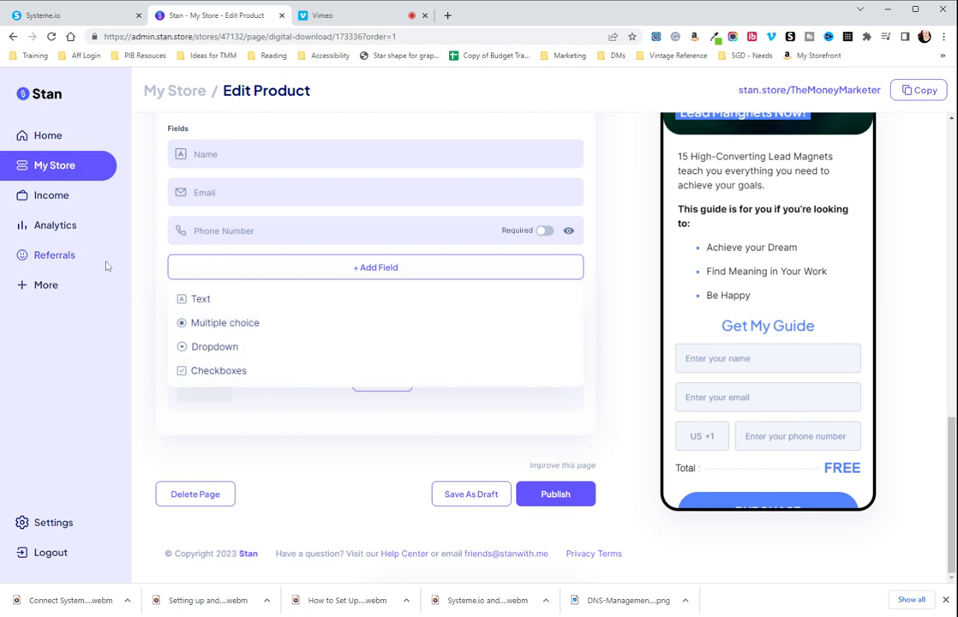
mouse_move(225, 351)
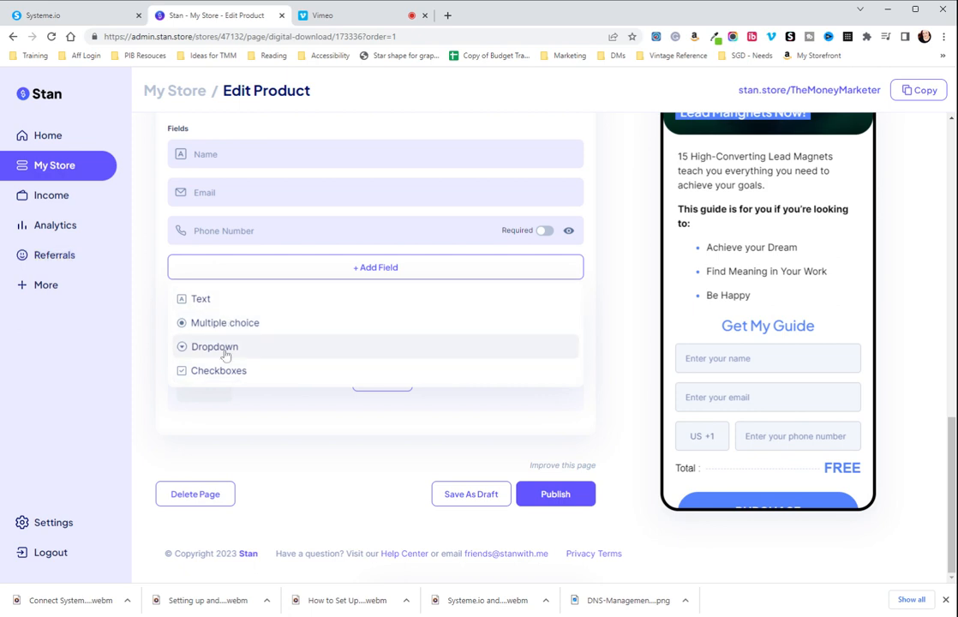
mouse_move(232, 351)
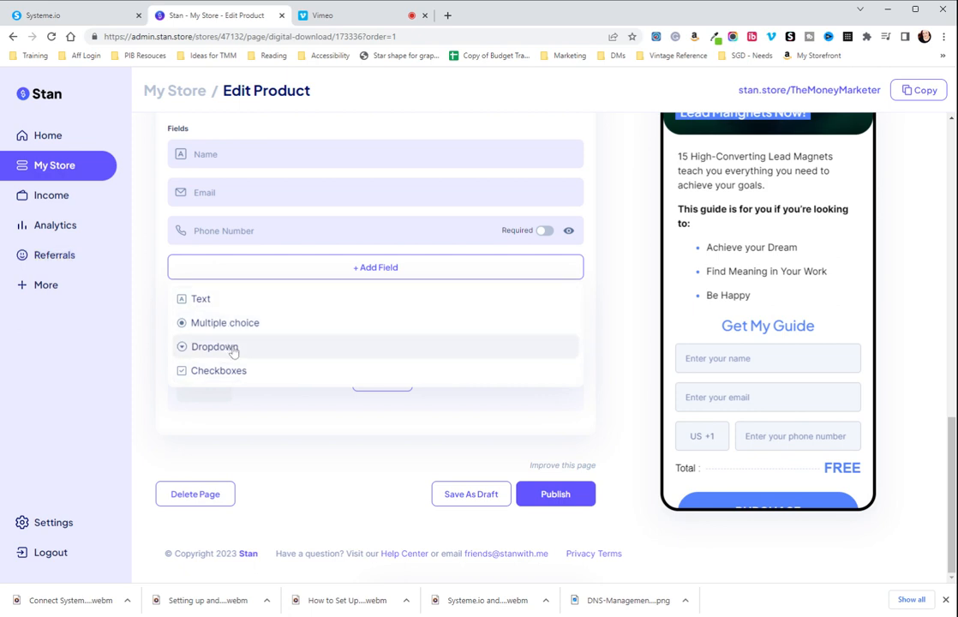
mouse_move(244, 344)
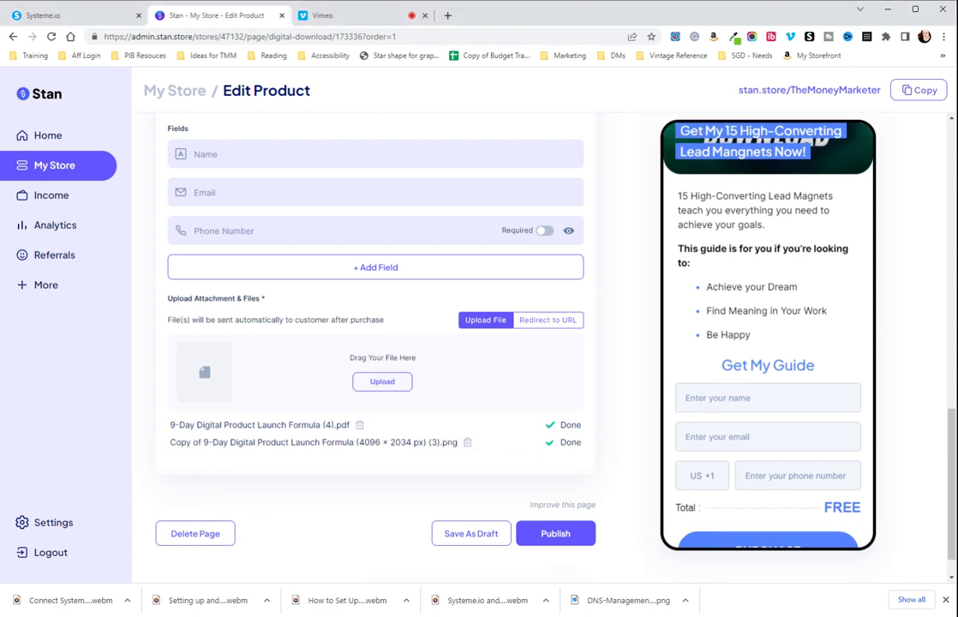
mouse_move(389, 457)
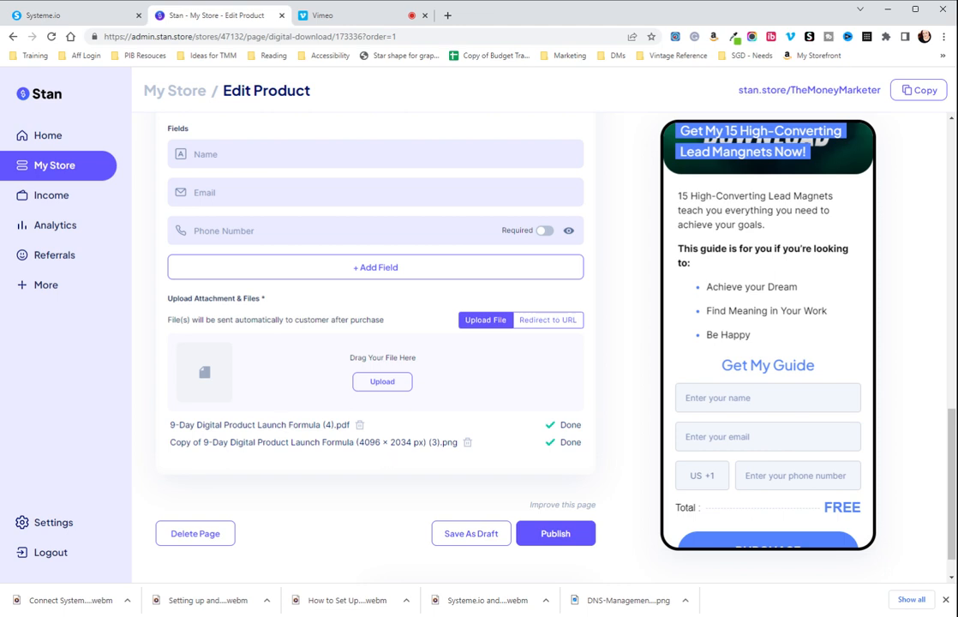
mouse_move(442, 502)
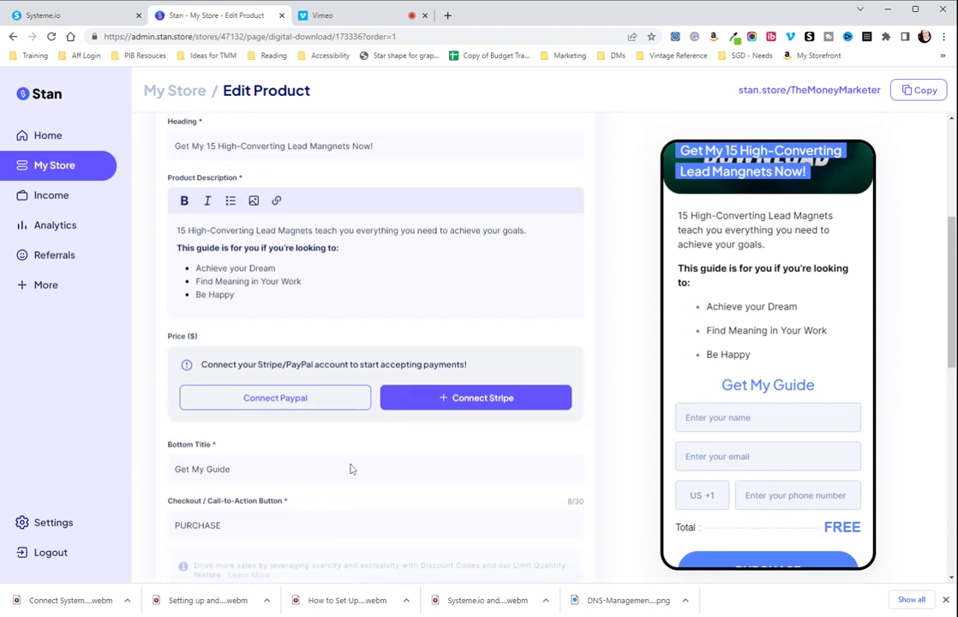
Show Advanced settings and expand Order Bump to its one-time offer upgrade prompt
click(390, 219)
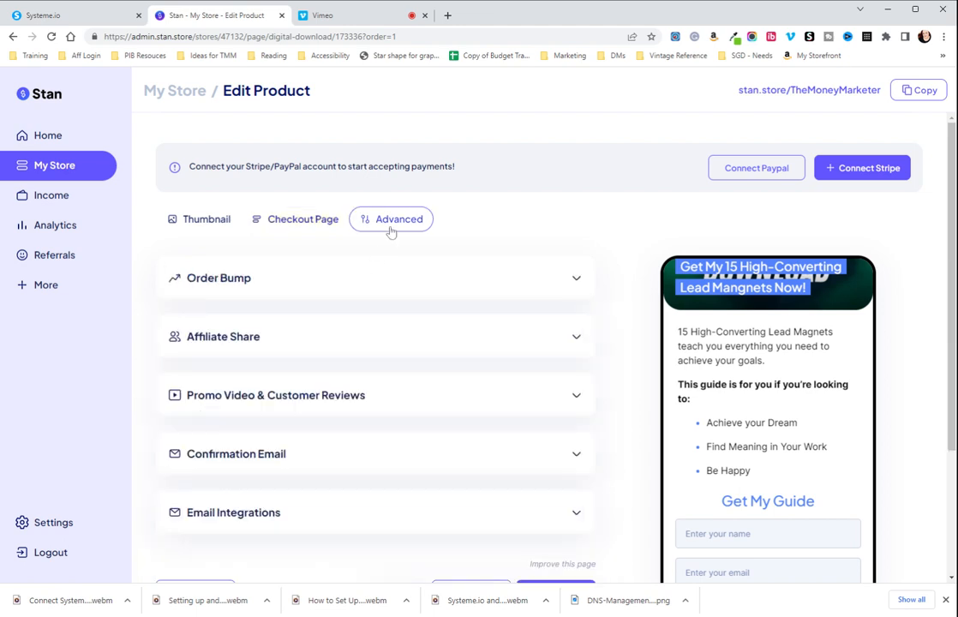
mouse_move(420, 293)
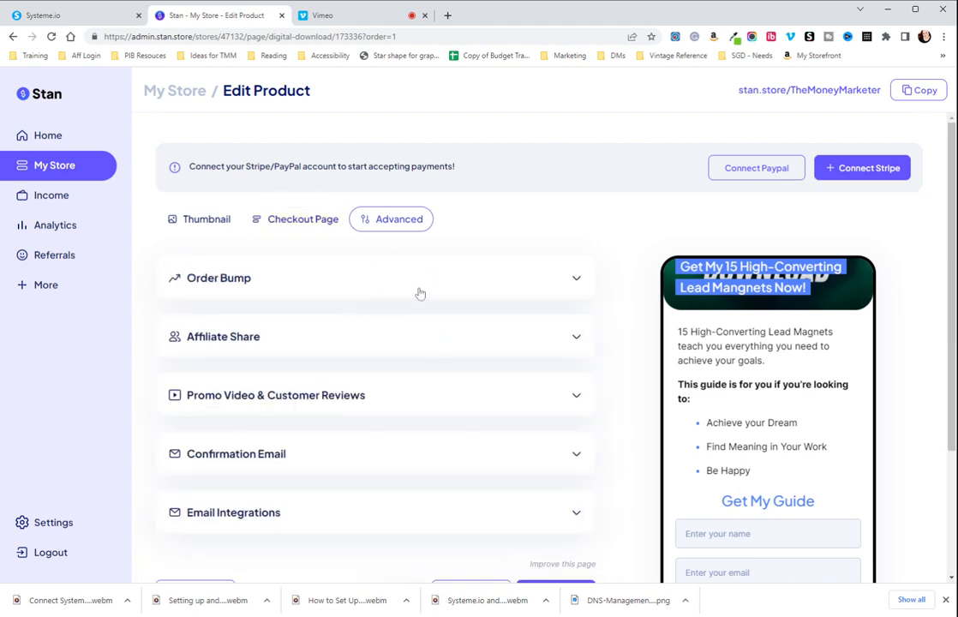
click(574, 277)
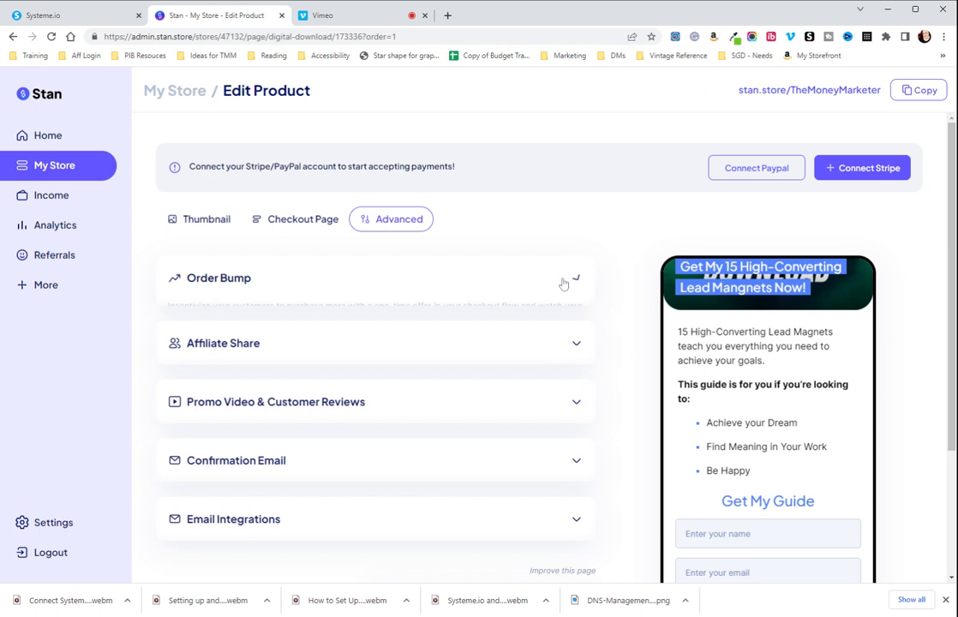
click(565, 279)
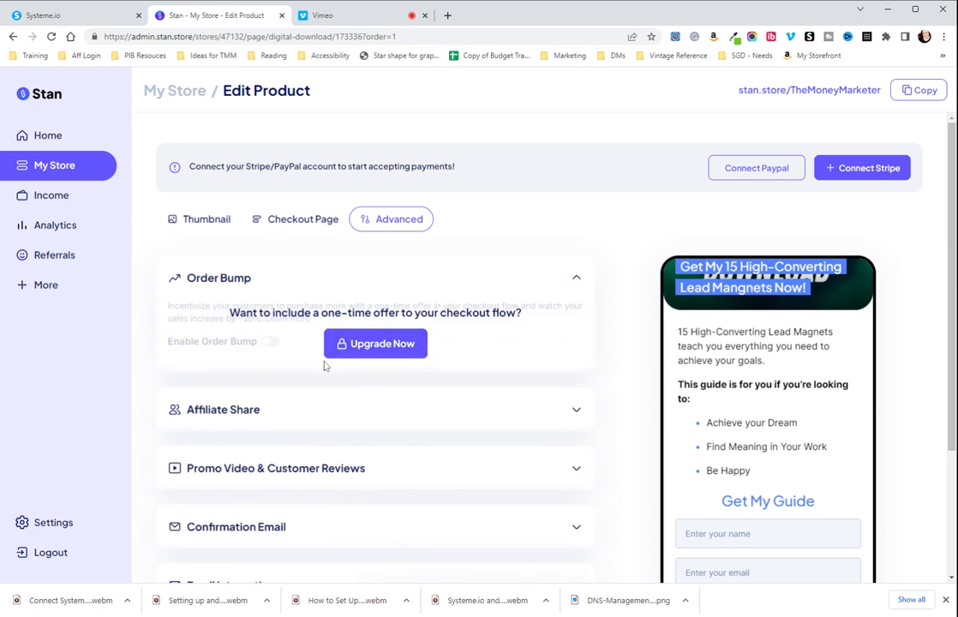
mouse_move(663, 464)
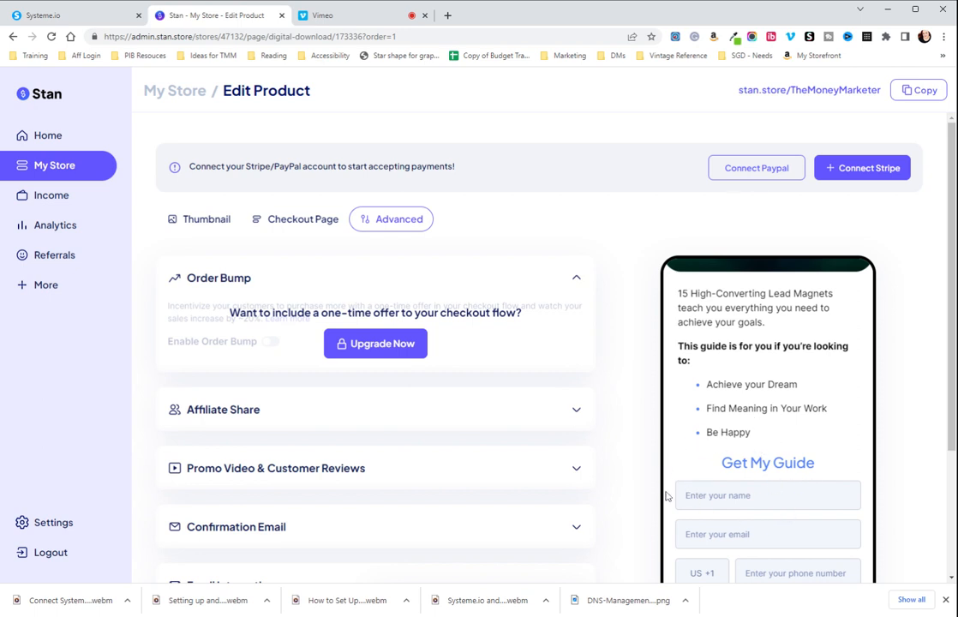
mouse_move(821, 465)
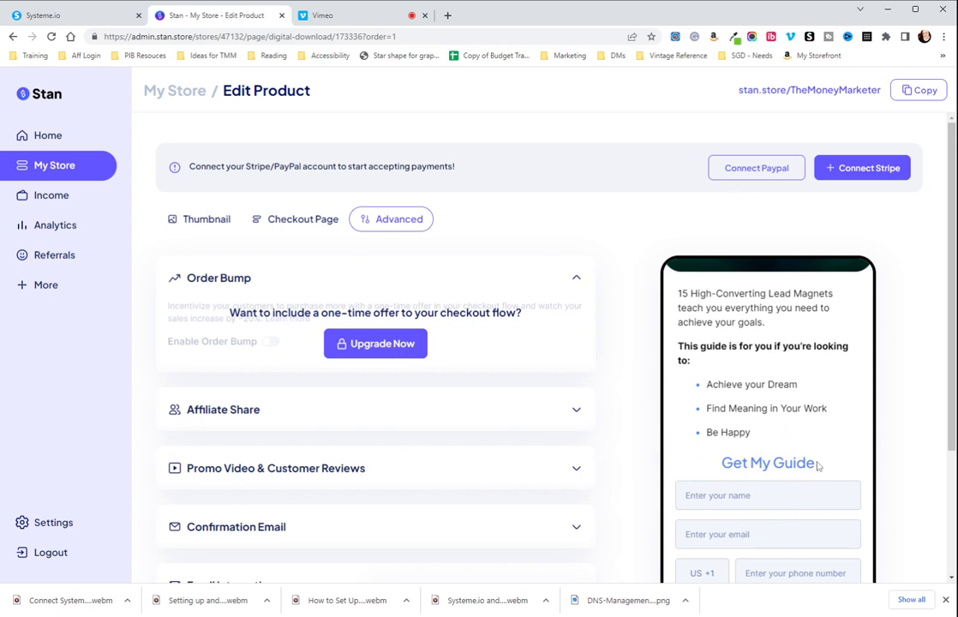
mouse_move(762, 482)
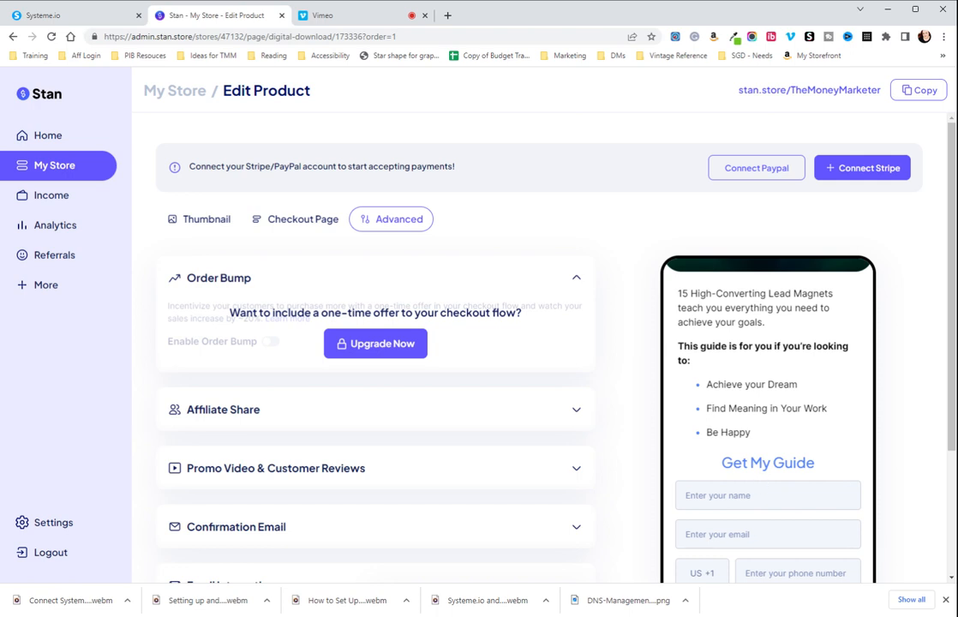
mouse_move(282, 359)
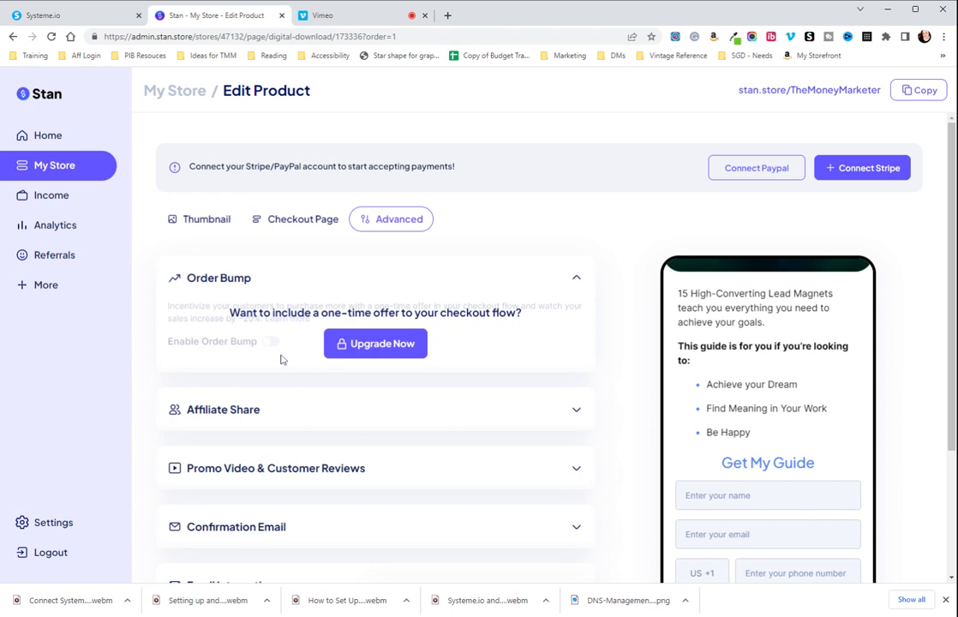
mouse_move(253, 377)
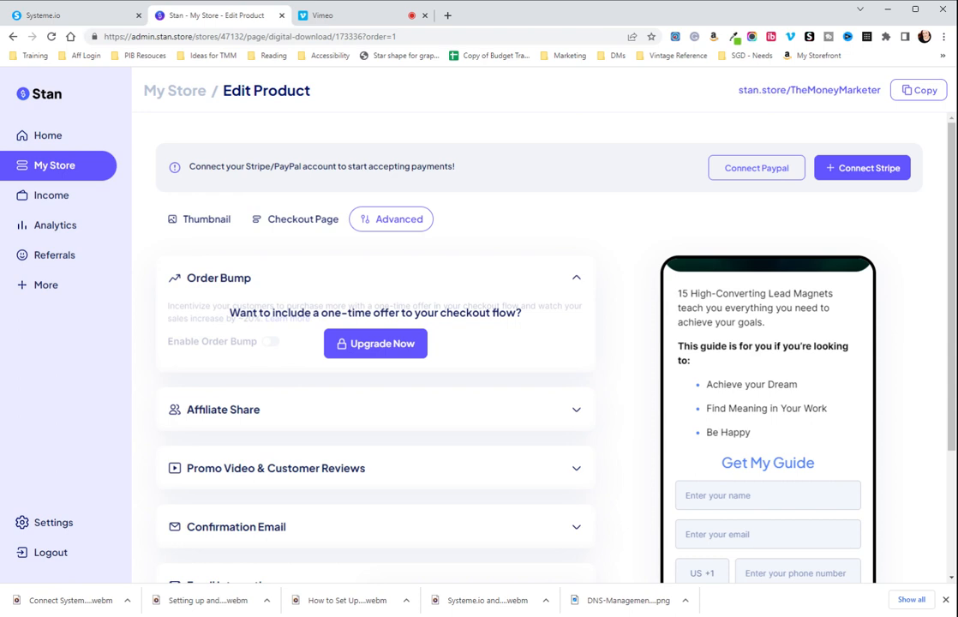
Scroll down to the Affiliate Share section and its affiliate-link upgrade prompt
scroll(down, 3)
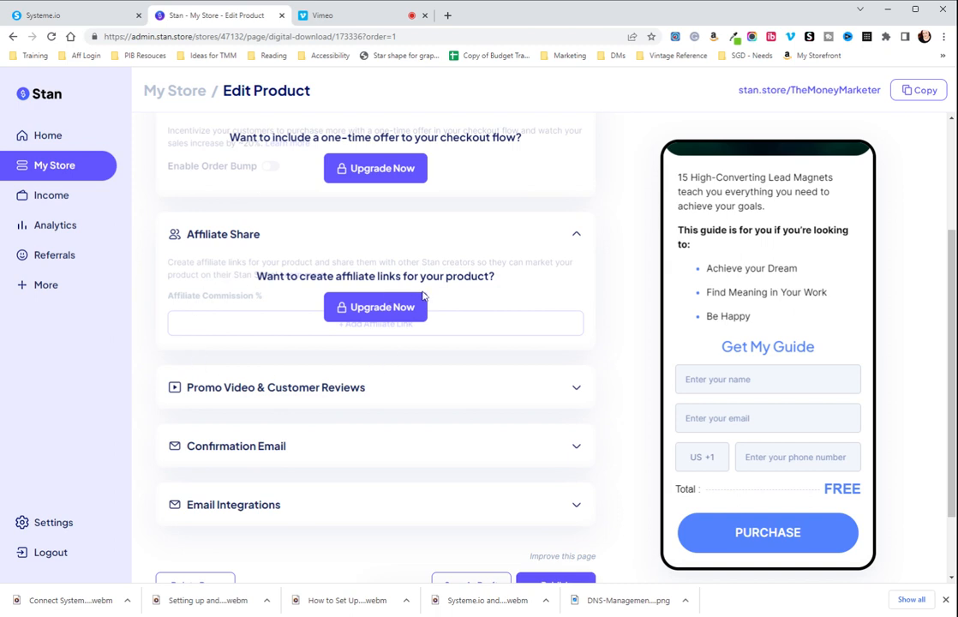
mouse_move(464, 322)
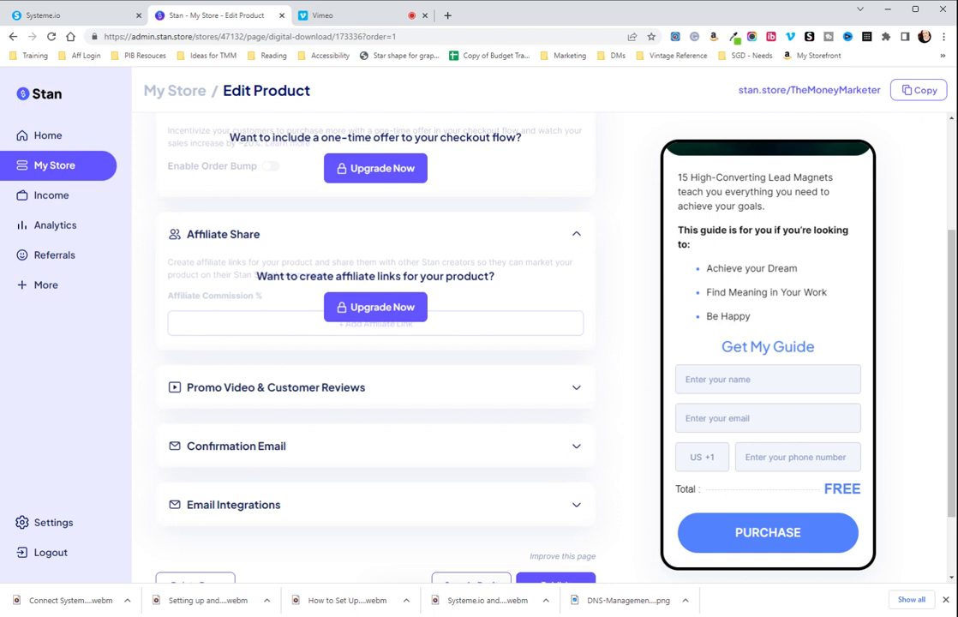
scroll(down, 3)
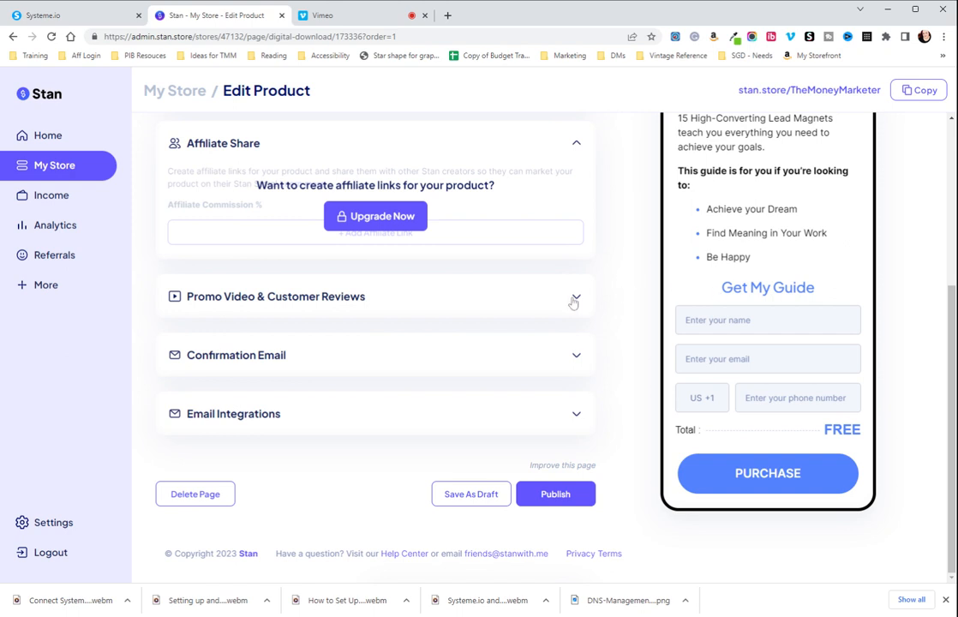
Expand Promo Video & Customer Reviews and add a blank five-star customer review
click(573, 296)
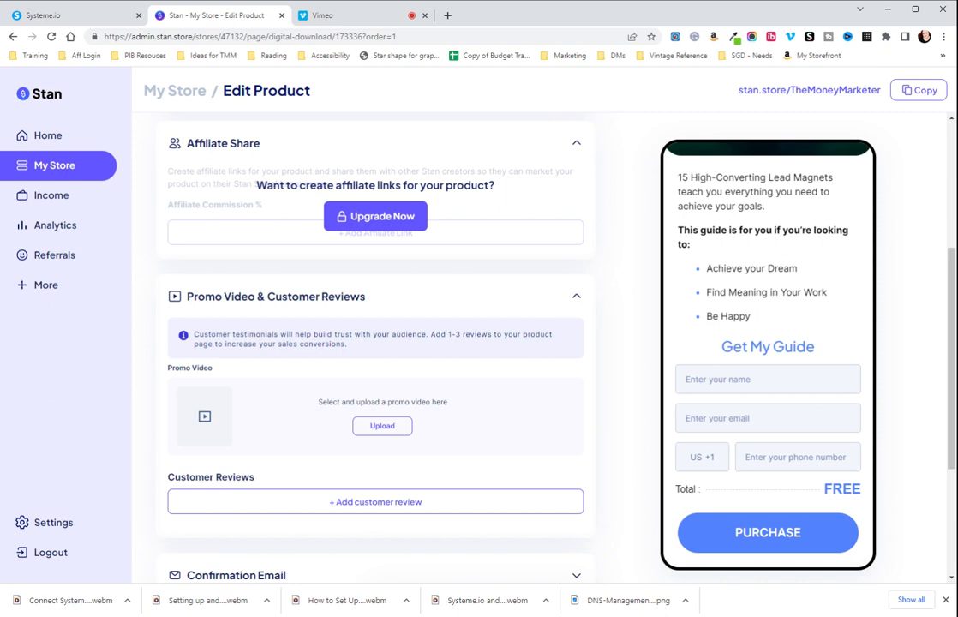
scroll(down, 3)
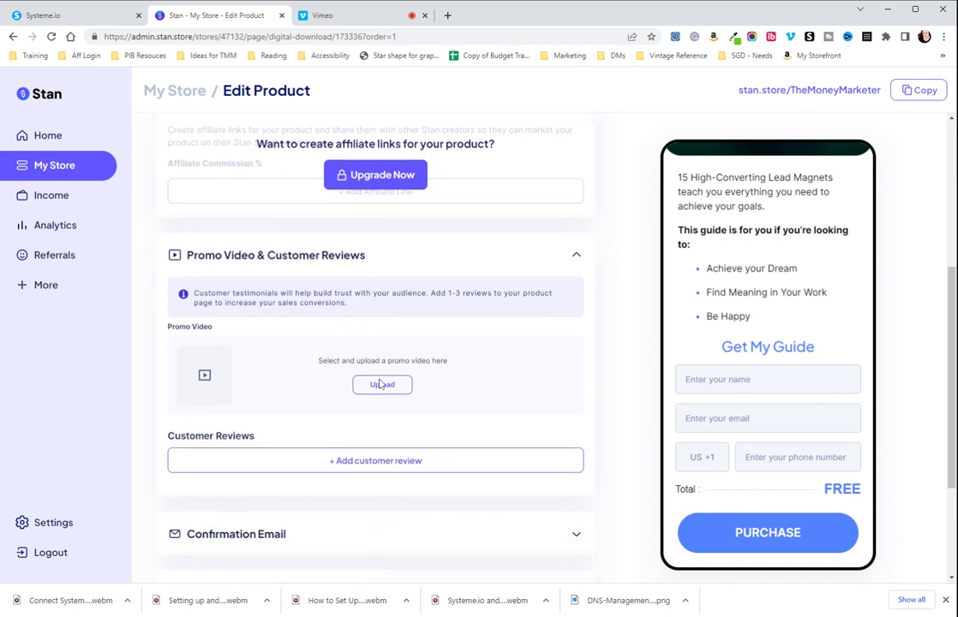
scroll(down, 3)
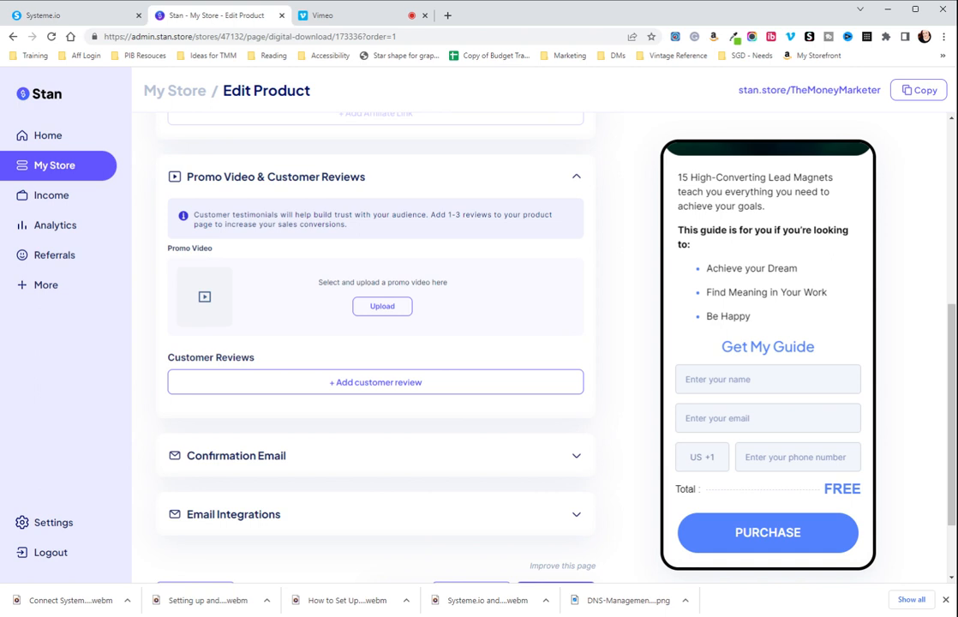
scroll(down, 3)
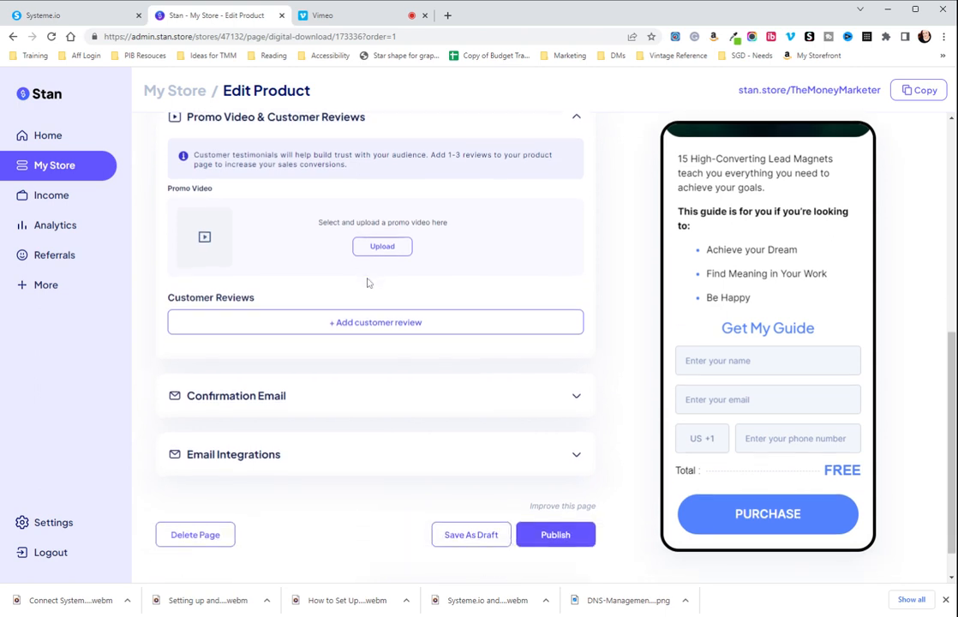
click(374, 322)
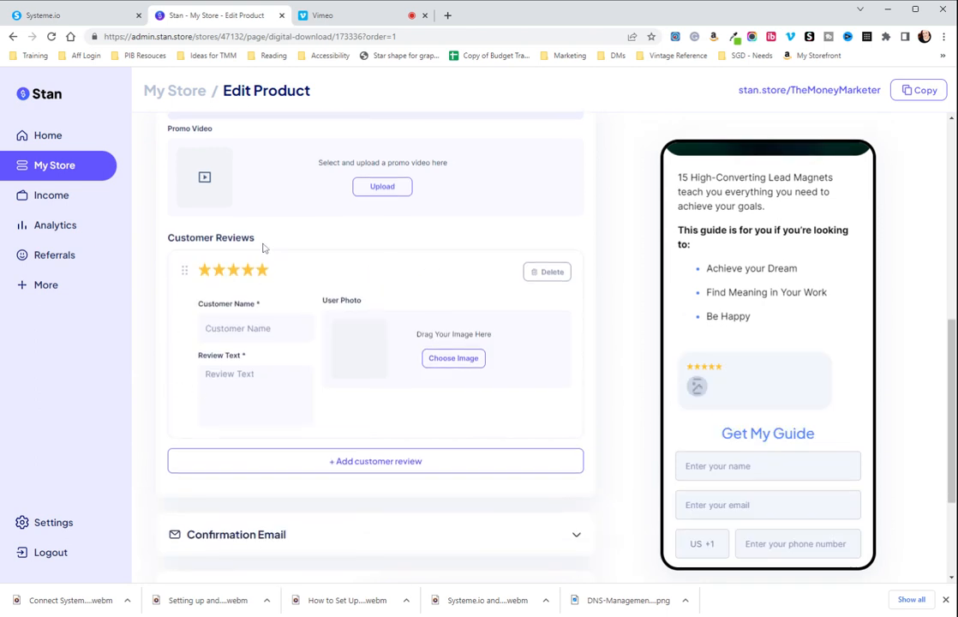
mouse_move(363, 343)
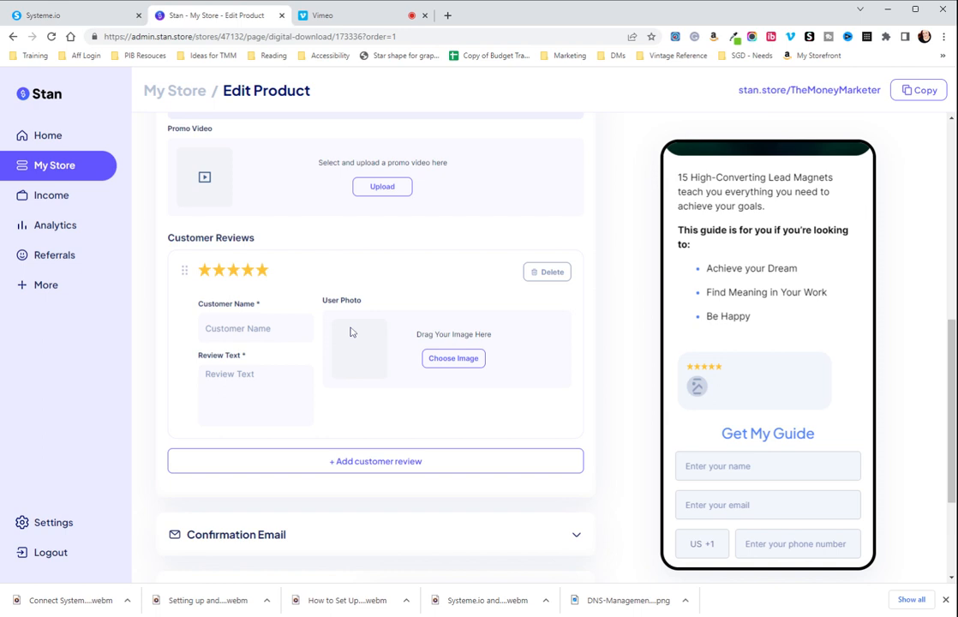
mouse_move(339, 314)
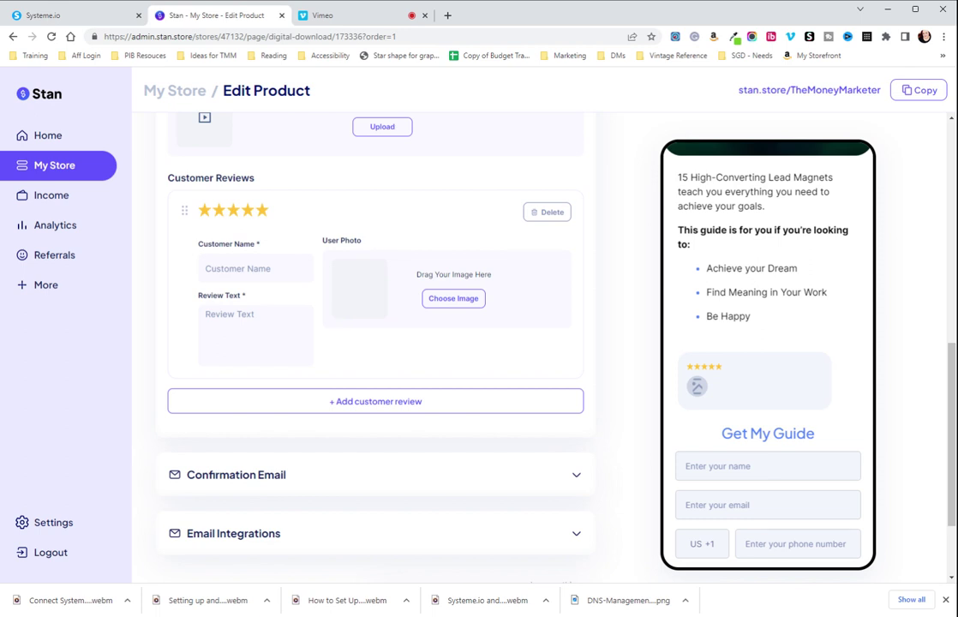
scroll(down, 3)
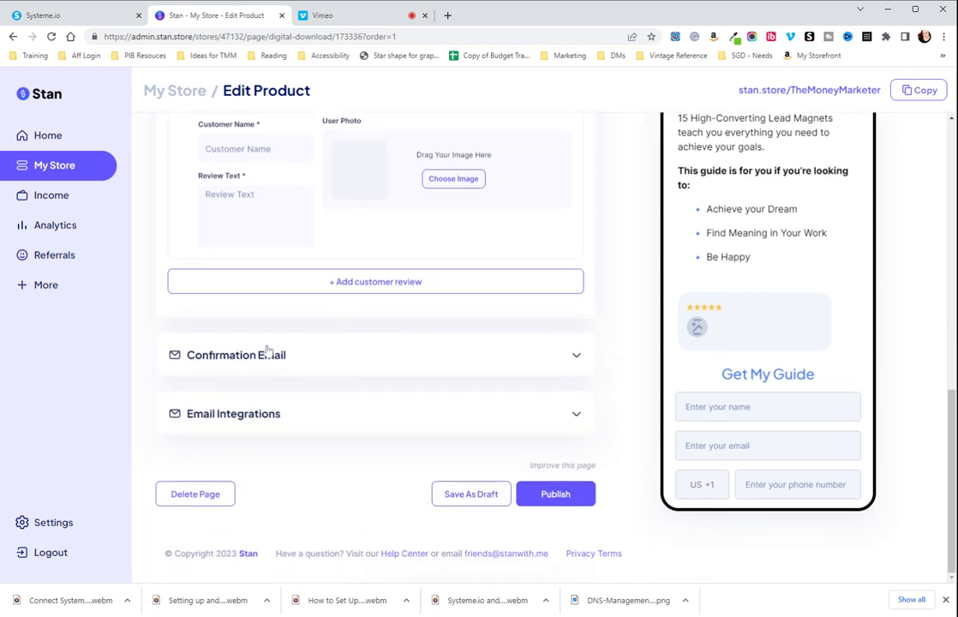
mouse_move(314, 361)
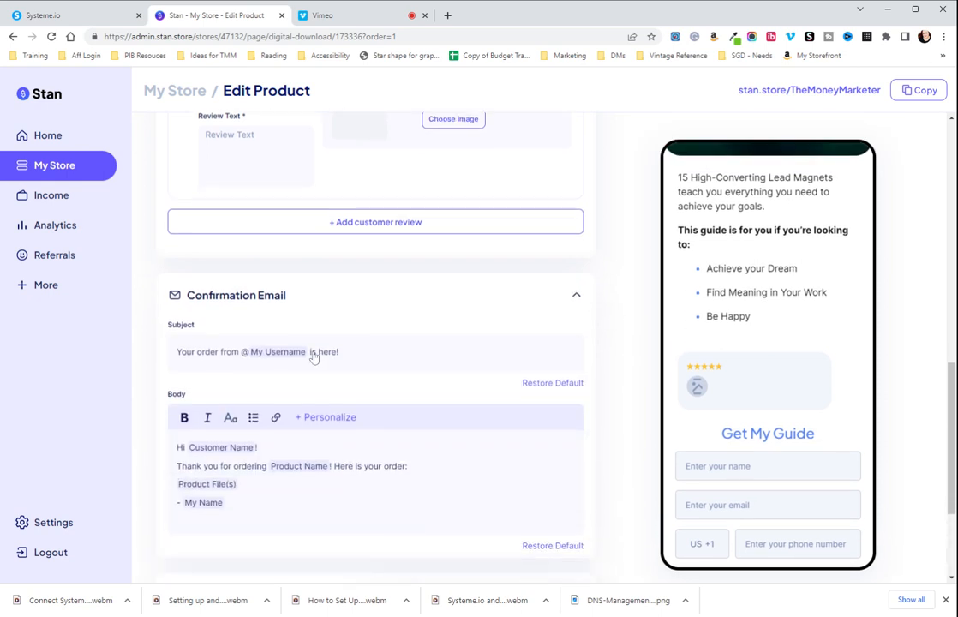
Append '15 High-Converting' to the end of the confirmation email subject line
scroll(down, 3)
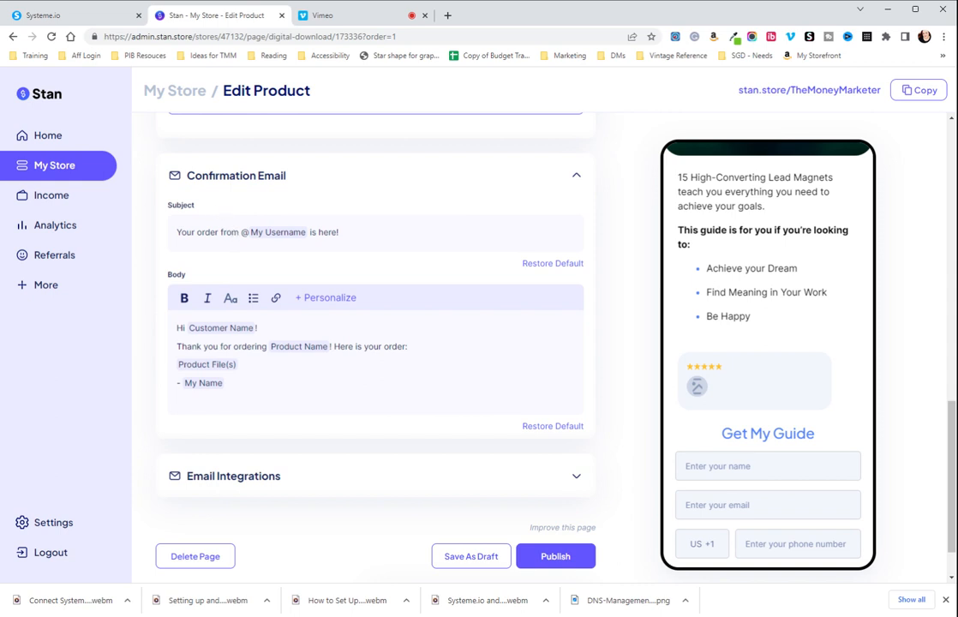
mouse_move(245, 229)
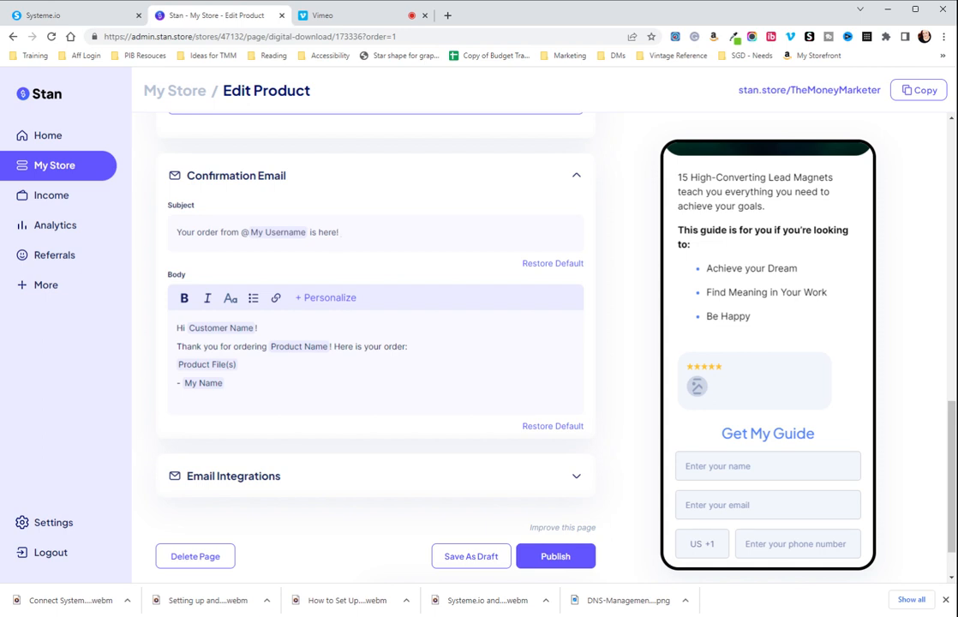
text(15)
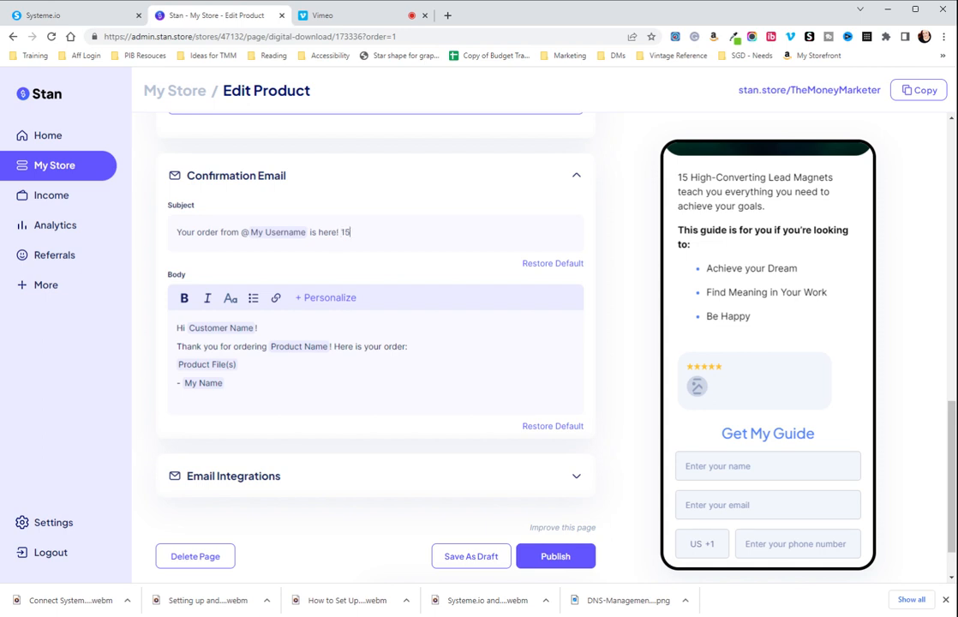
text(Hight)
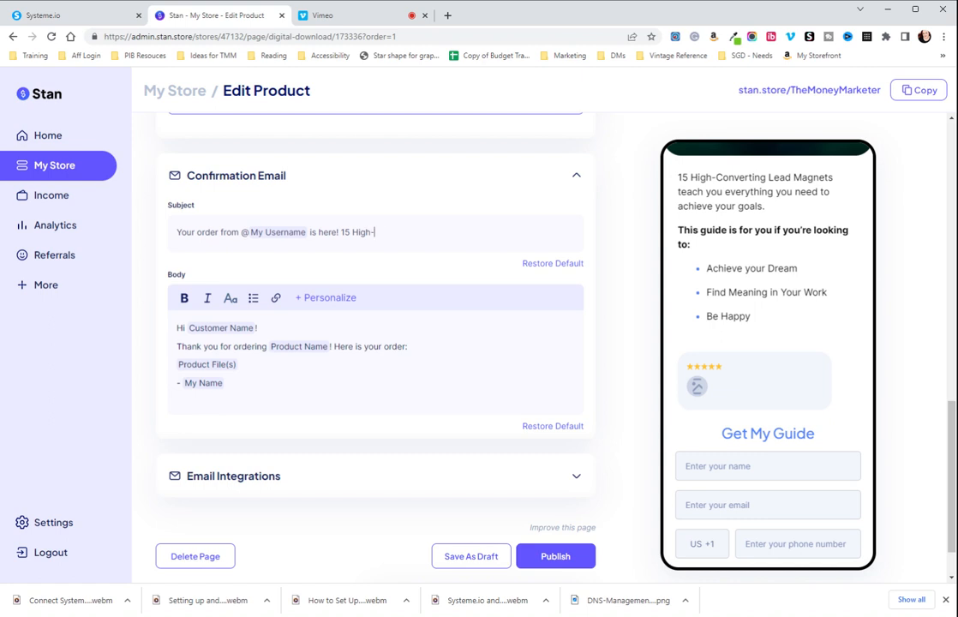
text(COnvert)
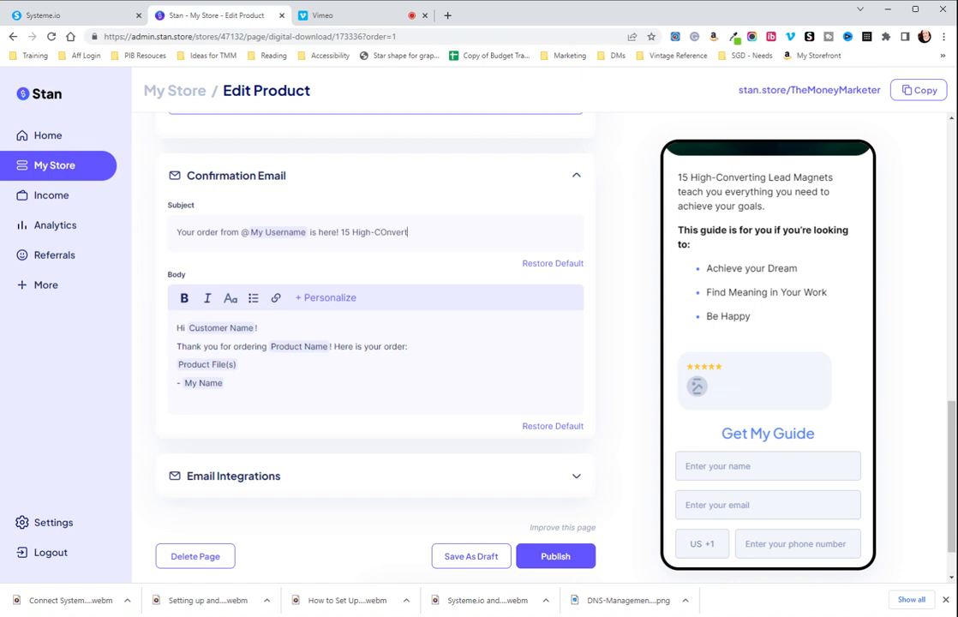
text(onverting)
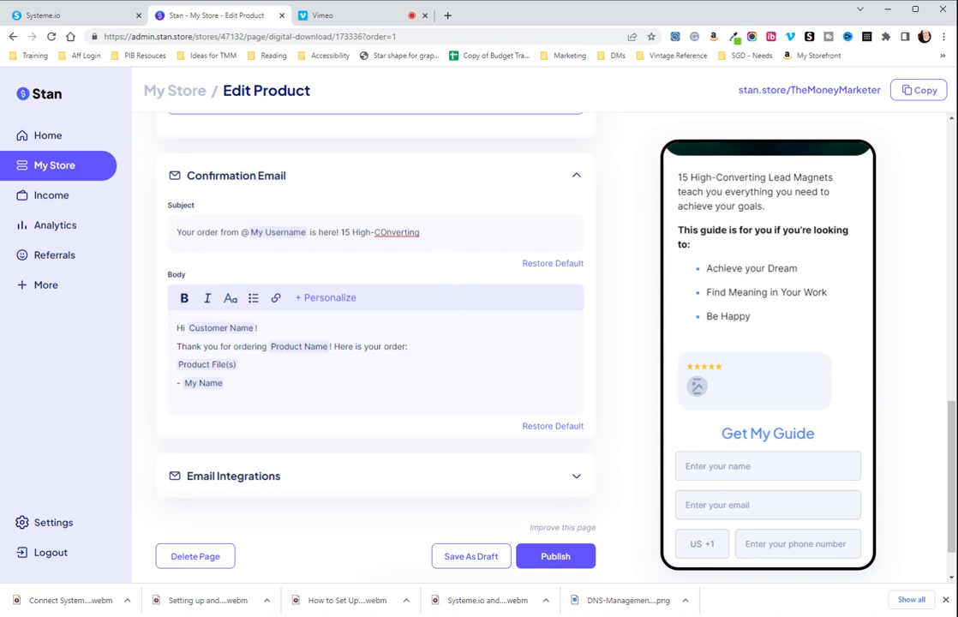
mouse_move(169, 352)
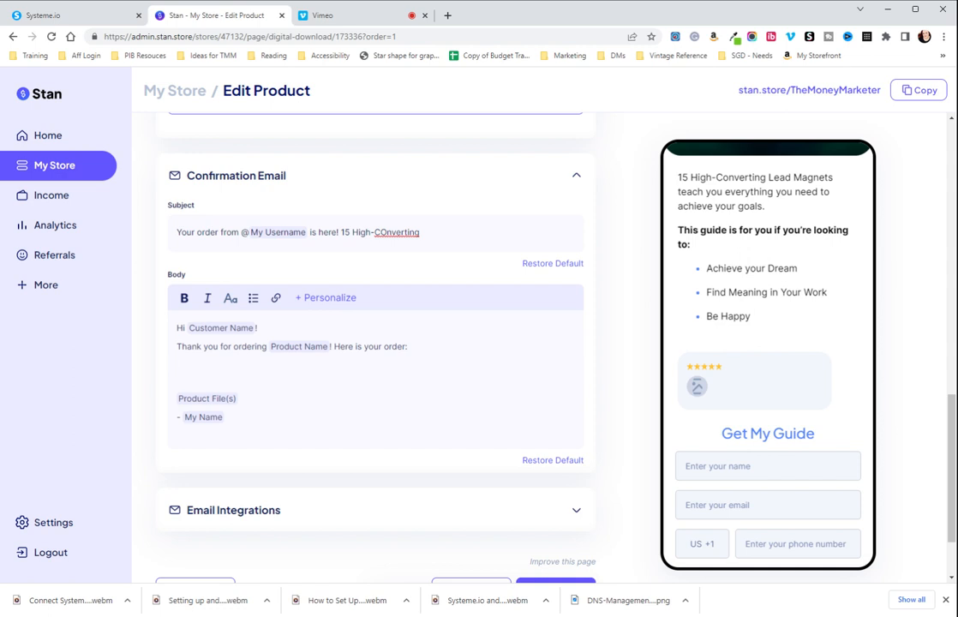
Add 'If you are interested in some additional training I believe in, click here to find out more' to the body
click(176, 370)
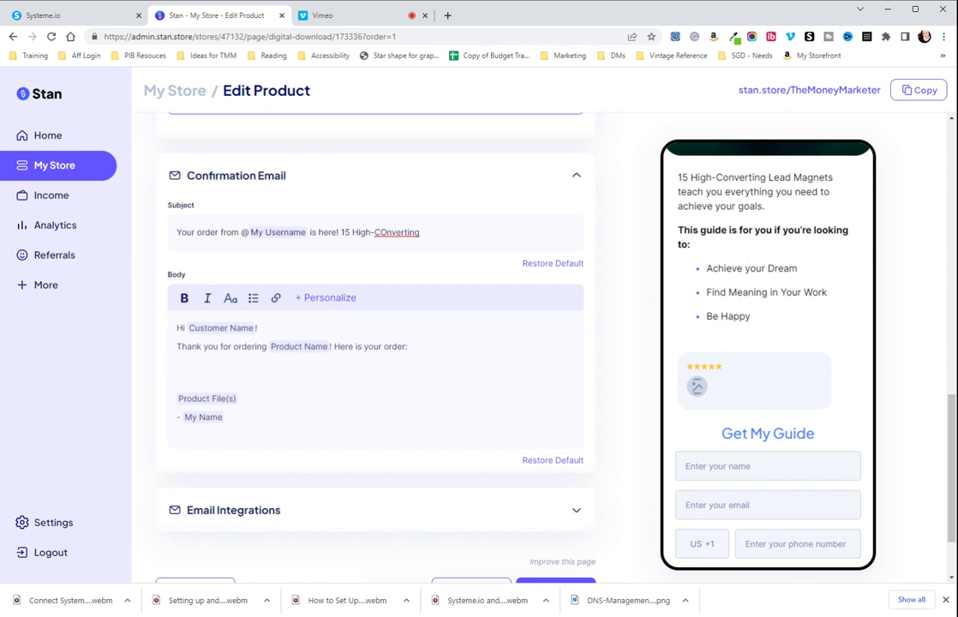
text(If you are interested in)
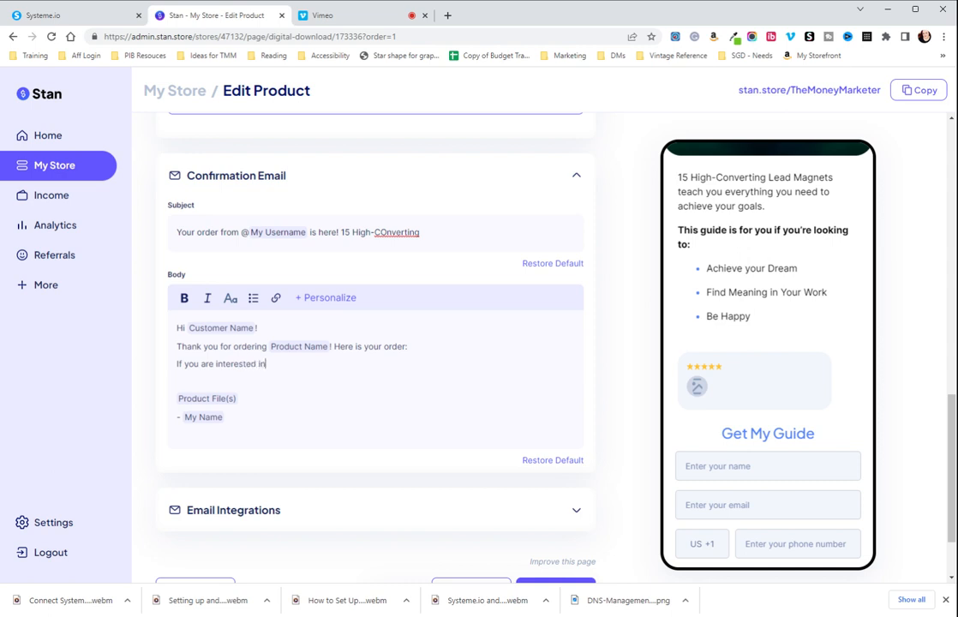
text(asa)
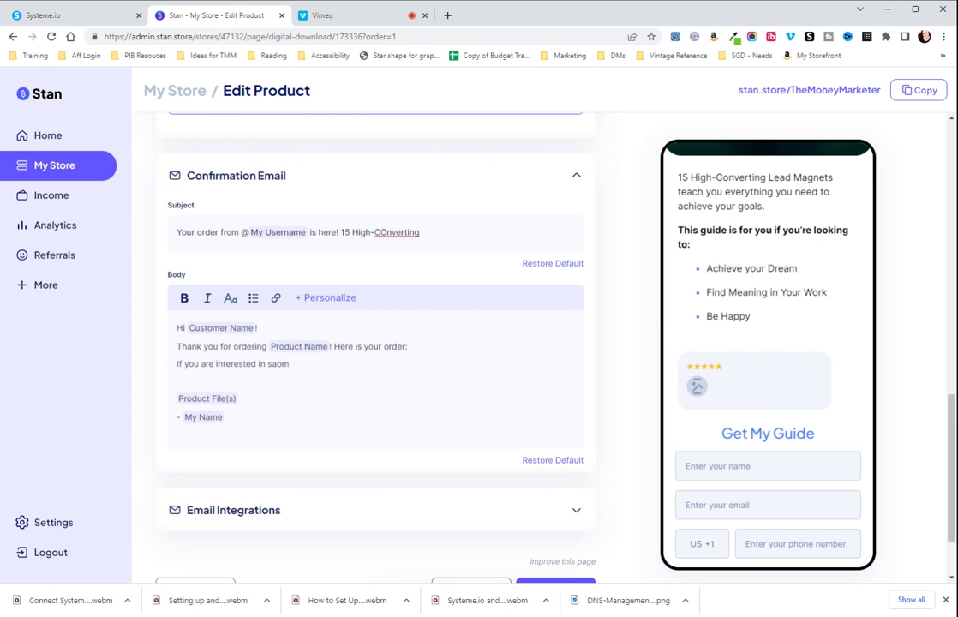
text(ome additional tra)
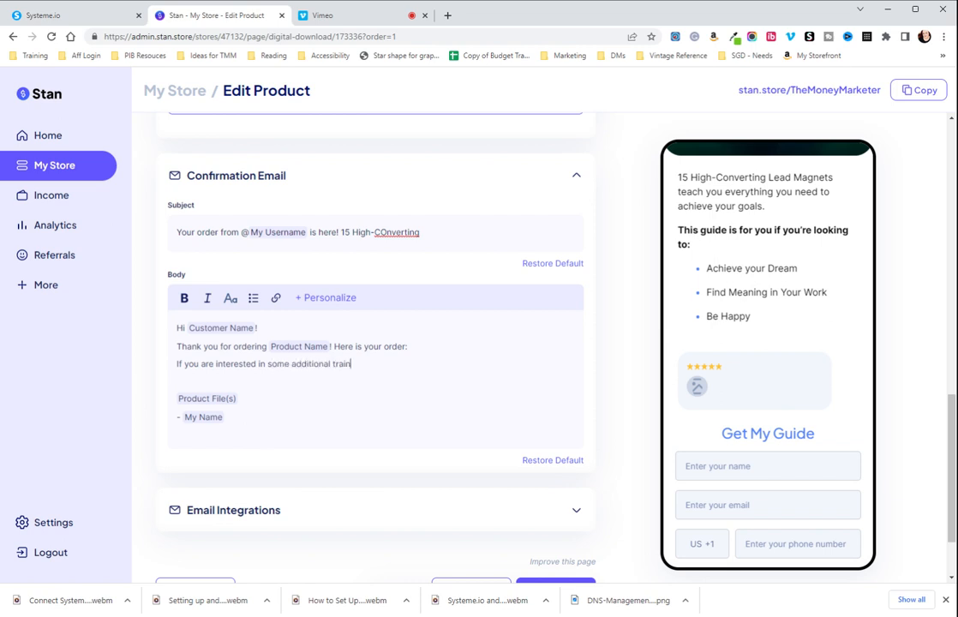
text(ing I believe)
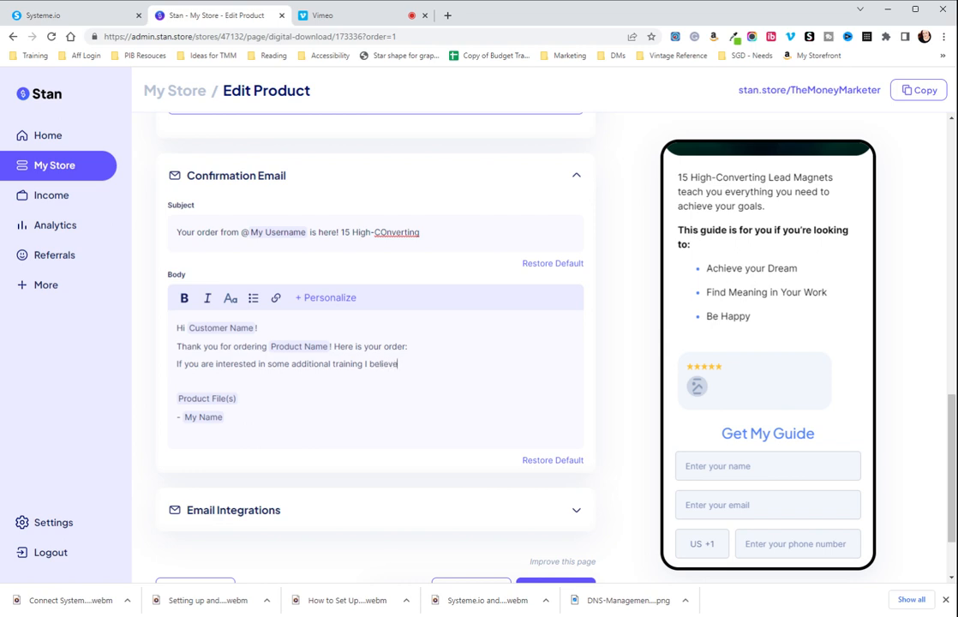
text(in, click here)
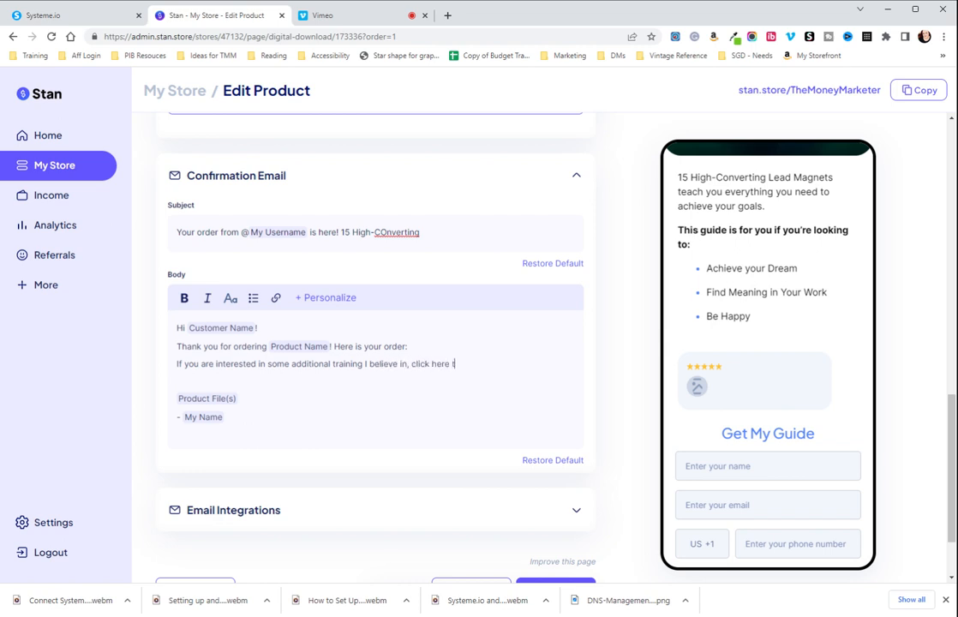
text(to find out more.)
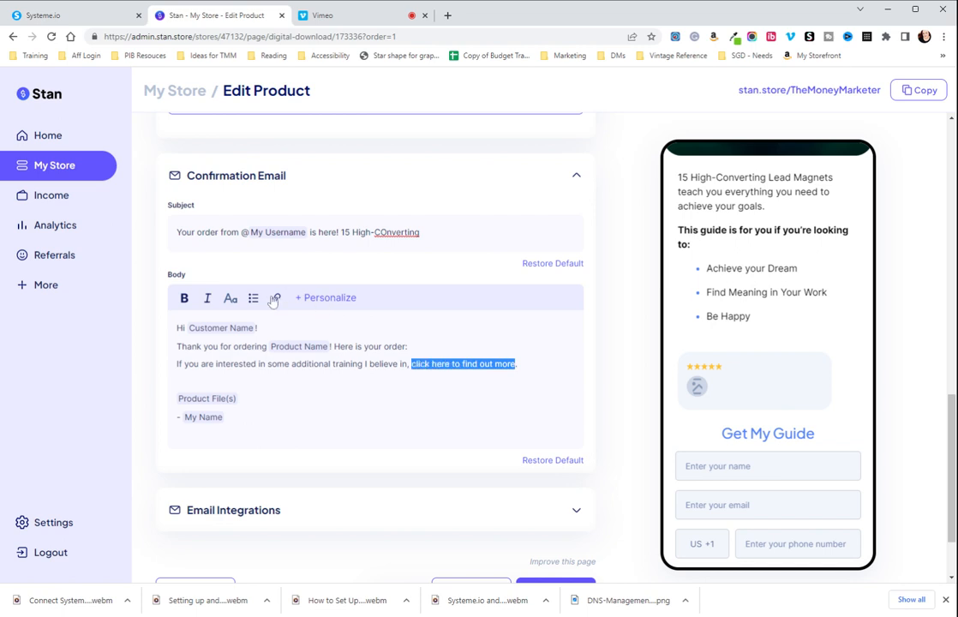
click(275, 297)
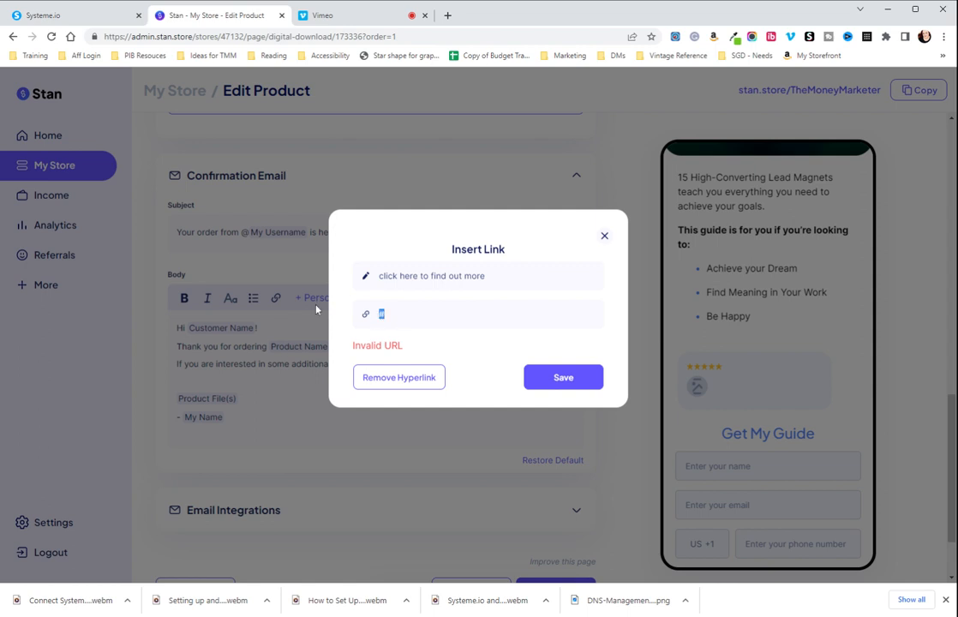
text(https://vimeo.com/832022067/5c61af3d92)
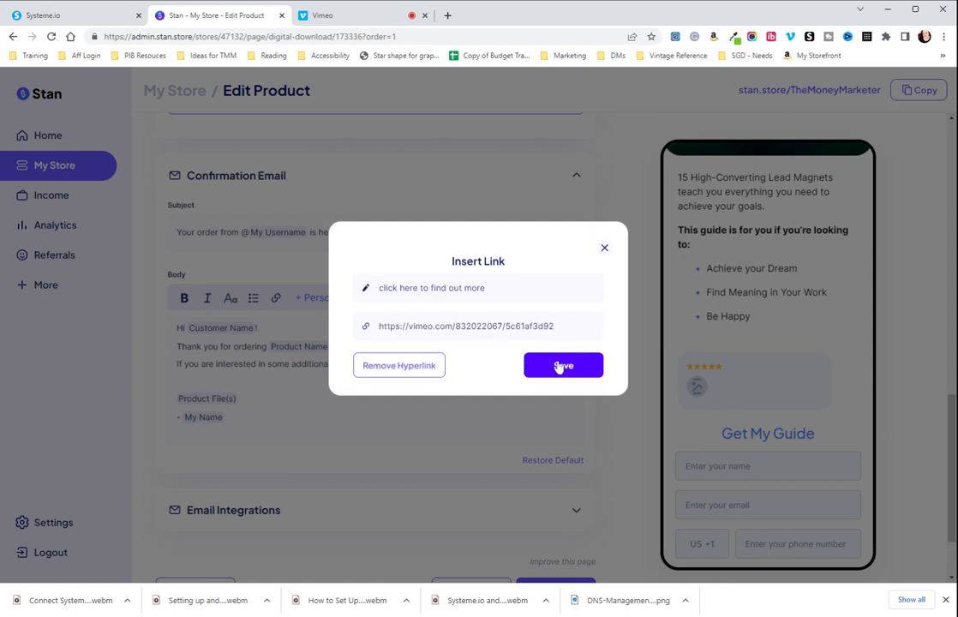
click(562, 365)
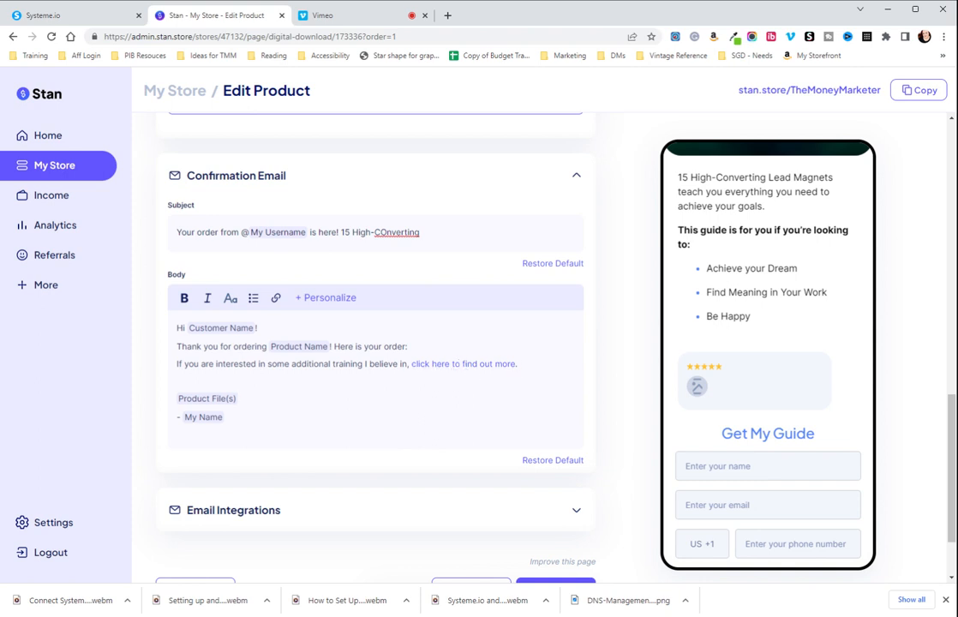
Bold the linked phrase and add the line 'Without further ado, here are your' above the files
double_click(463, 363)
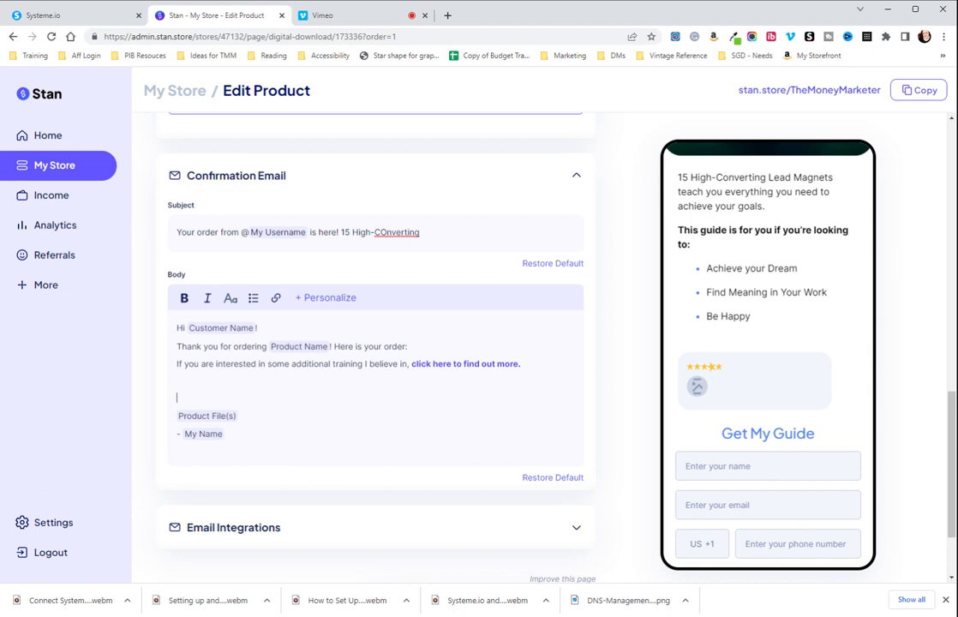
mouse_move(747, 407)
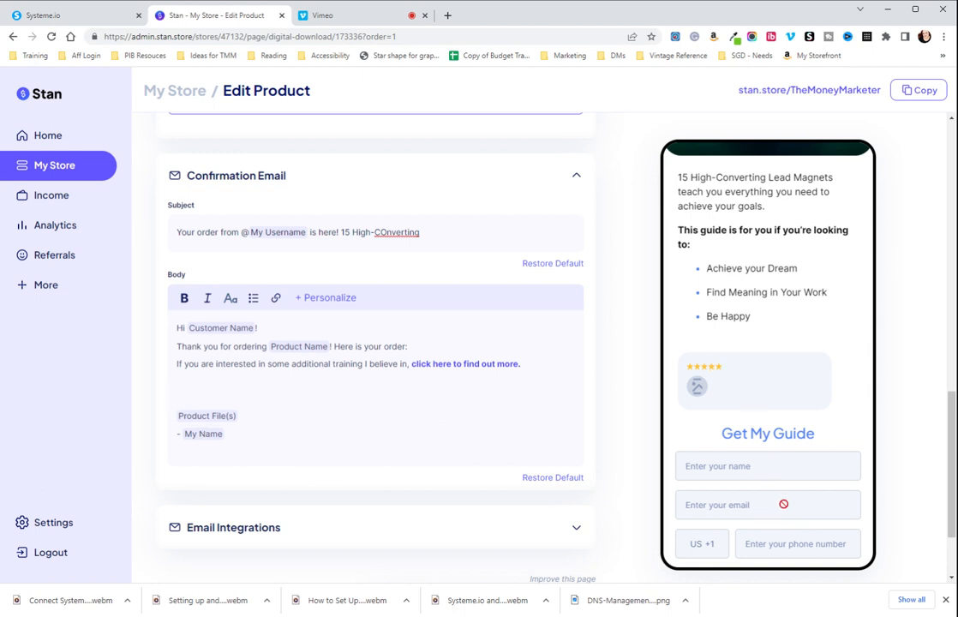
text(Without)
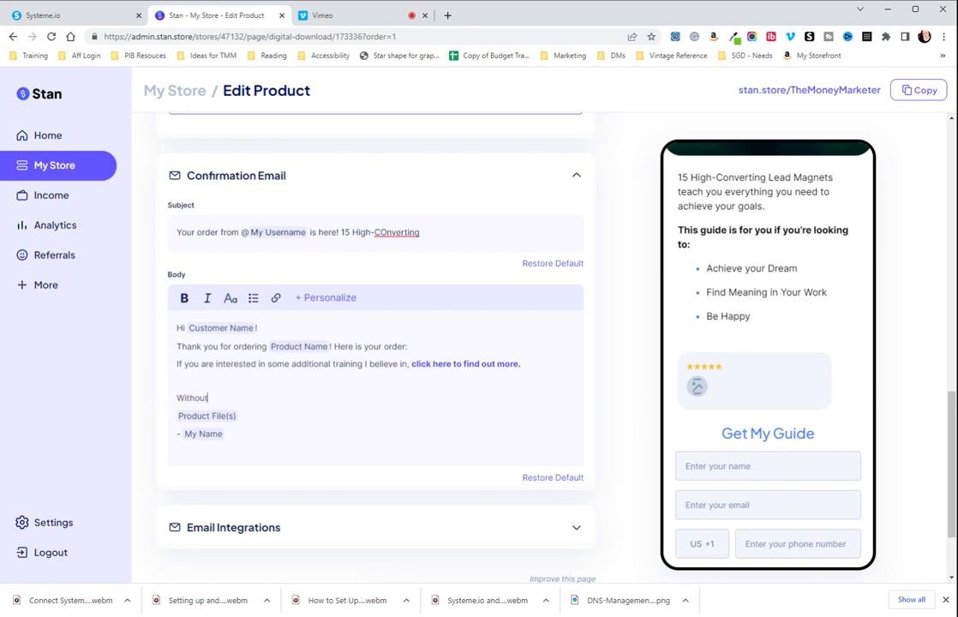
text(further ado.)
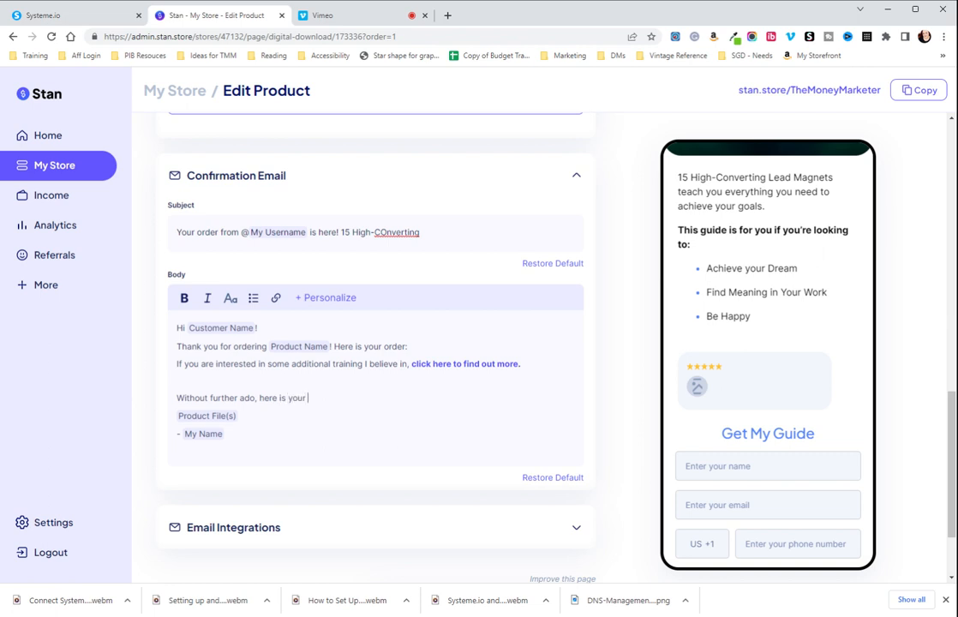
text(are)
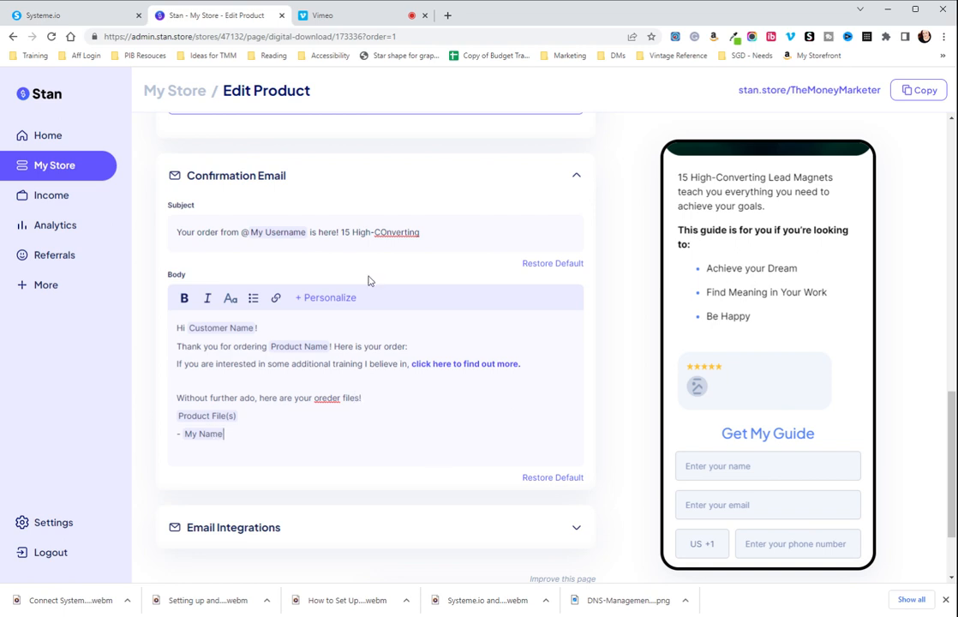
Open the + Personalize placeholder list in the email body toolbar
click(324, 297)
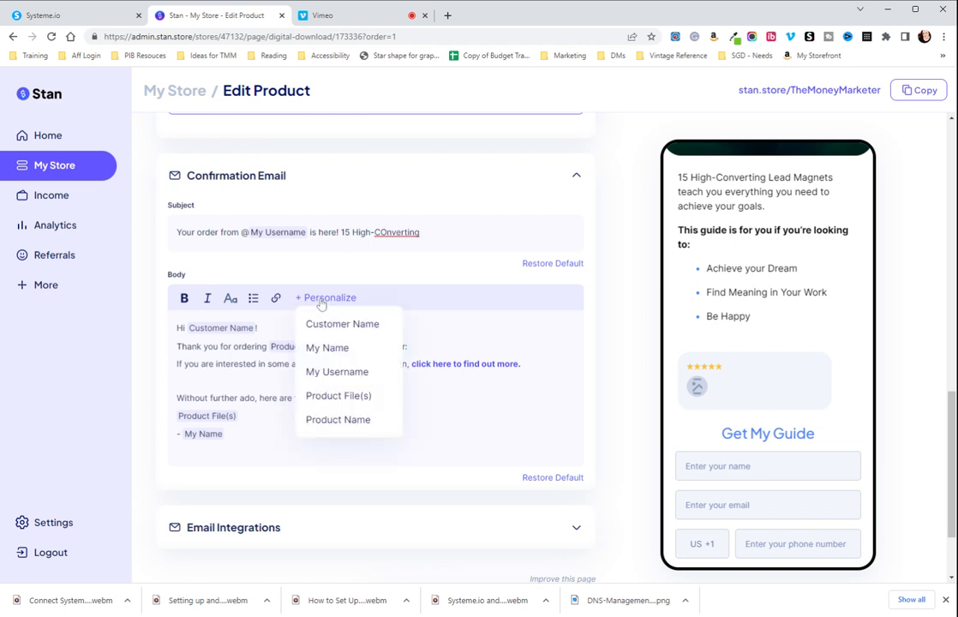
mouse_move(339, 396)
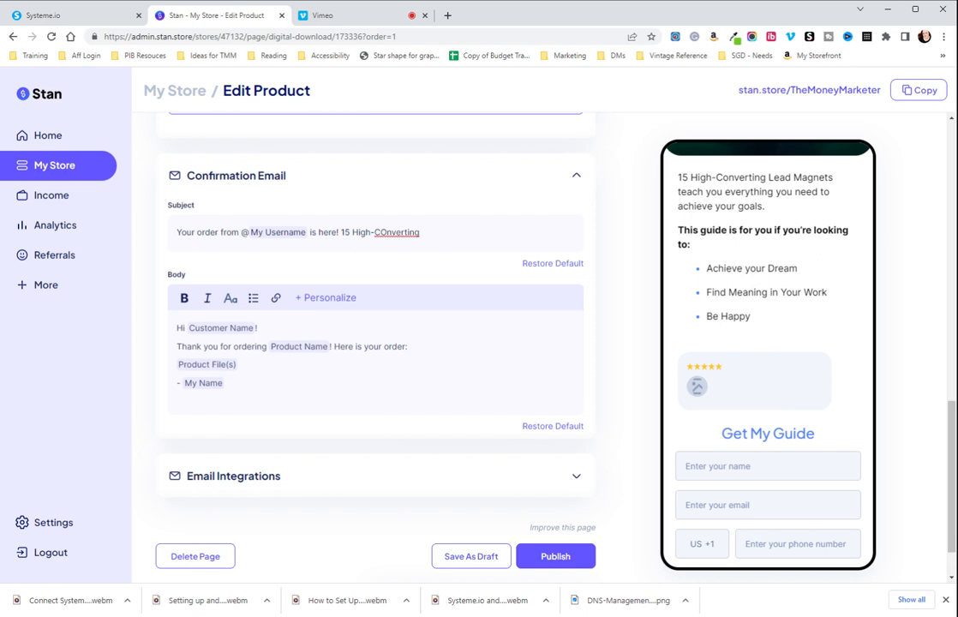
scroll(down, 3)
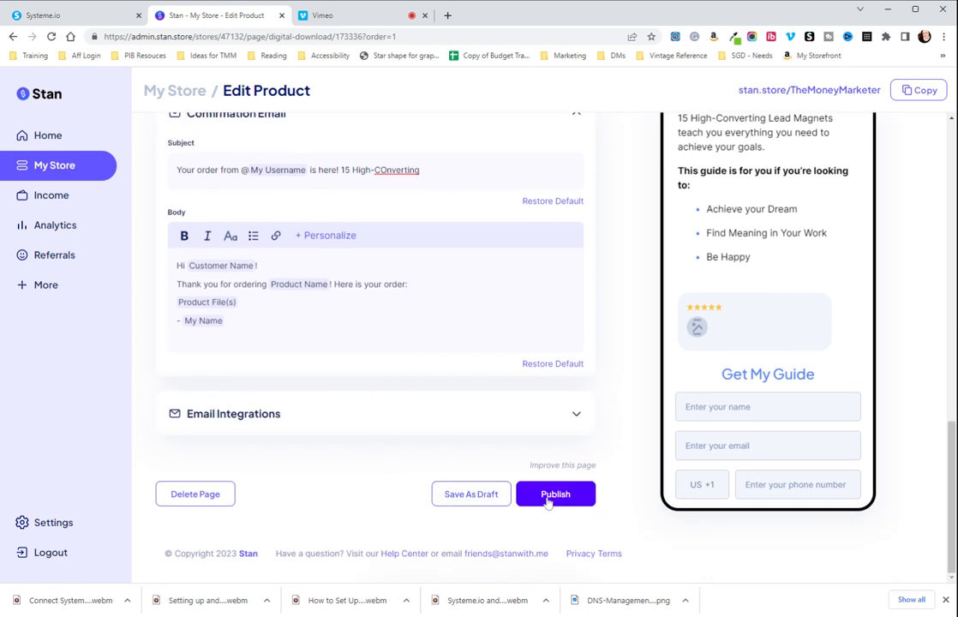
click(575, 414)
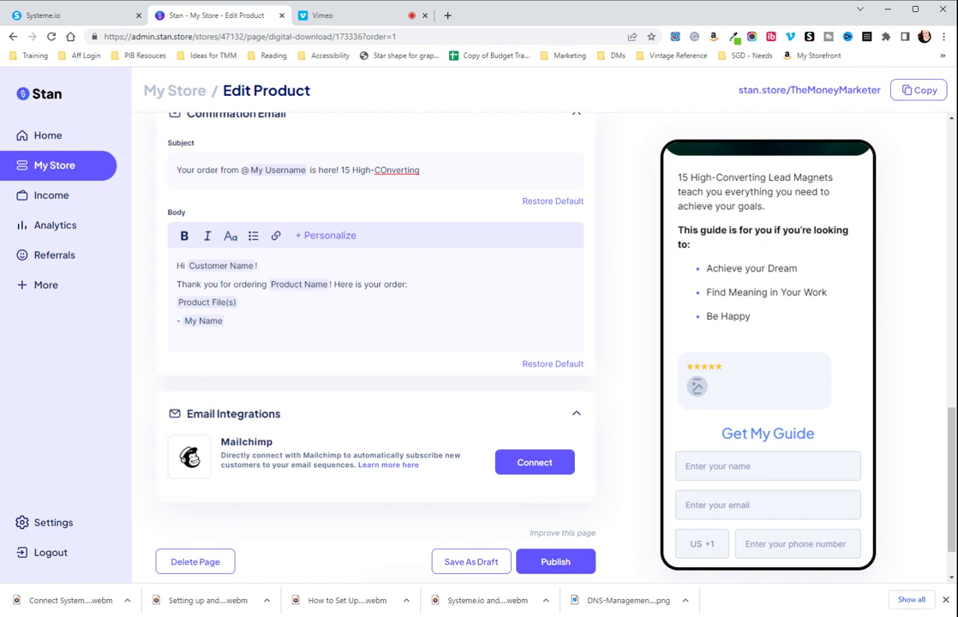
mouse_move(286, 465)
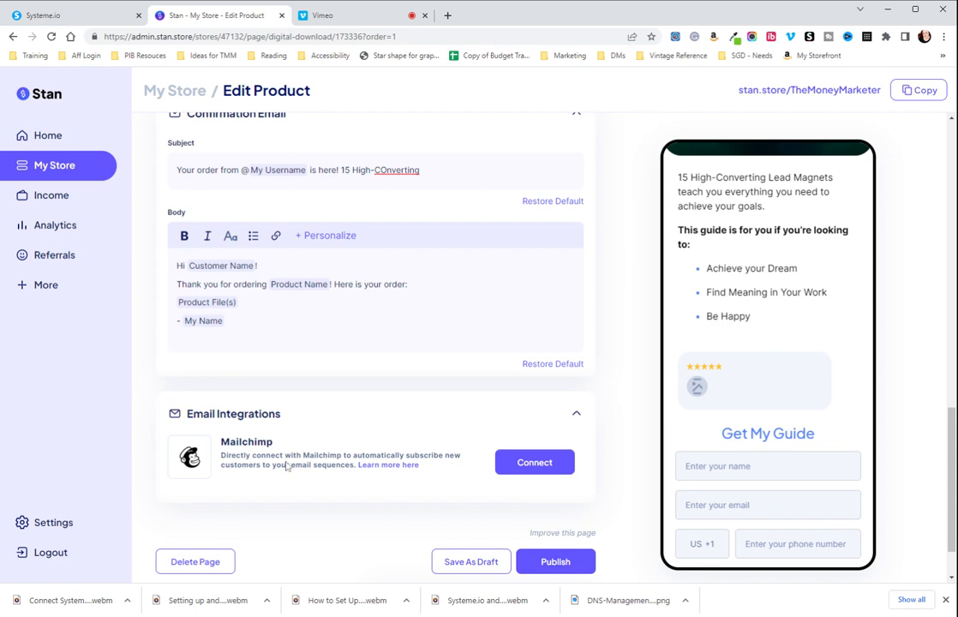
mouse_move(288, 465)
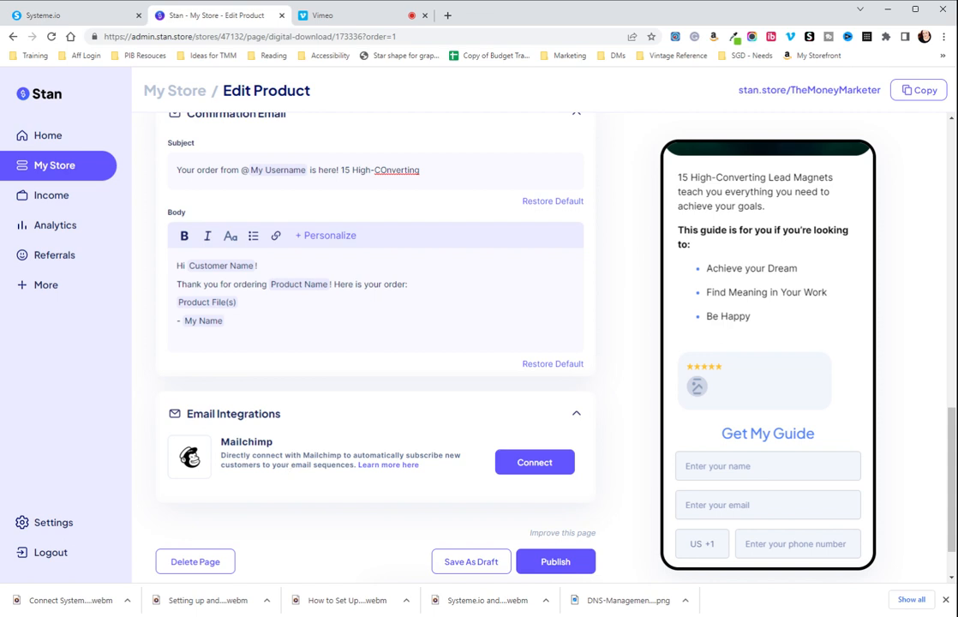
scroll(down, 3)
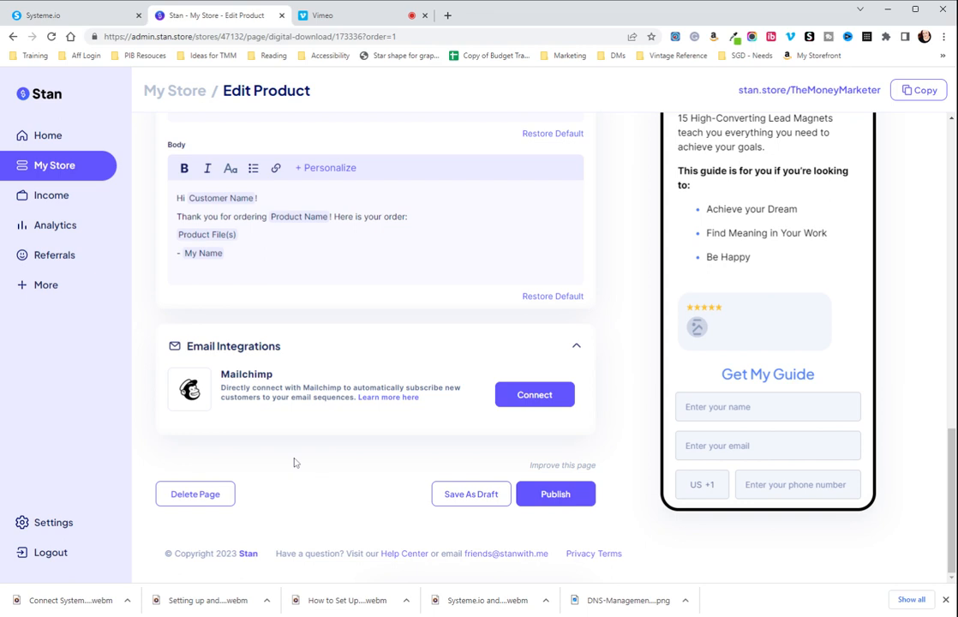
mouse_move(579, 348)
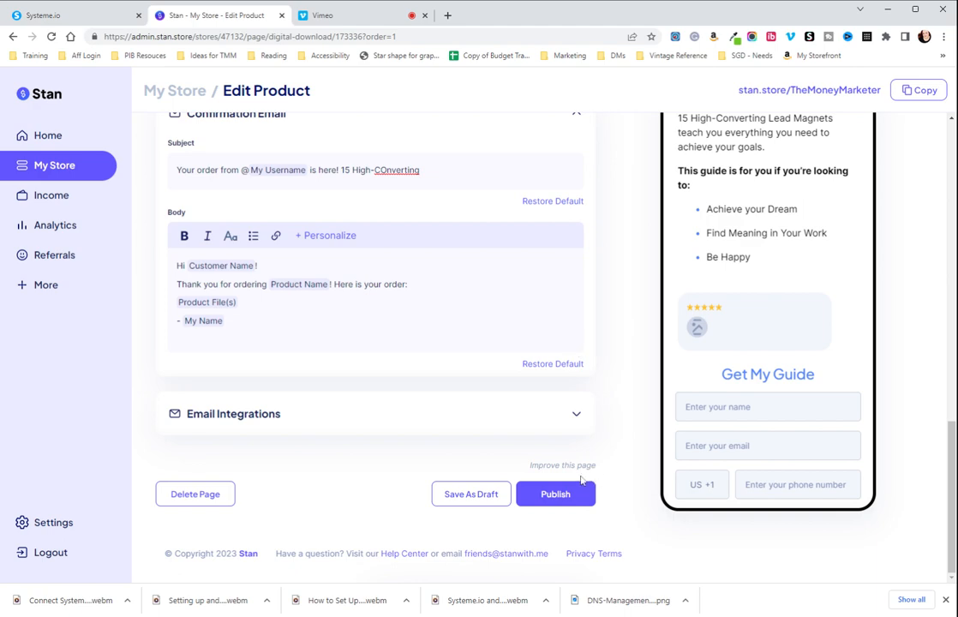
Dismiss the missing-information warning, delete the blank customer review, and publish the digital download
click(555, 493)
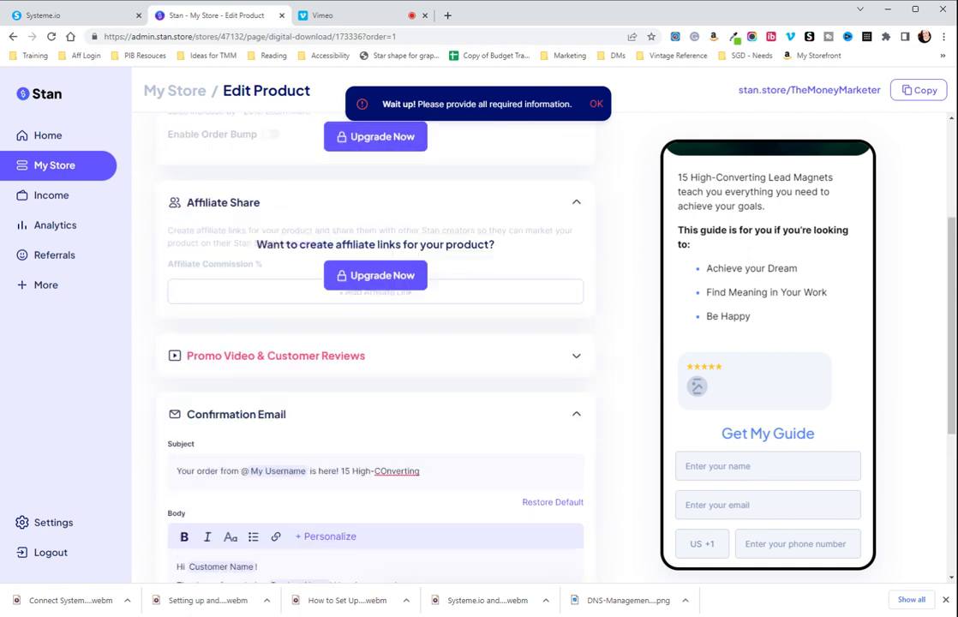
click(598, 103)
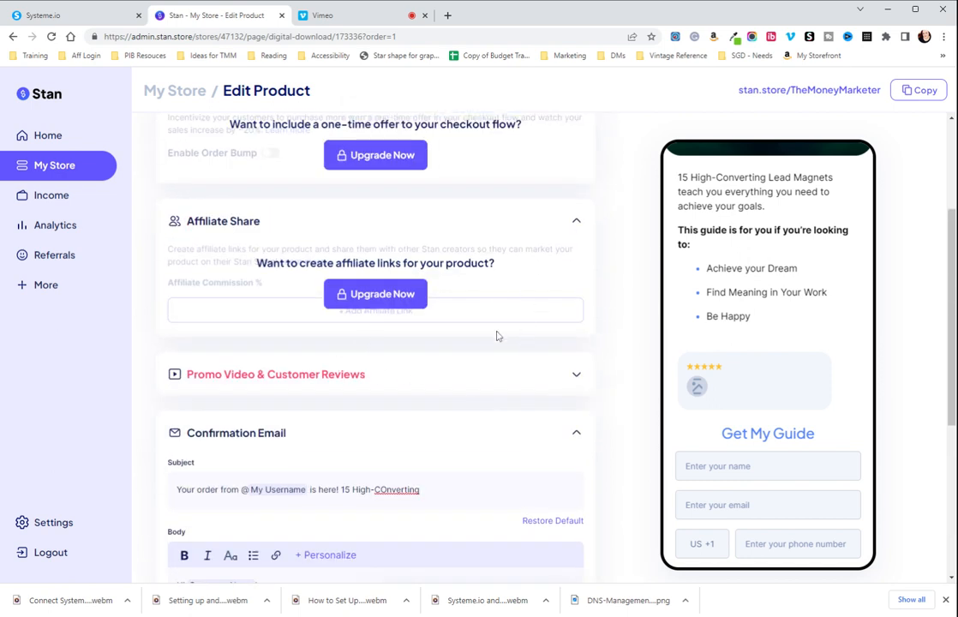
mouse_move(625, 521)
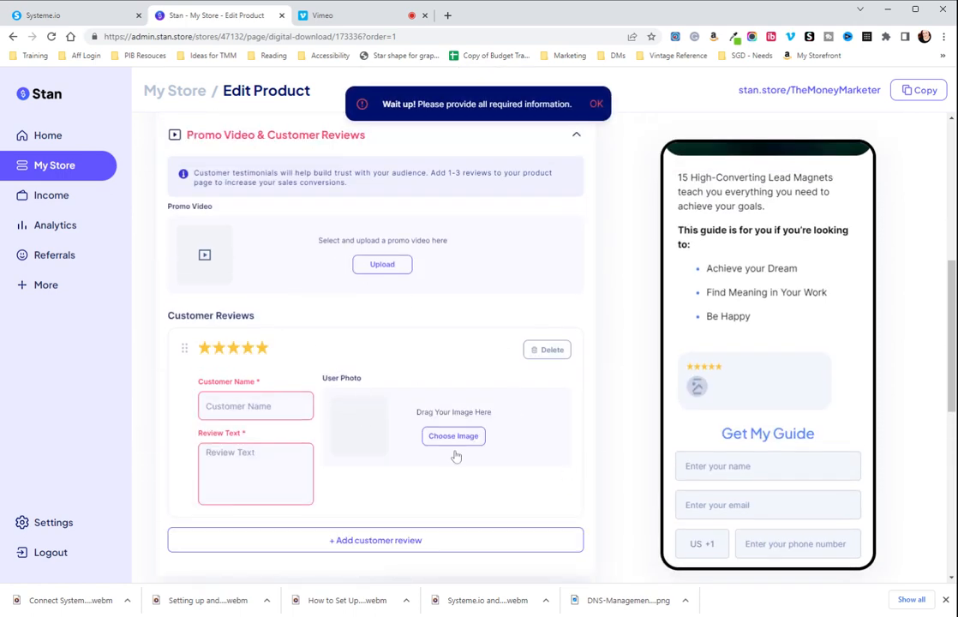
mouse_move(582, 381)
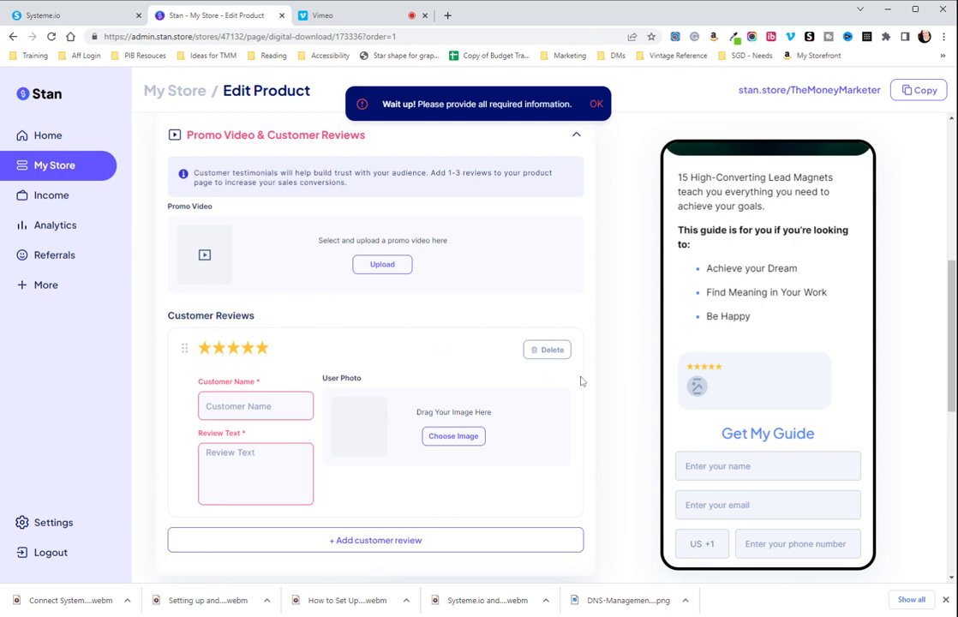
click(547, 349)
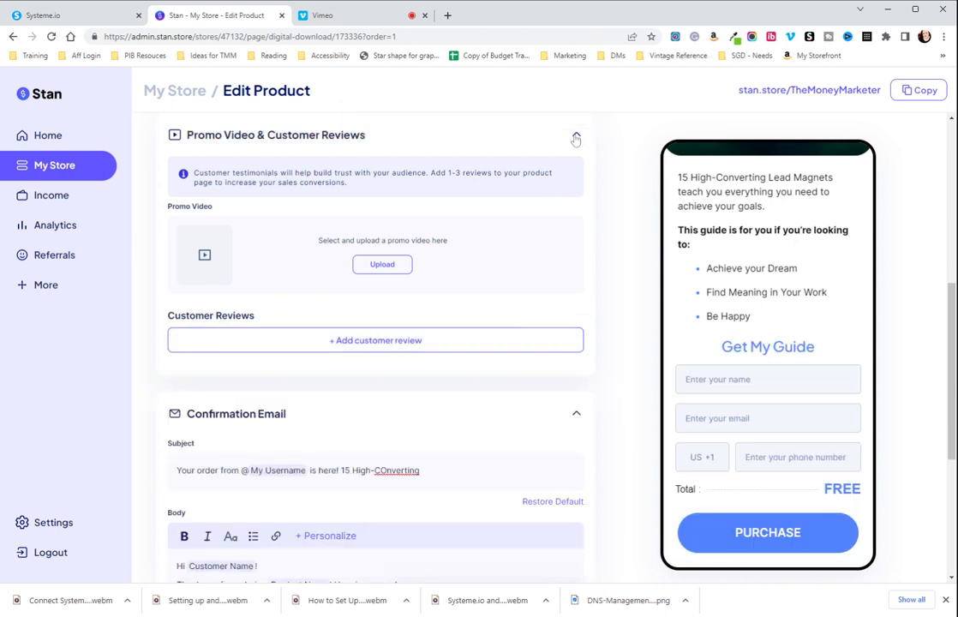
scroll(down, 3)
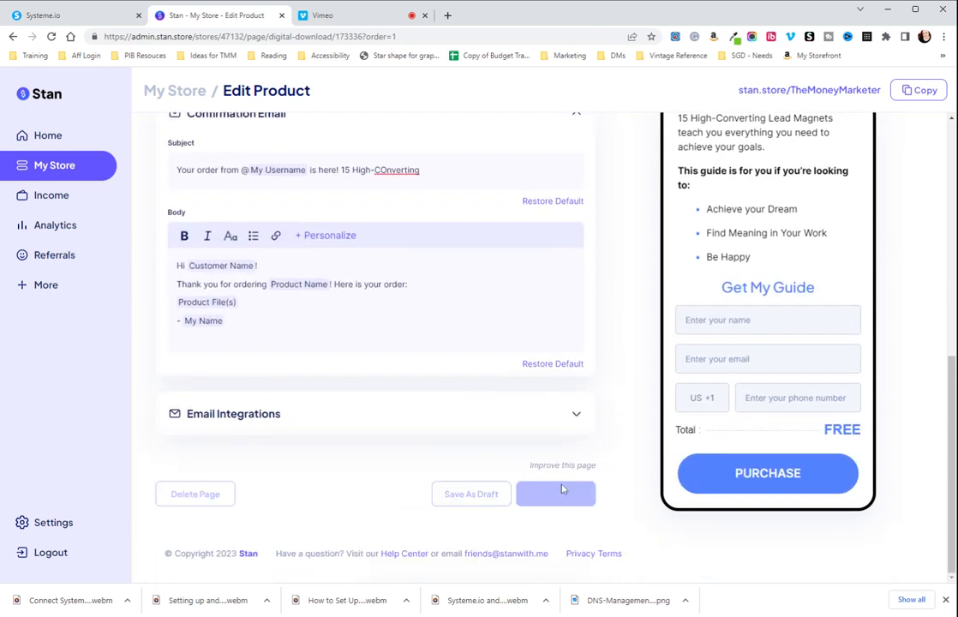
click(555, 492)
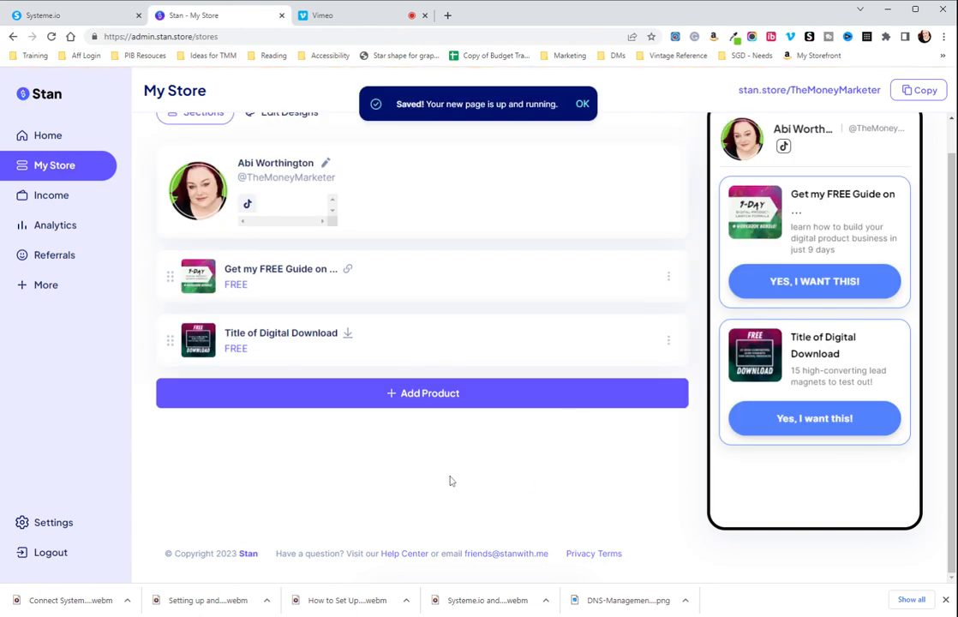
mouse_move(284, 279)
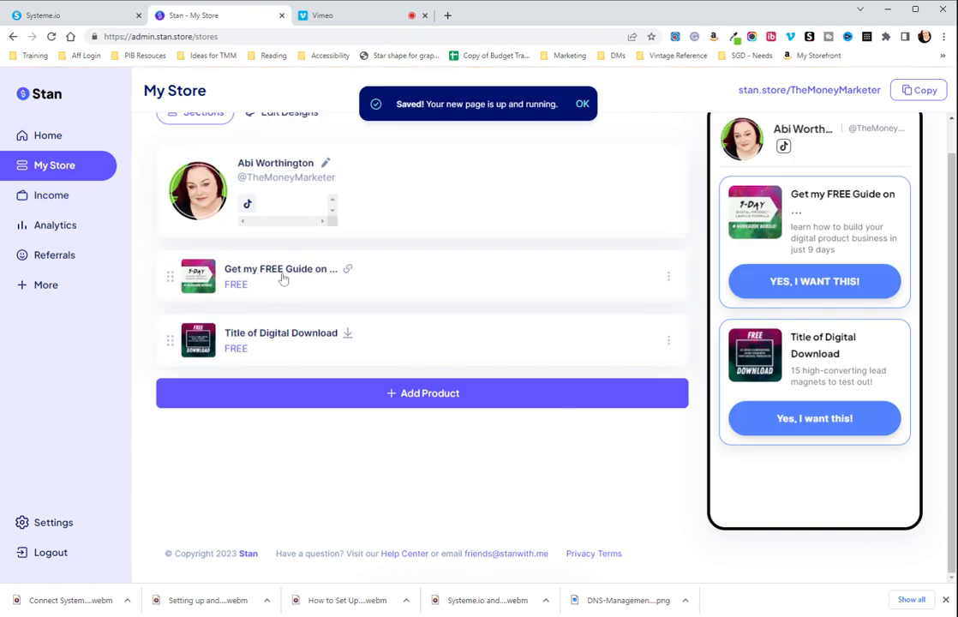
Save the digital download as a draft and drag it above the free guide
click(280, 332)
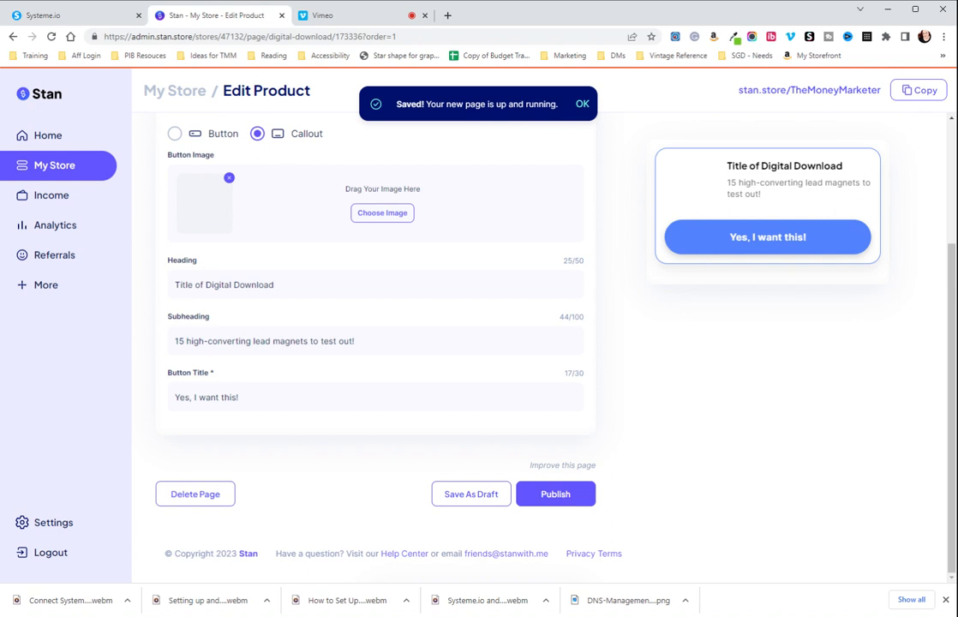
click(9, 37)
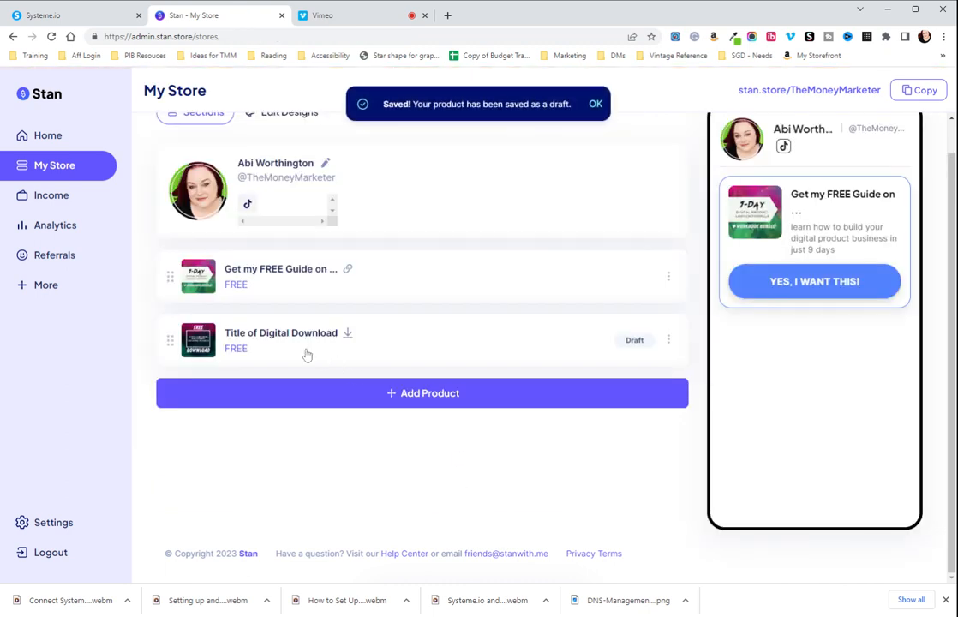
mouse_move(319, 360)
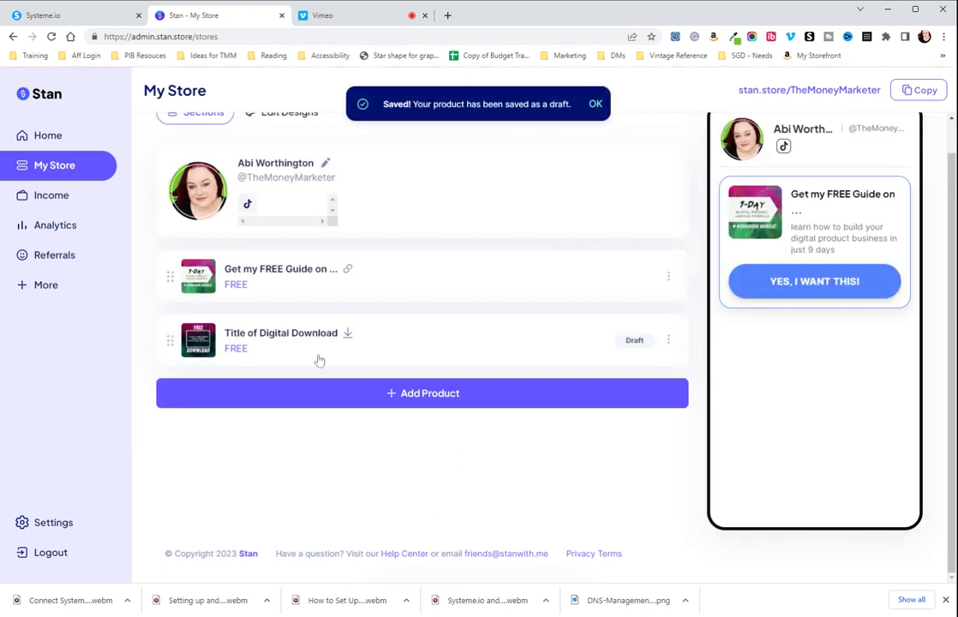
click(595, 104)
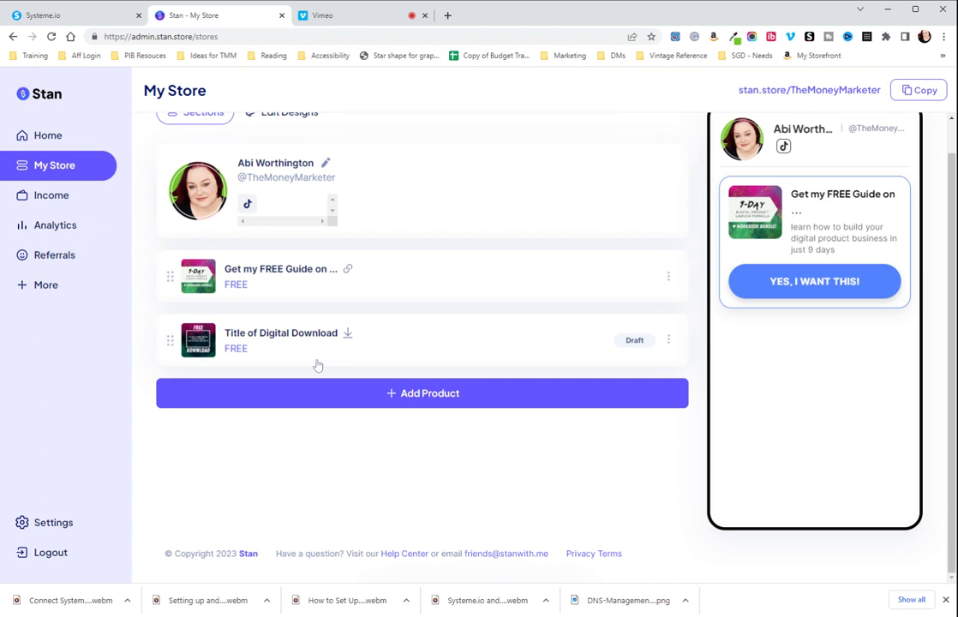
mouse_move(467, 345)
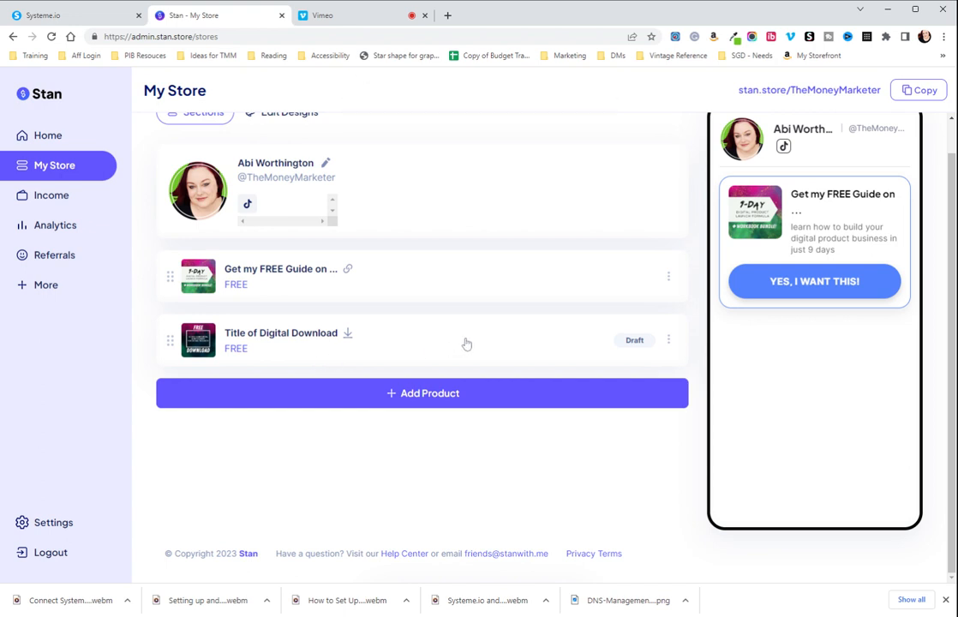
mouse_move(629, 338)
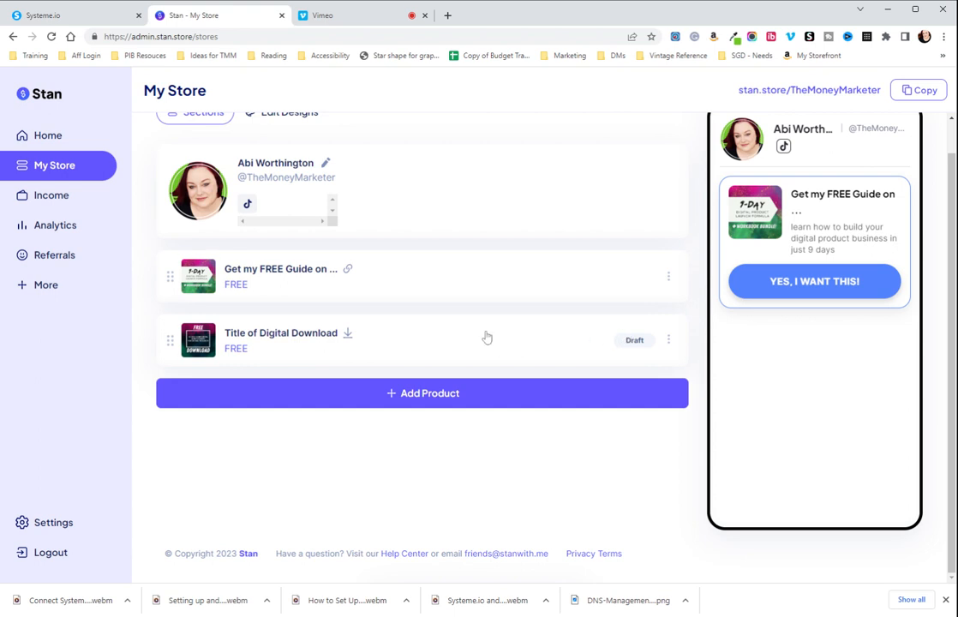
drag(170, 340, 170, 276)
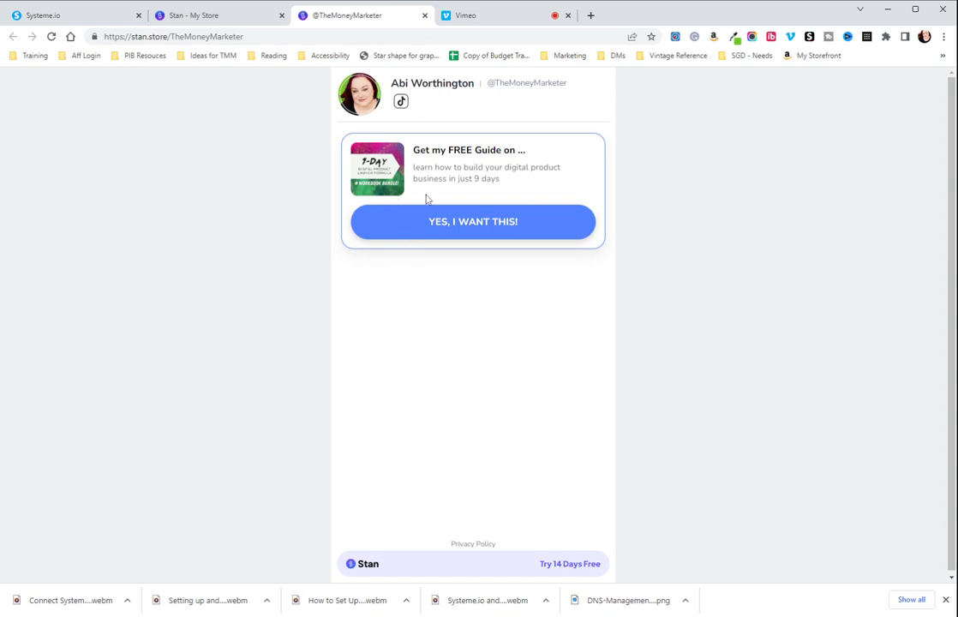
mouse_move(347, 130)
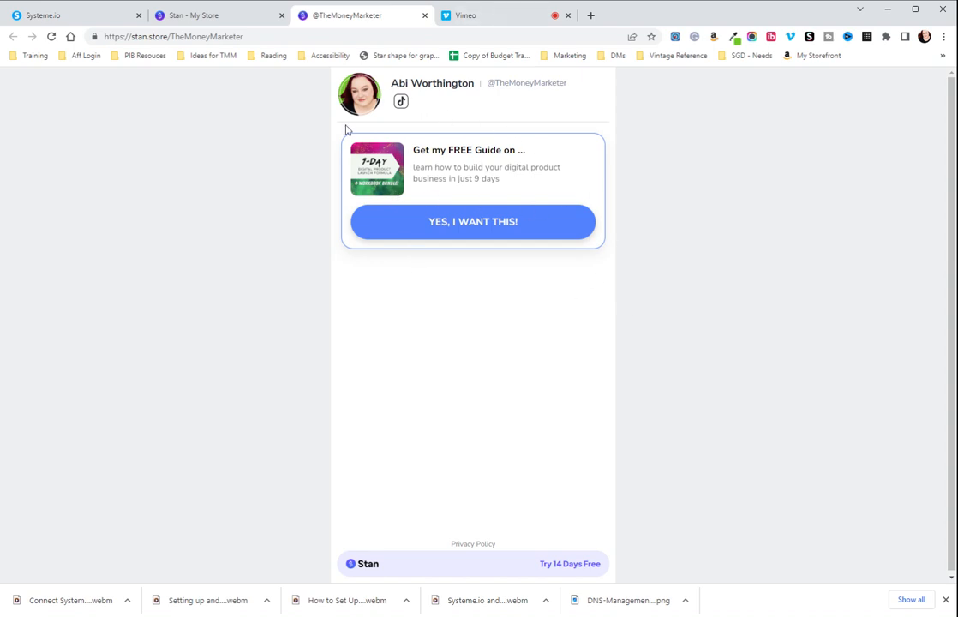
Republish the digital download from My Store and refresh the live storefront
click(212, 15)
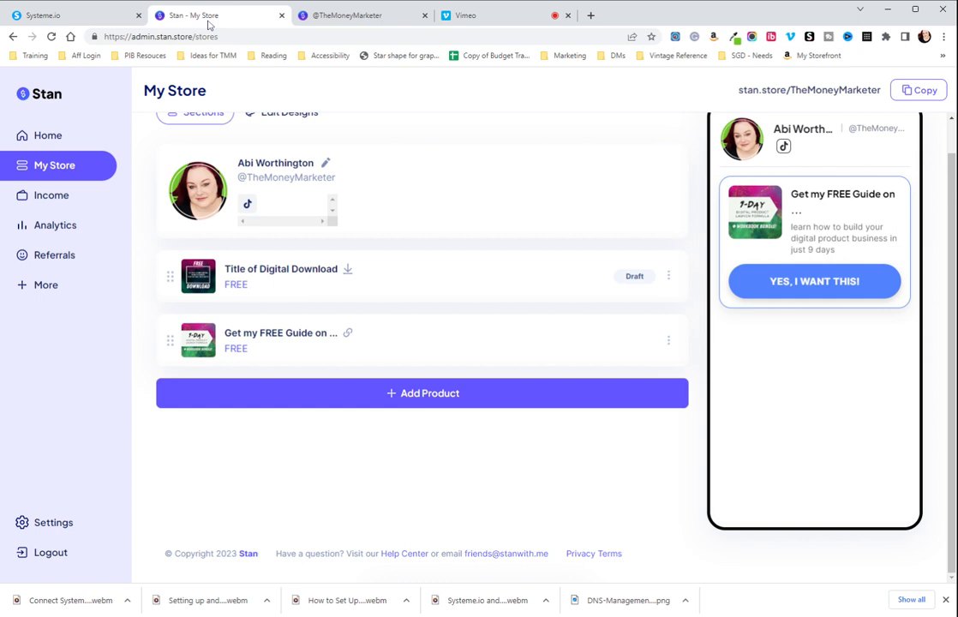
click(281, 269)
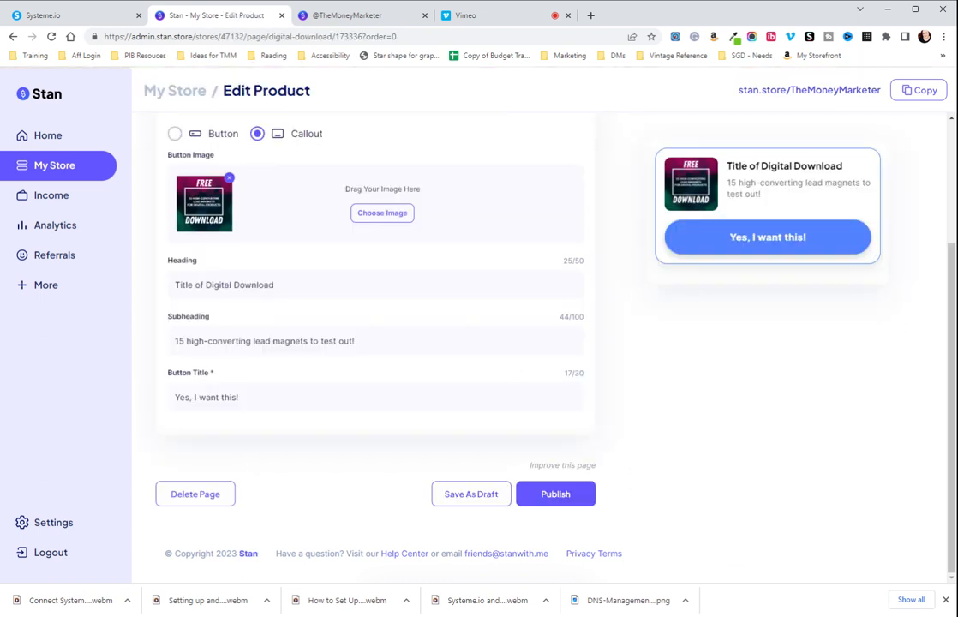
click(555, 493)
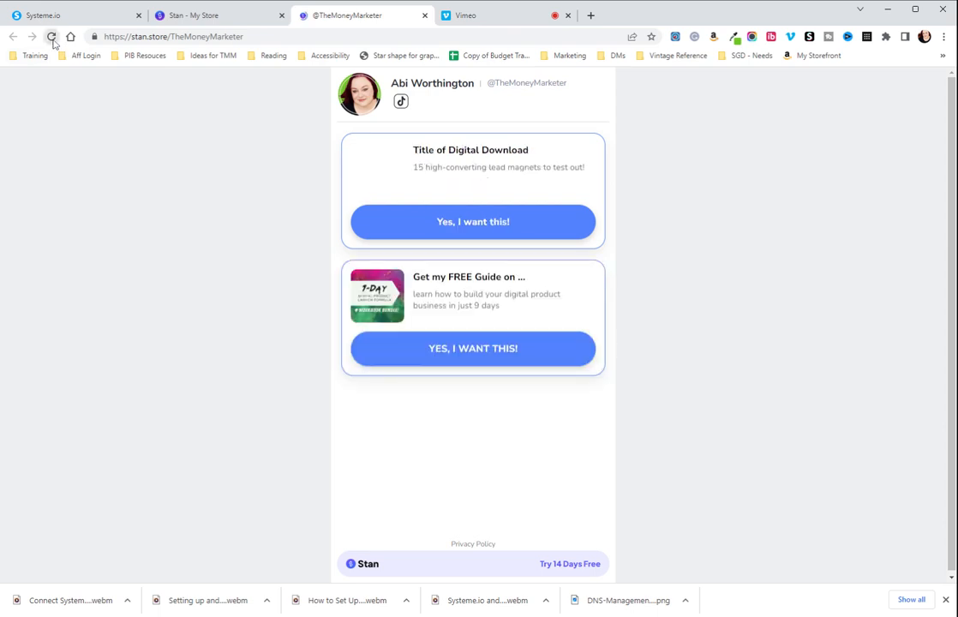
click(52, 39)
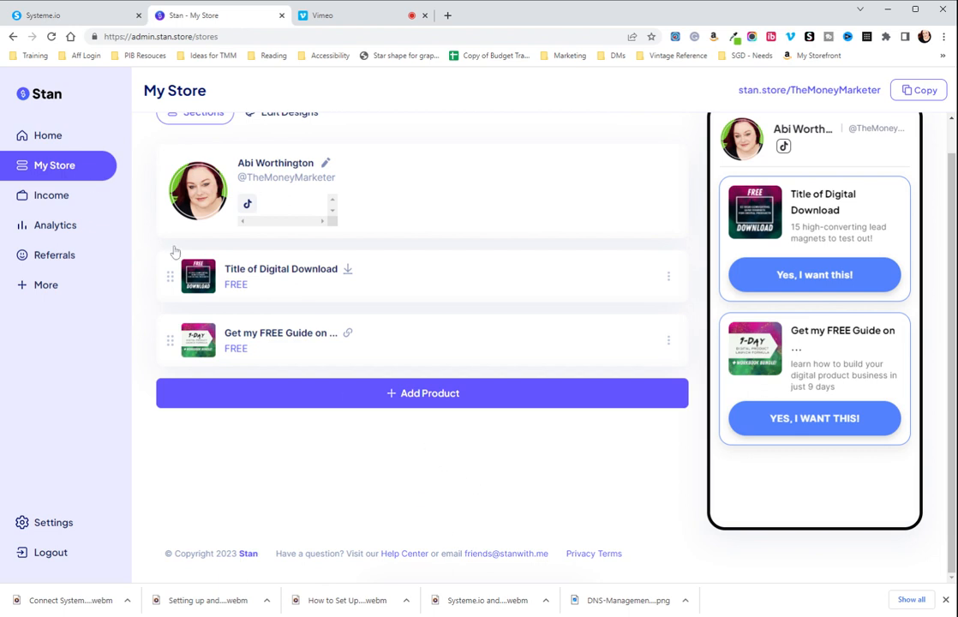
mouse_move(462, 496)
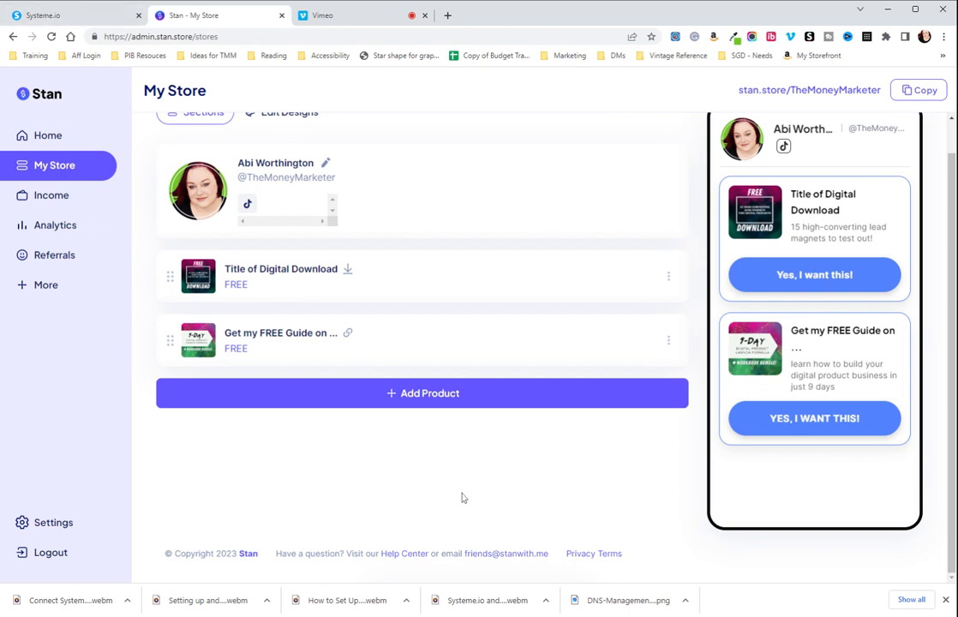
mouse_move(522, 471)
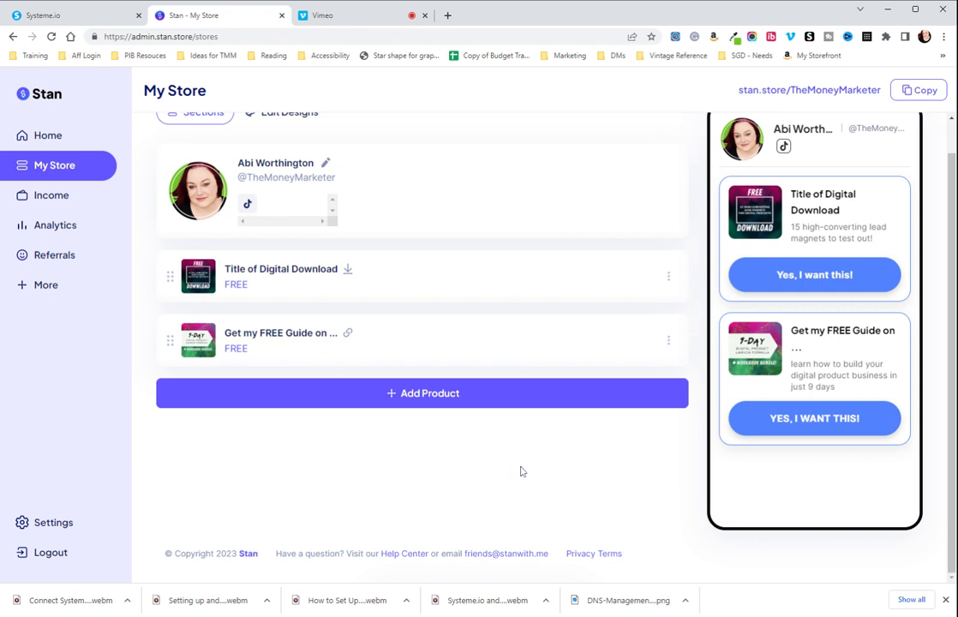
mouse_move(552, 554)
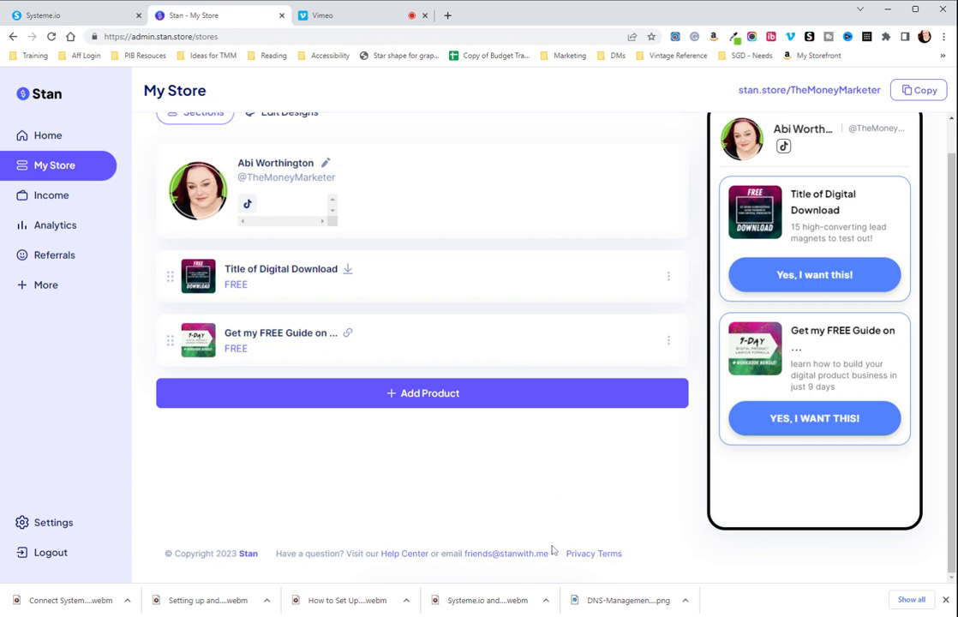
mouse_move(531, 529)
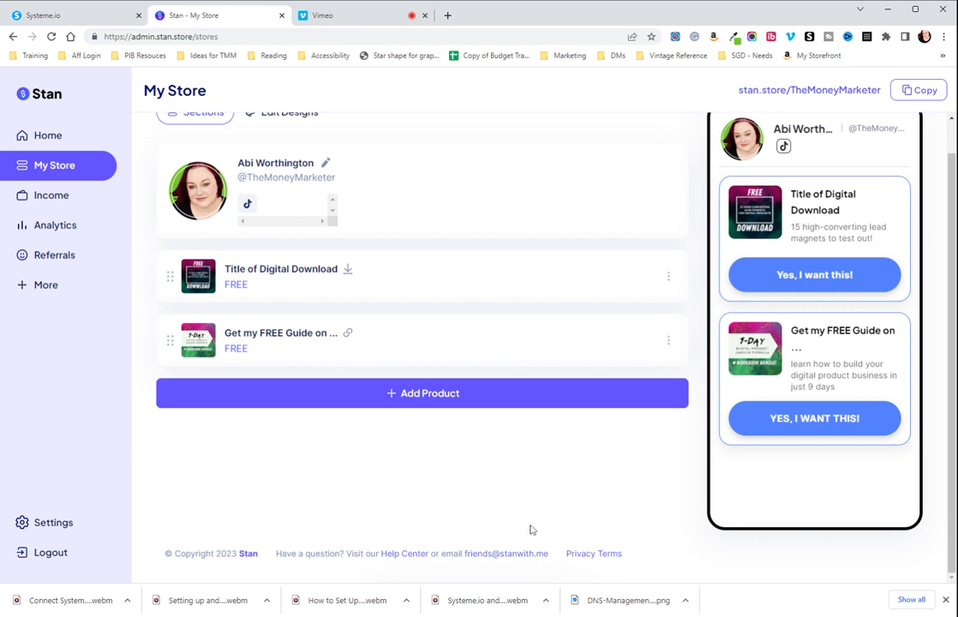
mouse_move(526, 574)
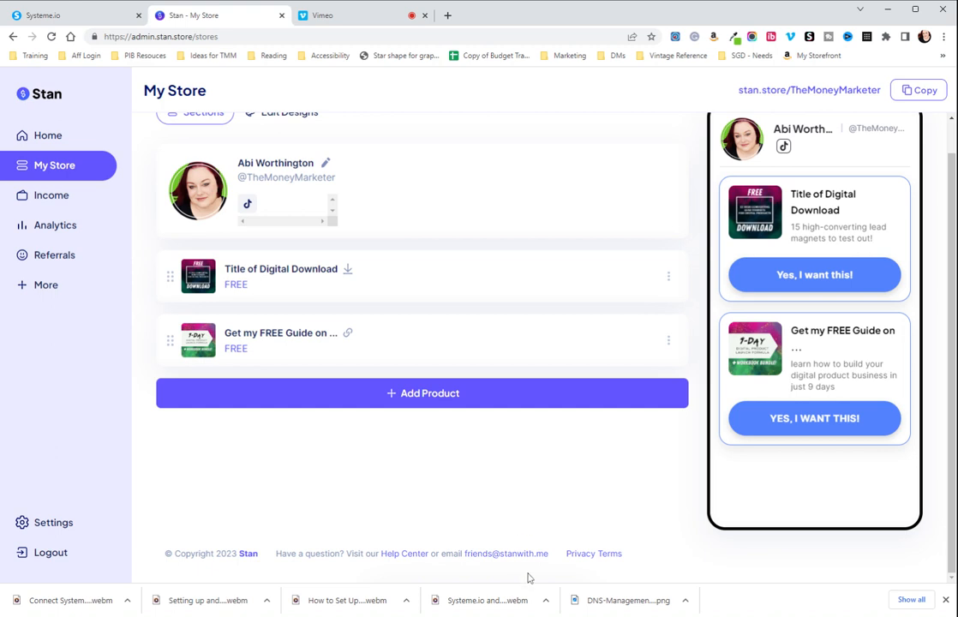
mouse_move(611, 447)
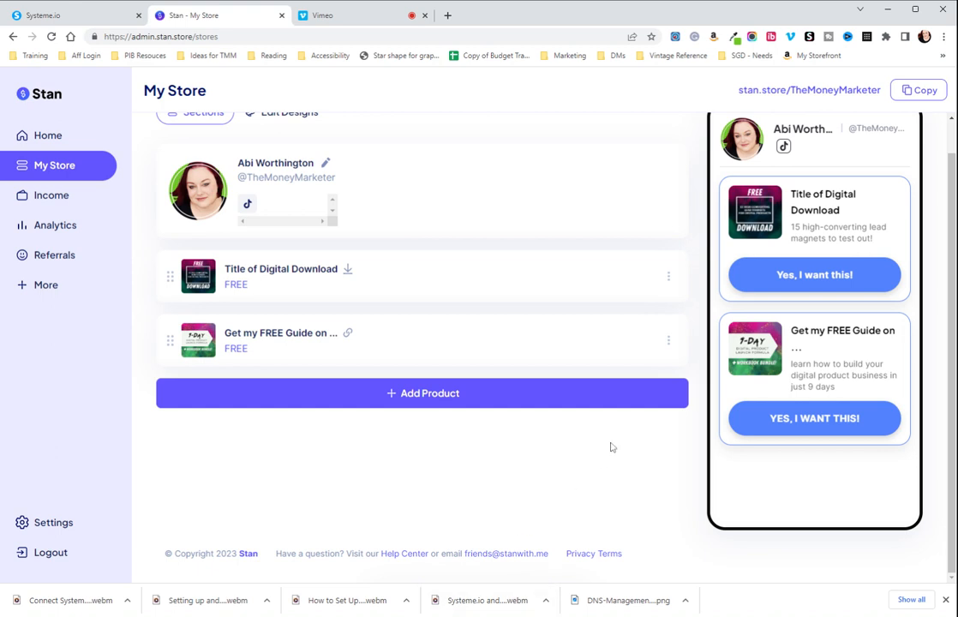